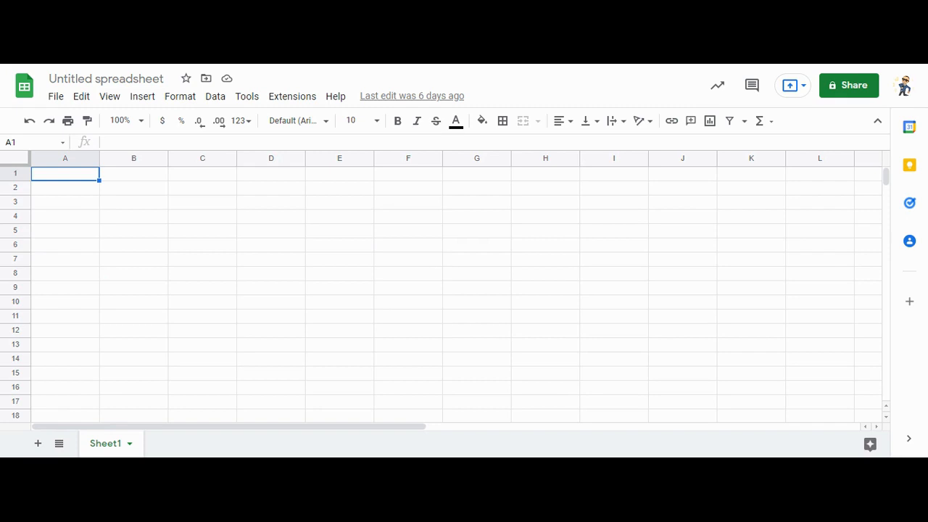
{"action": "mouse_move", "coordinate": [98, 181]}
{"action": "type", "text": "Reference:"}
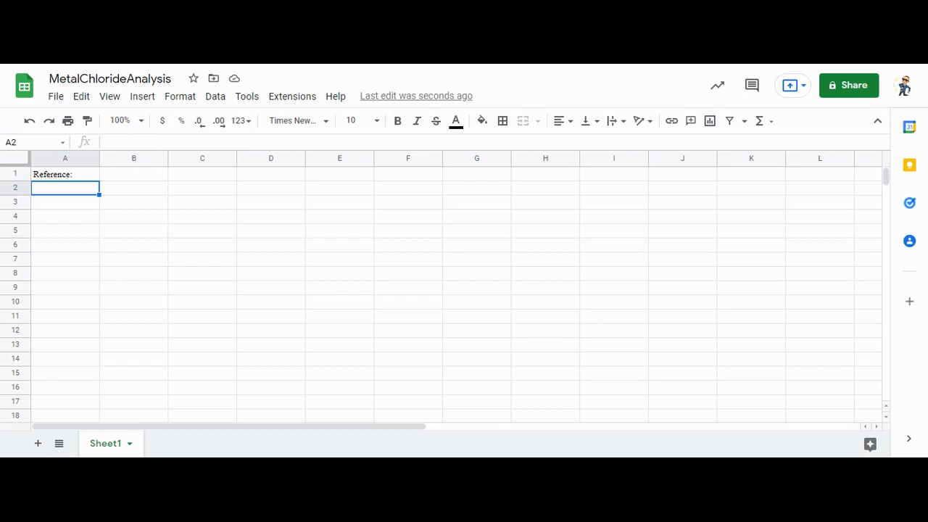
Enter Identity of Metal as Magnesium (Mg) and Molar Mass as 24.3051.
{"action": "type", "text": "Identity of Metal"}
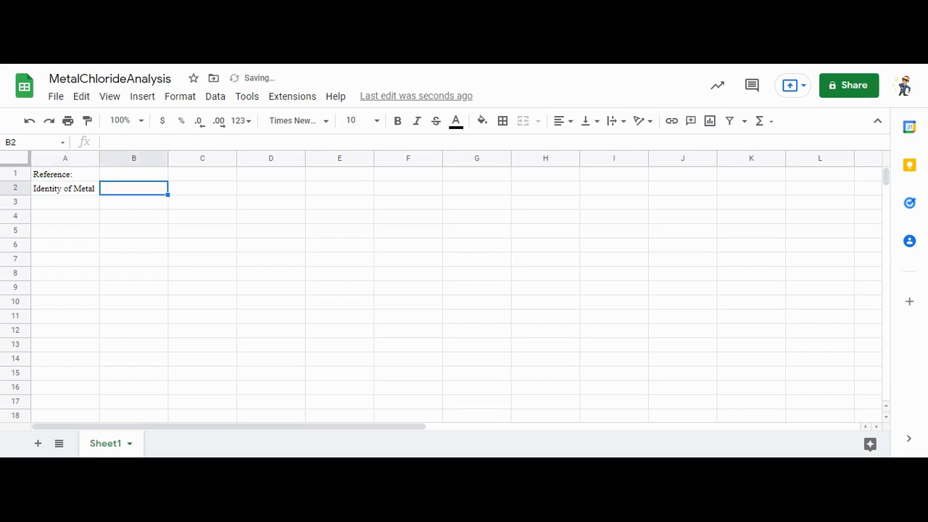
{"action": "type", "text": "Magnesium (Mg)"}
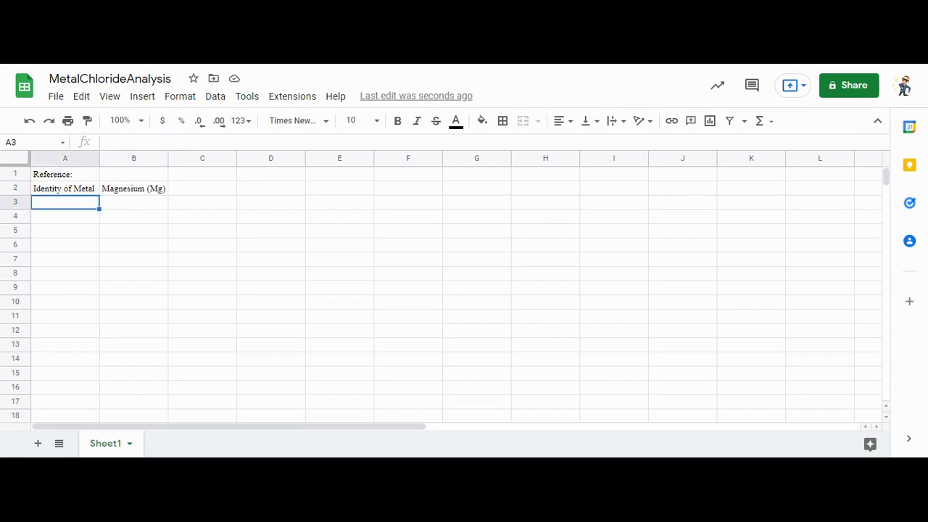
{"action": "type", "text": "Molar Mass of Metal"}
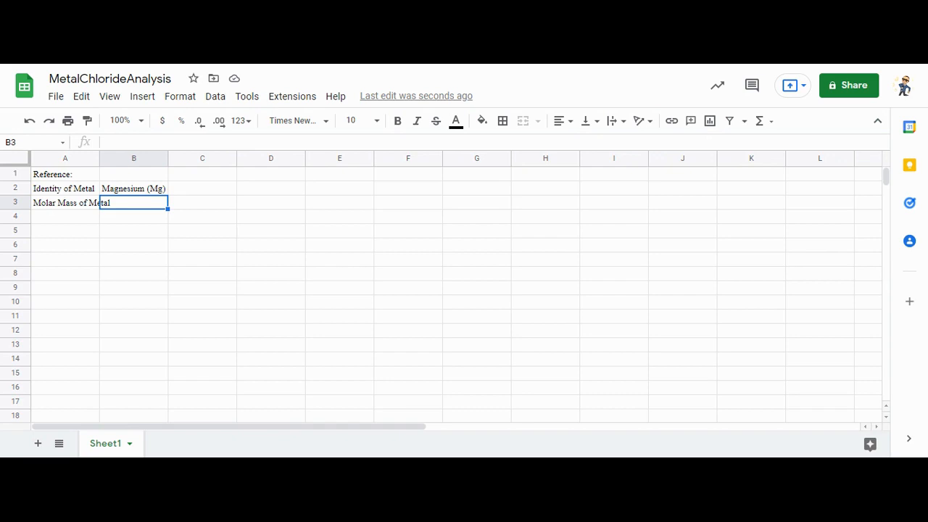
{"action": "type", "text": "24.3051"}
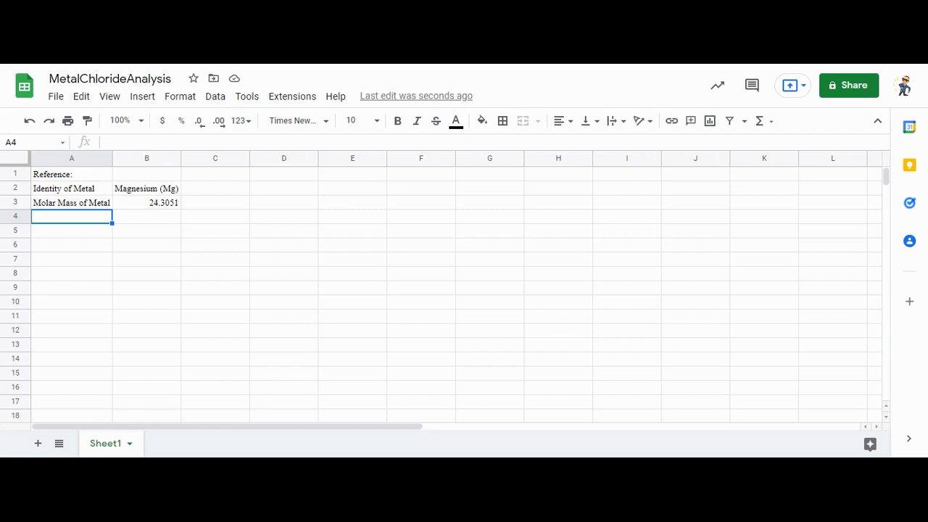
{"action": "mouse_move", "coordinate": [143, 212]}
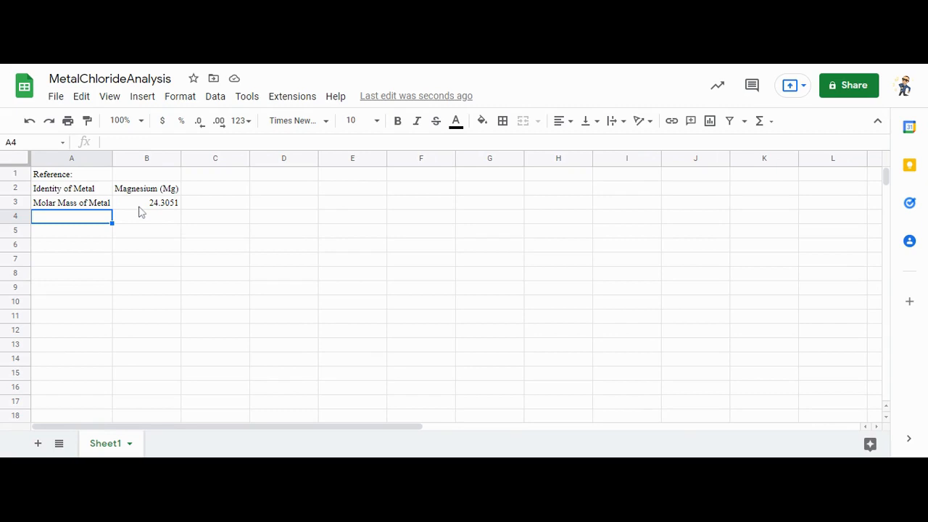
Add Molar Mass of Chlorine with value 35.453 and select the reference block.
{"action": "type", "text": "Molar Mass of Chlorine"}
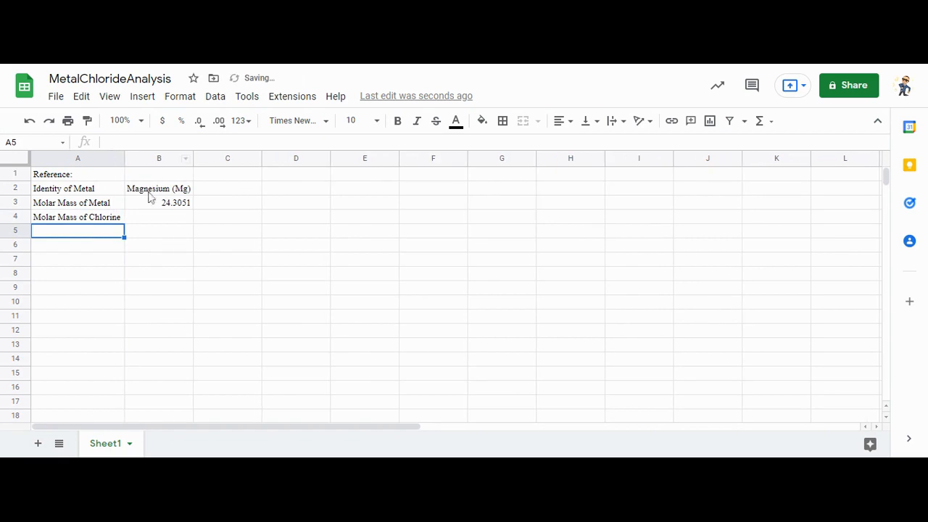
{"action": "left_click", "coordinate": [158, 216]}
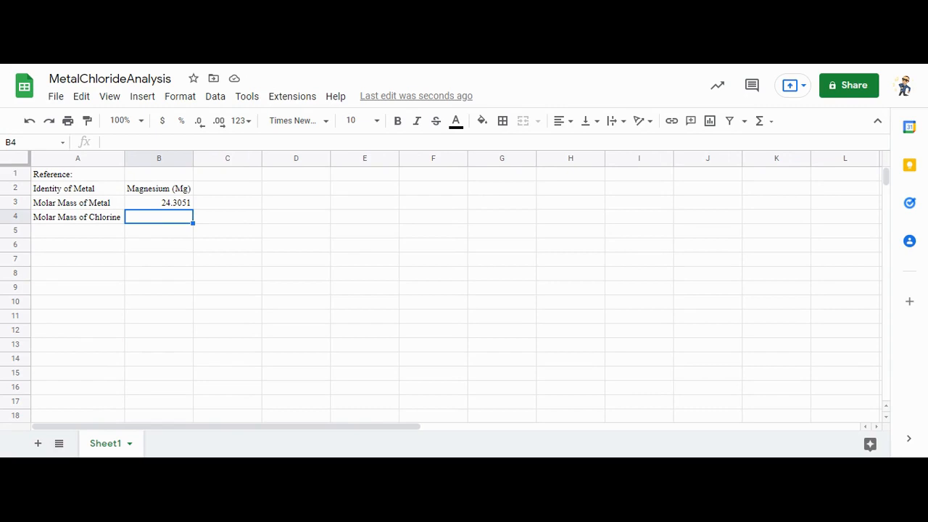
{"action": "type", "text": "35.453"}
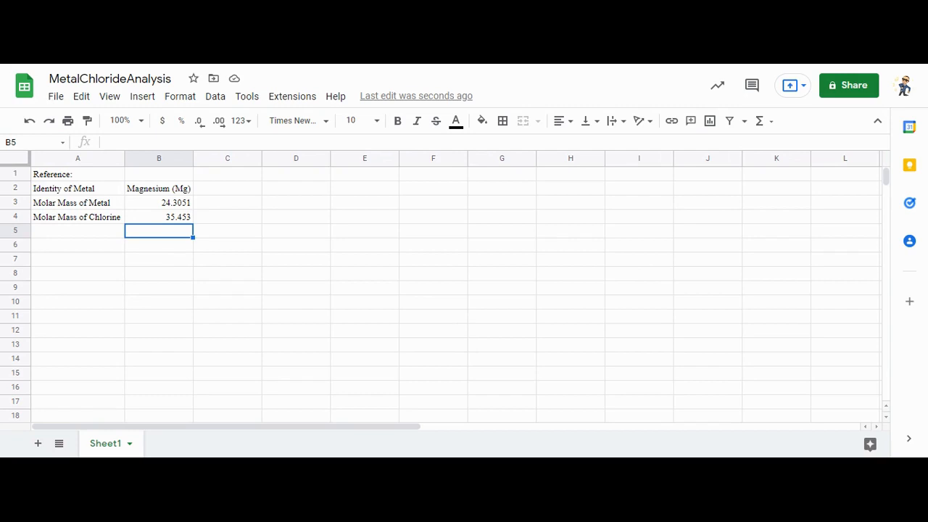
{"action": "left_click", "coordinate": [78, 174]}
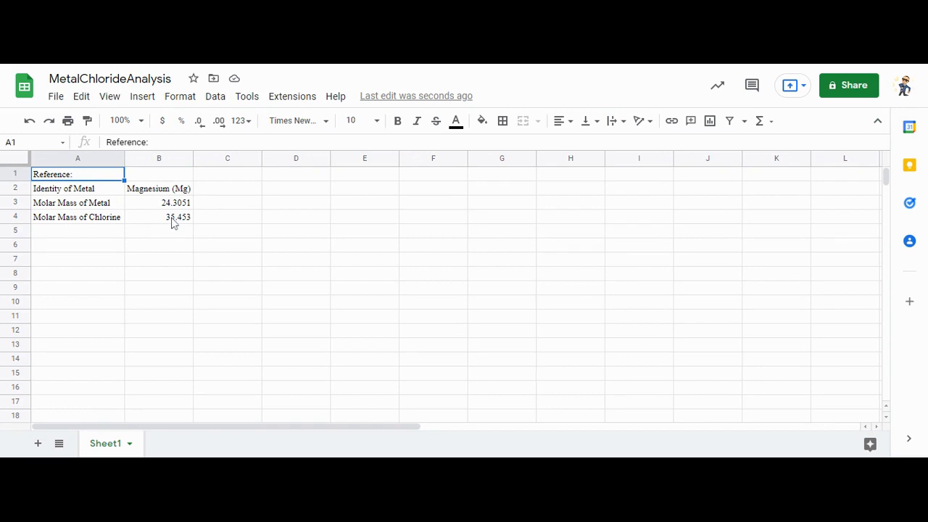
{"action": "left_click", "coordinate": [503, 121]}
{"action": "type", "text": "Glassware"}
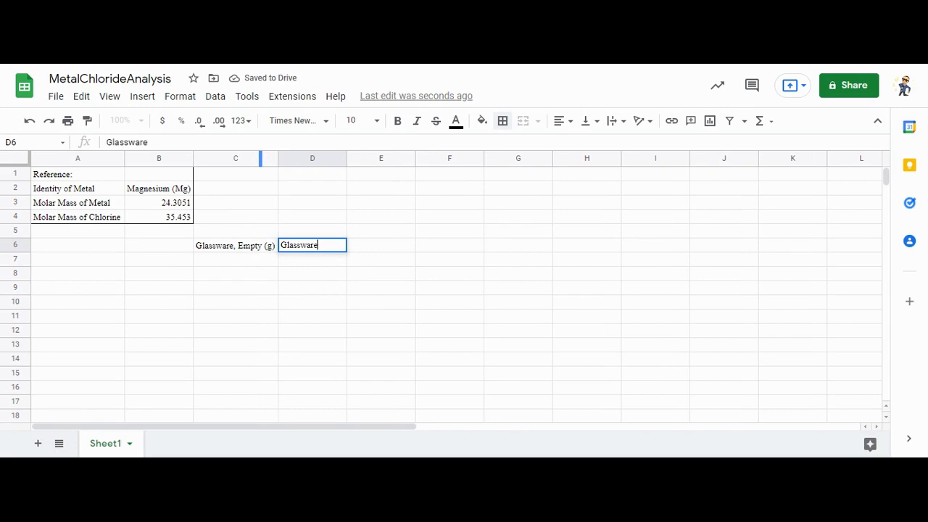
Add the Glassware with Metal heading and a merged, bold Data header above the glassware columns.
{"action": "type", "text": "with Metal Chlroide (g"}
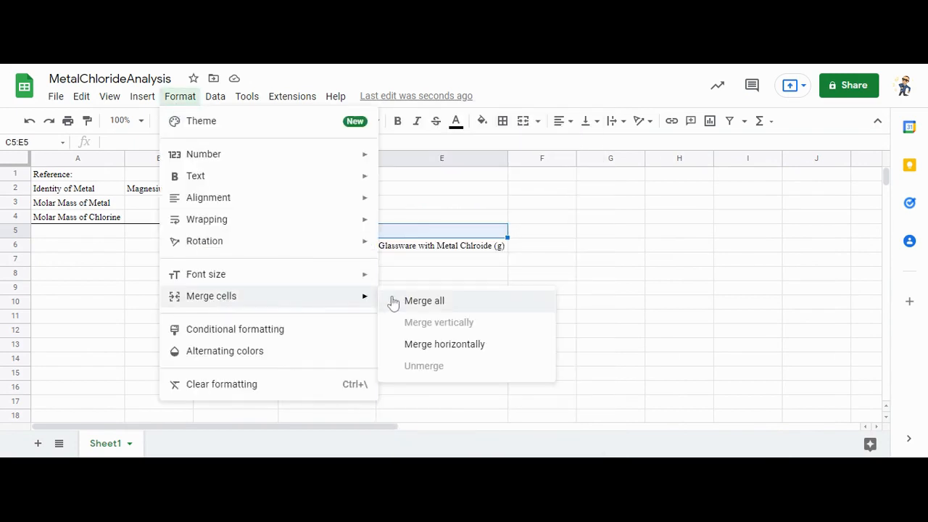
{"action": "left_click", "coordinate": [424, 300]}
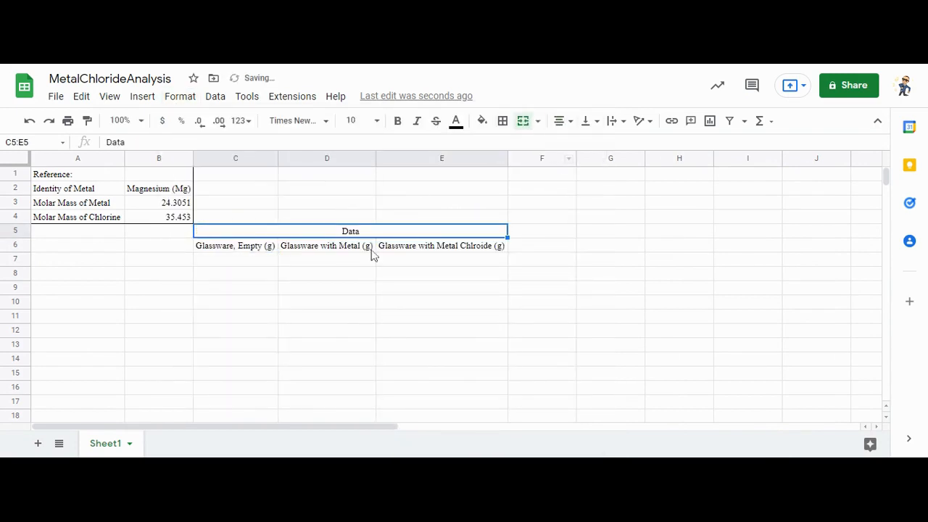
{"action": "left_click", "coordinate": [326, 259]}
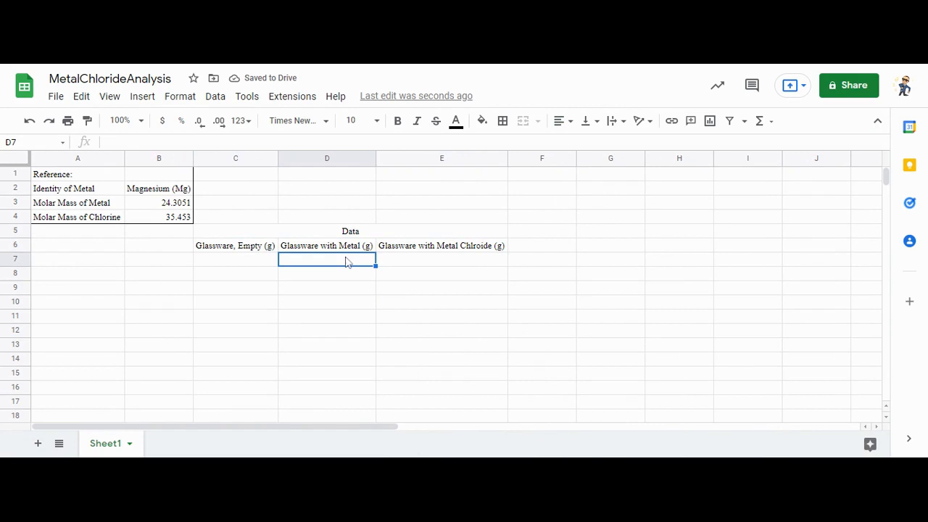
{"action": "mouse_move", "coordinate": [406, 237]}
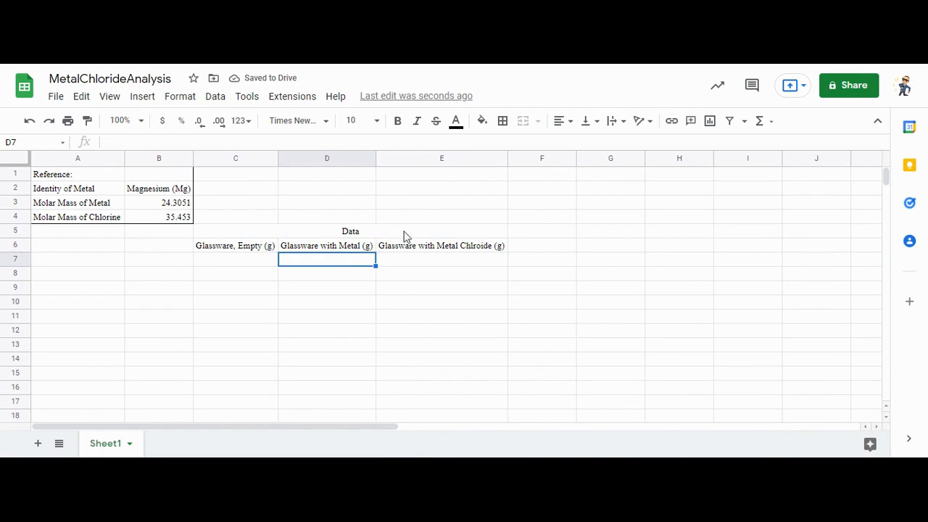
{"action": "mouse_move", "coordinate": [352, 233]}
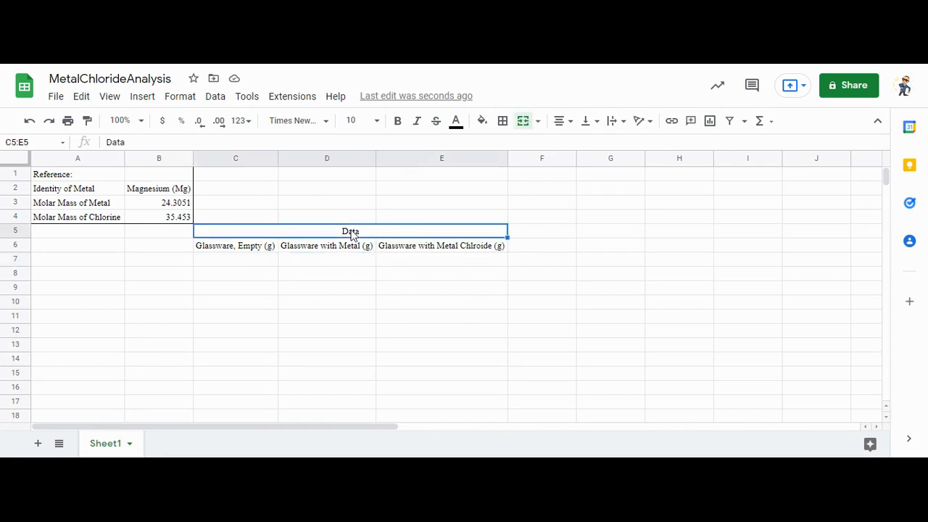
{"action": "left_click", "coordinate": [236, 259]}
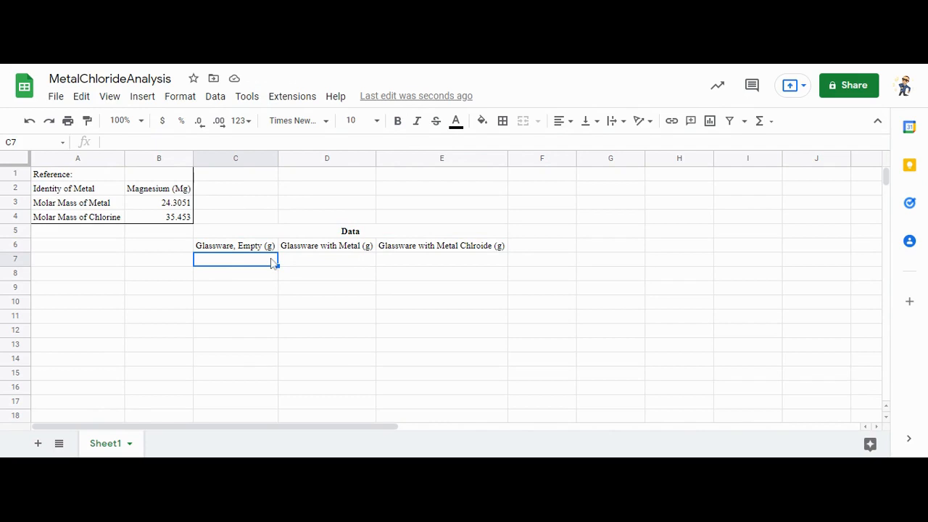
{"action": "mouse_move", "coordinate": [262, 263]}
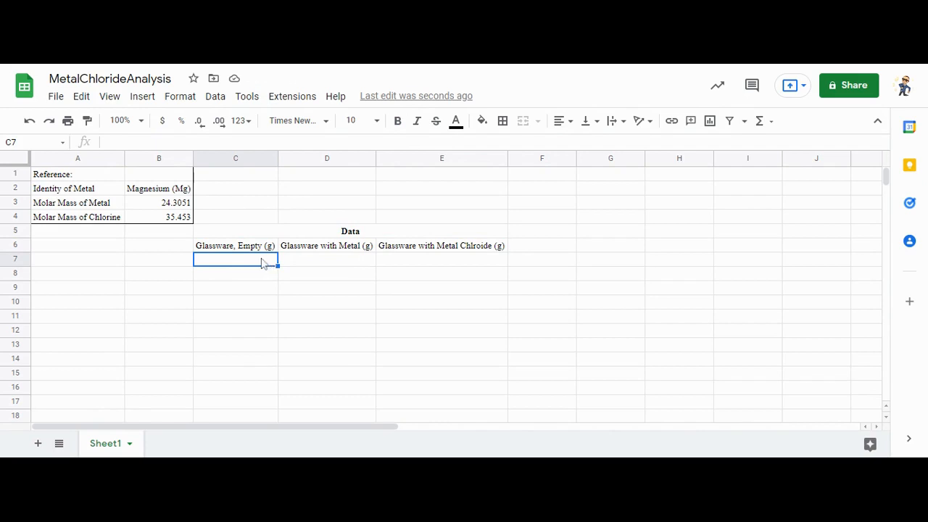
{"action": "mouse_move", "coordinate": [322, 263]}
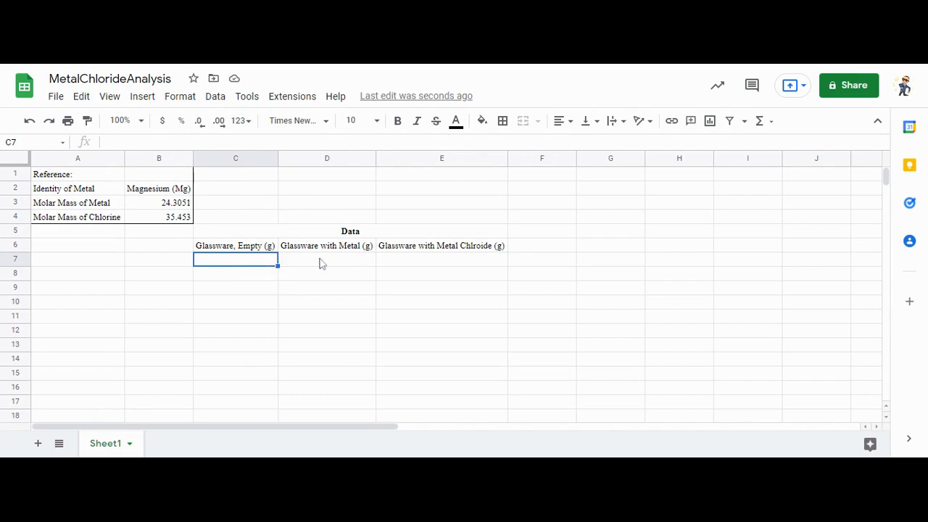
Enter glassware masses 149.780, 150.013 and 150.786, showing the empty mass to three decimals.
{"action": "left_click", "coordinate": [326, 259]}
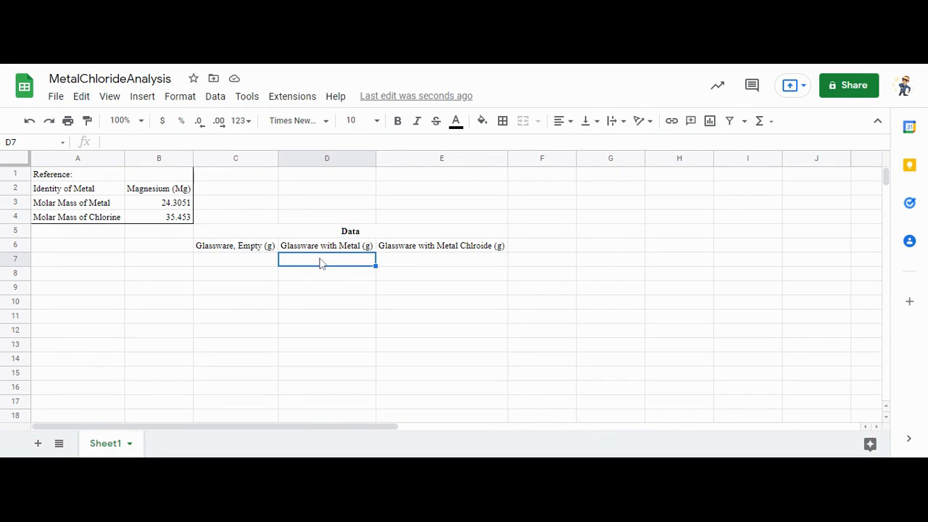
{"action": "mouse_move", "coordinate": [322, 263]}
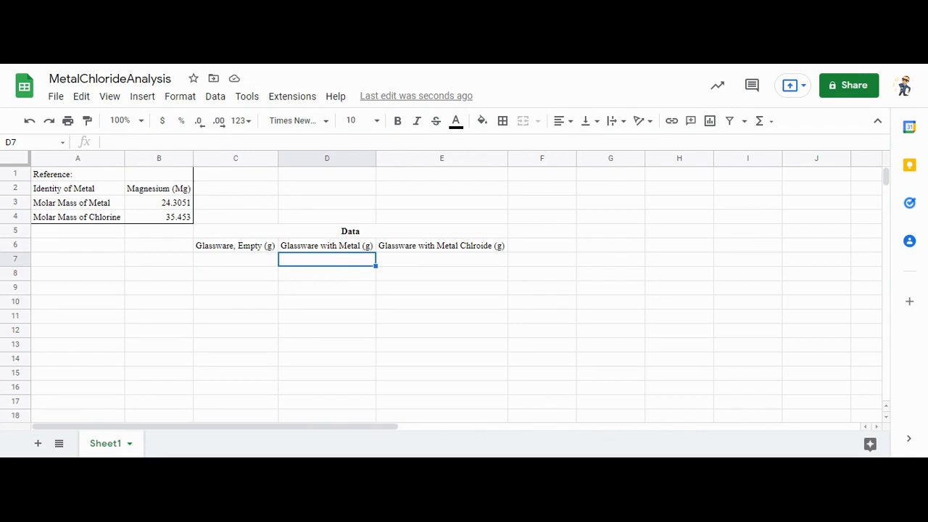
{"action": "mouse_move", "coordinate": [406, 266]}
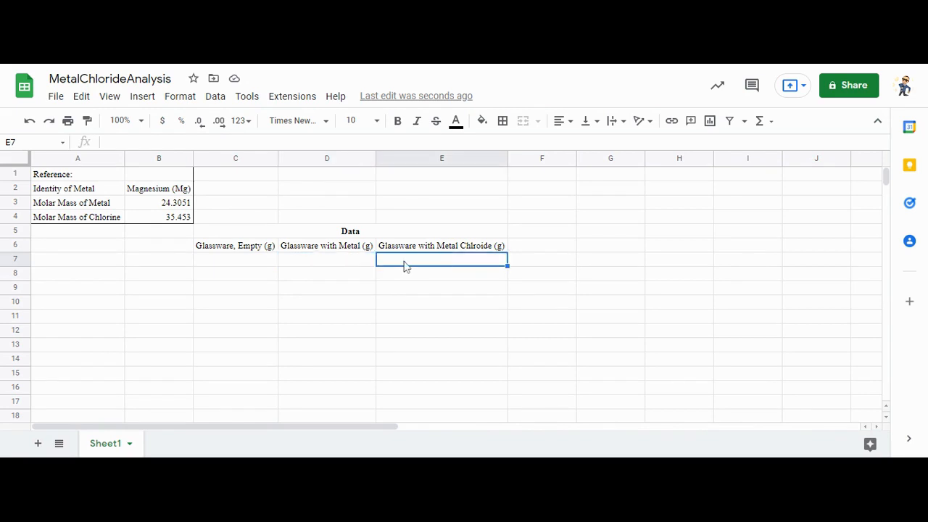
{"action": "mouse_move", "coordinate": [406, 267]}
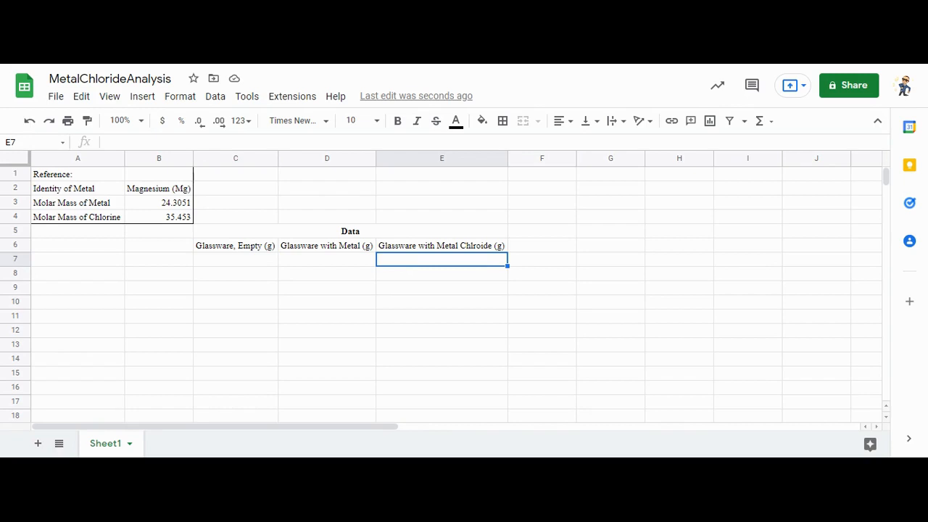
{"action": "type", "text": "1.4"}
{"action": "left_click", "coordinate": [235, 259]}
{"action": "type", "text": "149.78"}
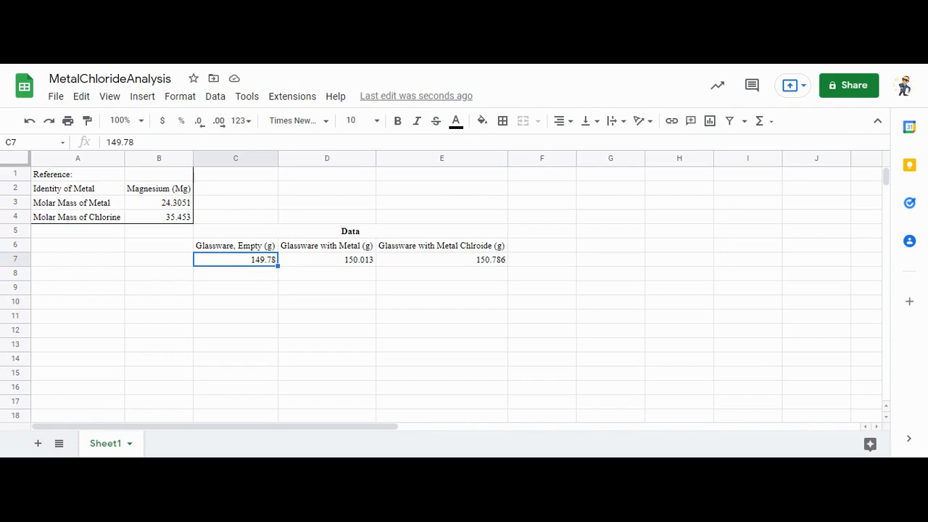
{"action": "mouse_move", "coordinate": [226, 187]}
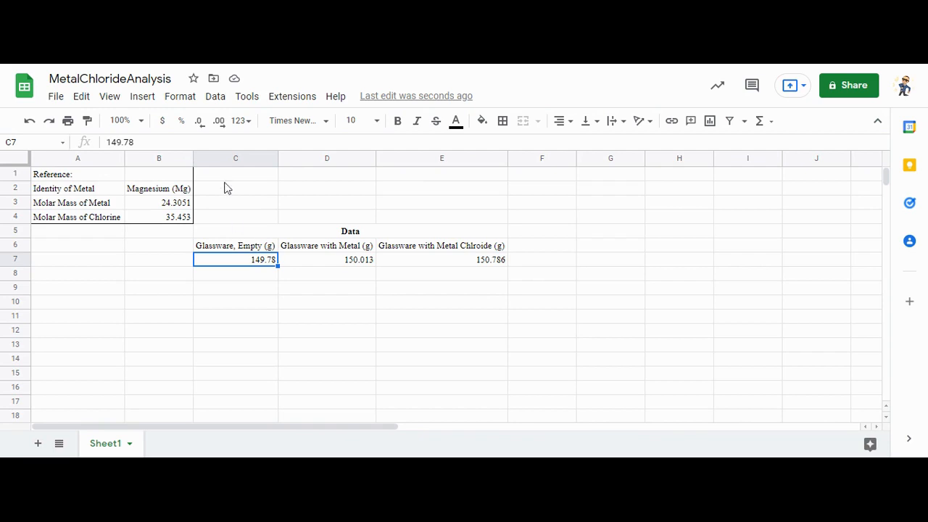
{"action": "mouse_move", "coordinate": [219, 120]}
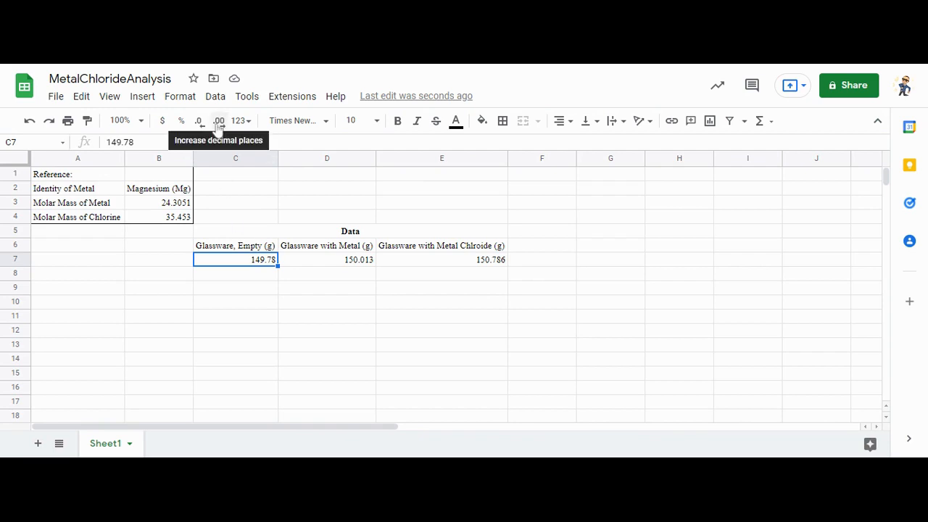
{"action": "left_click", "coordinate": [219, 120]}
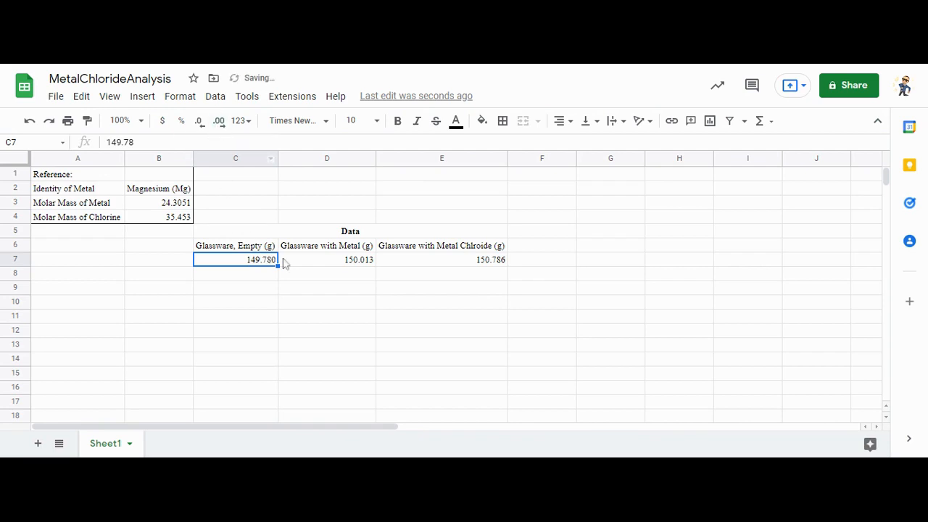
{"action": "left_click", "coordinate": [326, 259]}
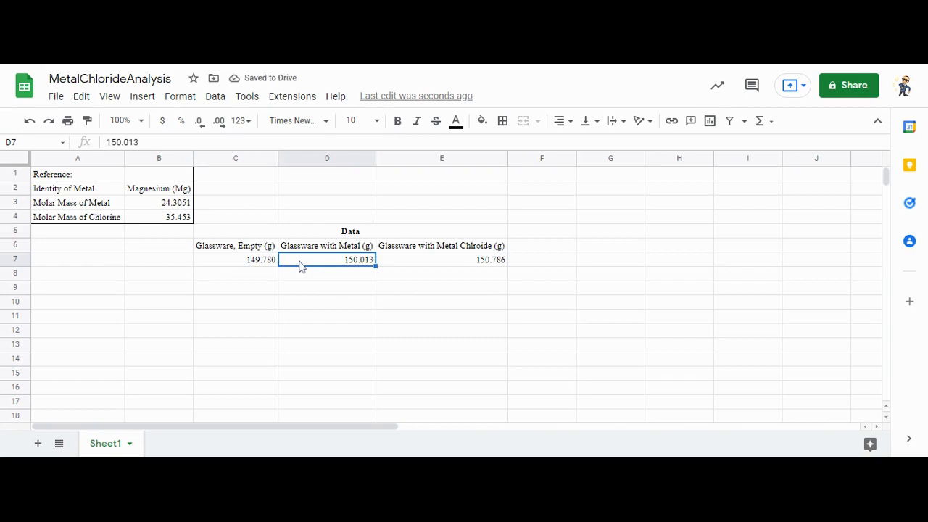
{"action": "mouse_move", "coordinate": [301, 266]}
{"action": "type", "text": "Calculations"}
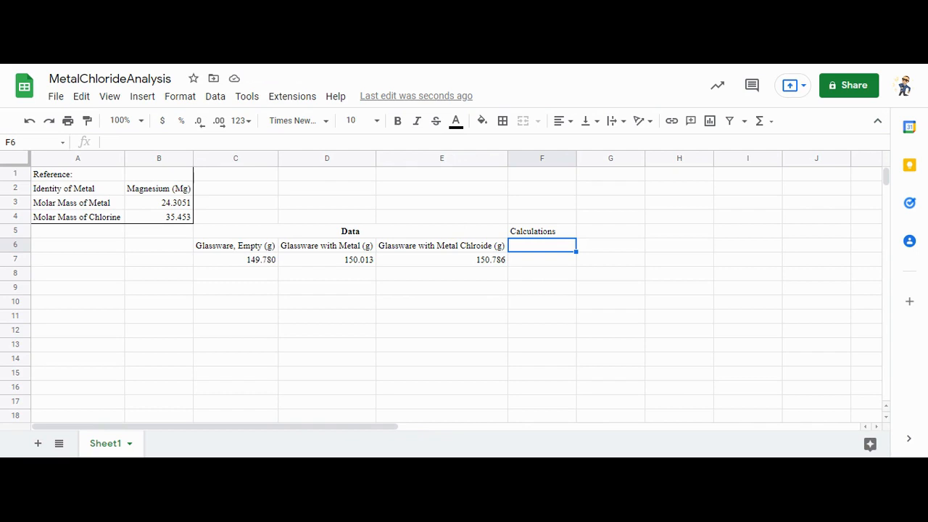
Add a Mass of Metal (g) heading and compute =D7-C7 beneath it, giving 0.233.
{"action": "type", "text": "Mass of Metal"}
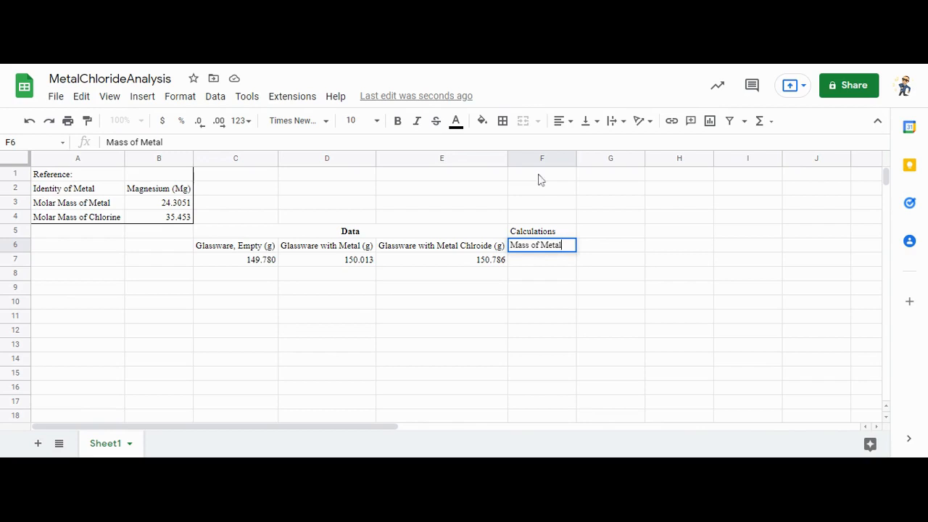
{"action": "left_click", "coordinate": [541, 230]}
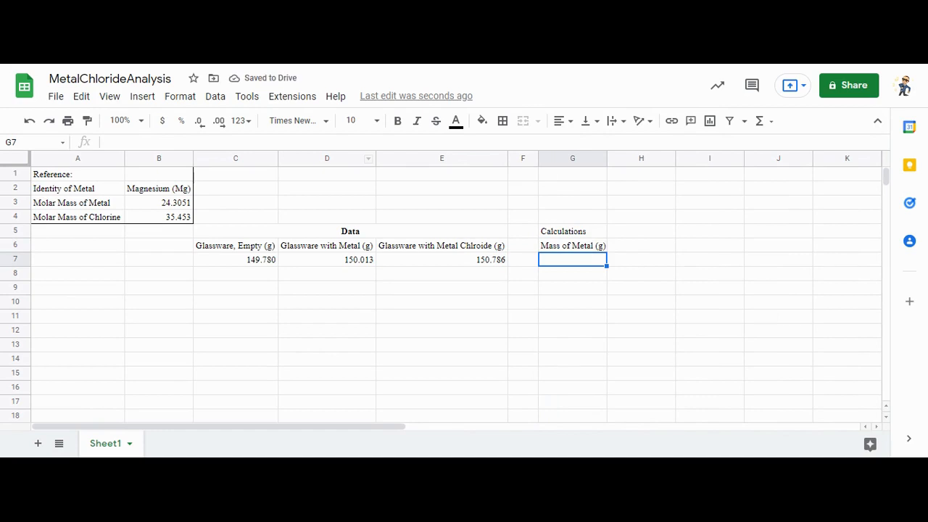
{"action": "mouse_move", "coordinate": [334, 261]}
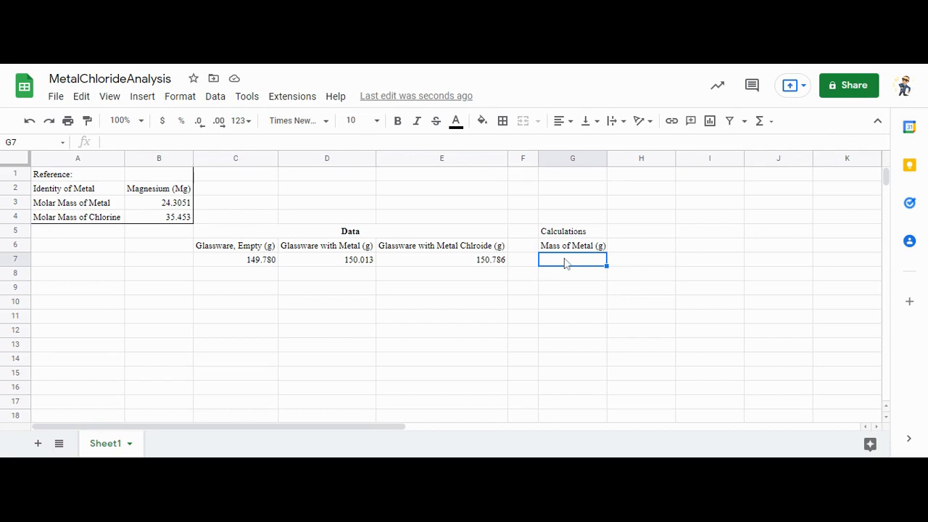
{"action": "type", "text": "="}
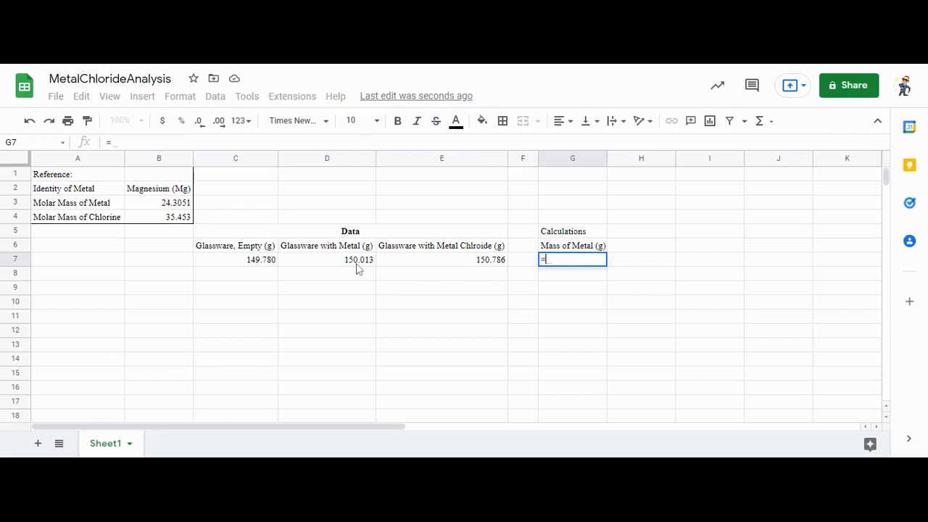
{"action": "left_click", "coordinate": [326, 259]}
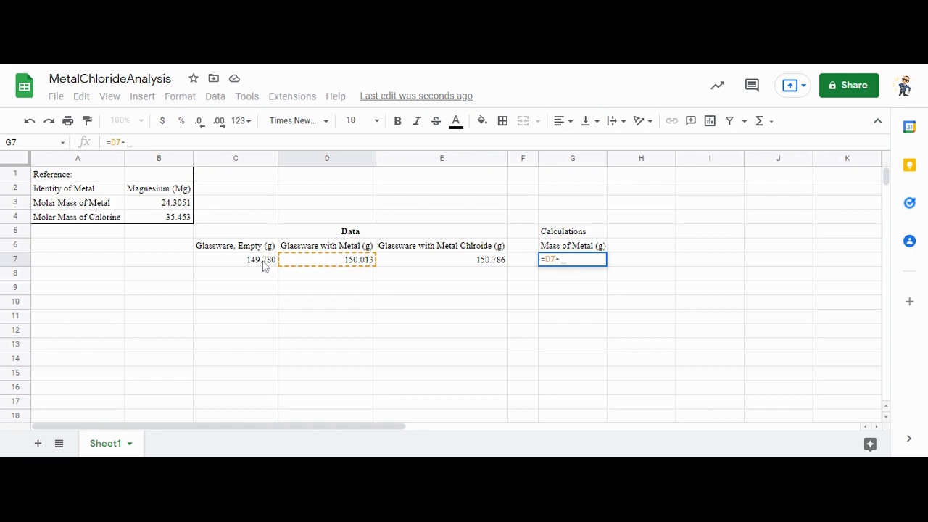
{"action": "left_click", "coordinate": [235, 260]}
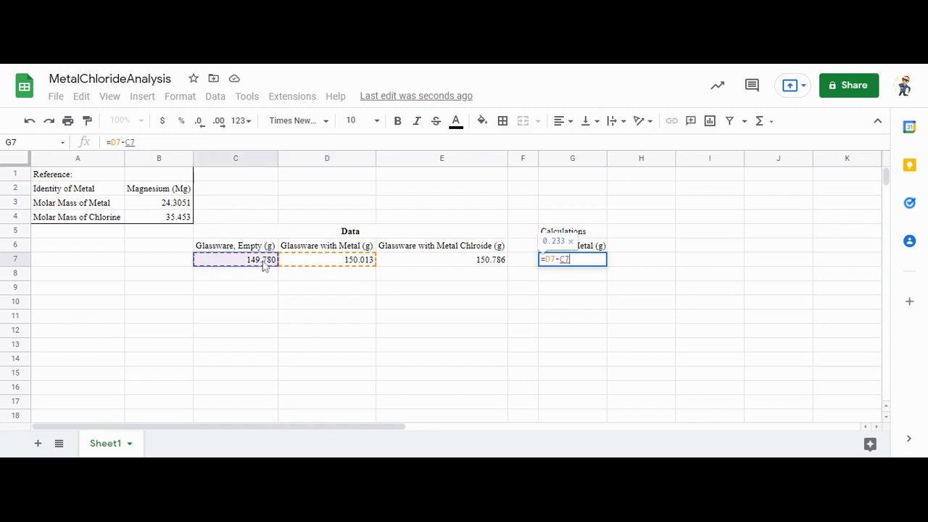
{"action": "key", "text": "Return"}
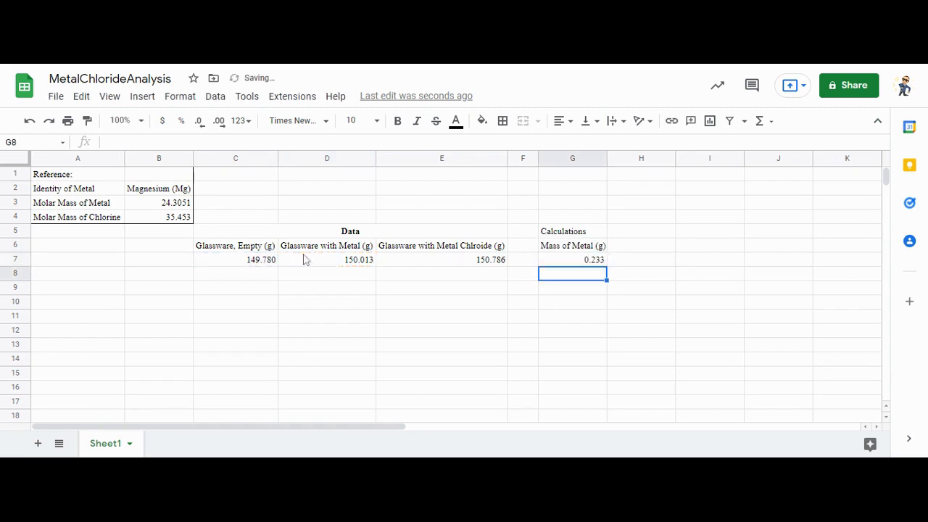
{"action": "left_click", "coordinate": [572, 259]}
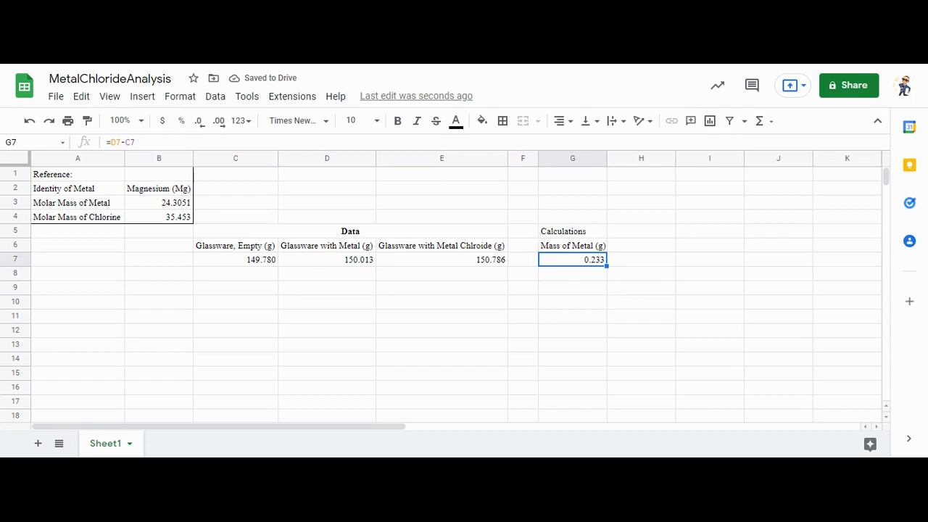
{"action": "mouse_move", "coordinate": [218, 120]}
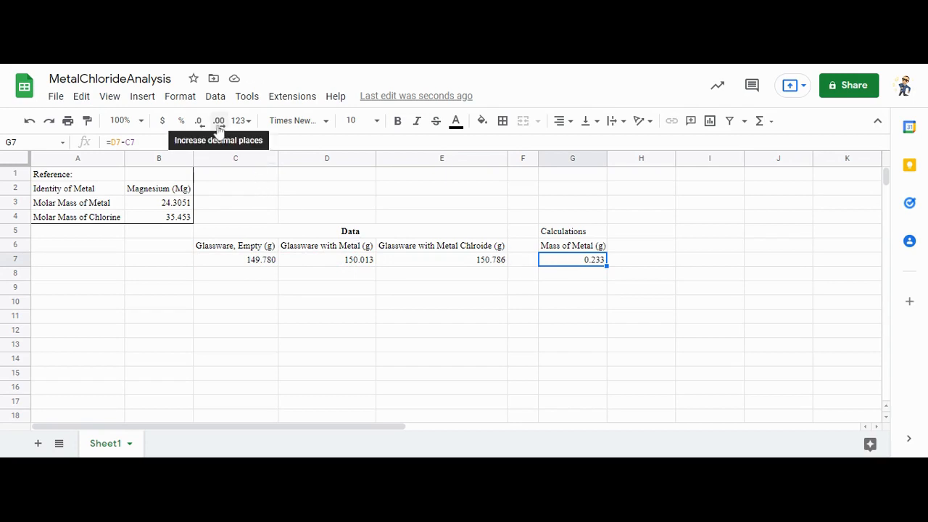
{"action": "left_click", "coordinate": [641, 231]}
{"action": "type", "text": "Mass of Chlorine (g)"}
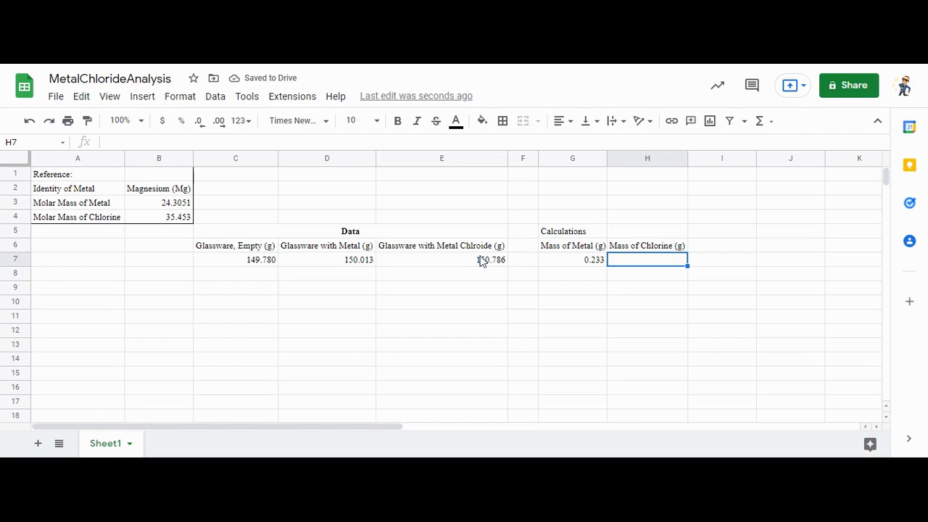
Complete the Mass of Chlorine formula from the metal chloride mass, giving 0.773 g.
{"action": "left_click", "coordinate": [441, 260]}
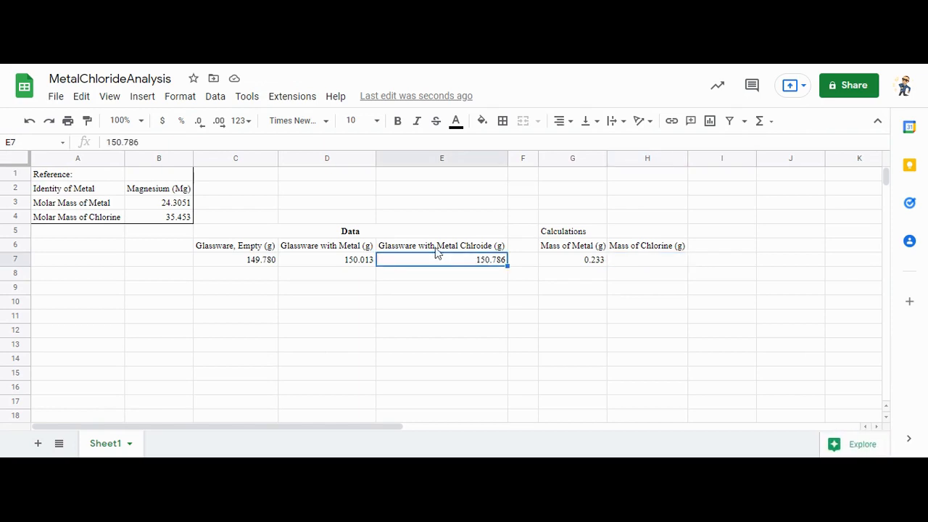
{"action": "mouse_move", "coordinate": [354, 257]}
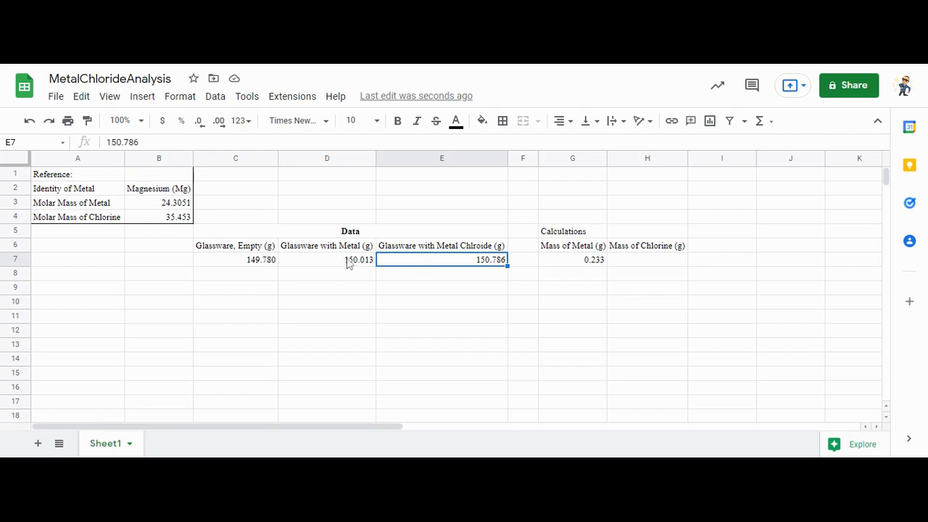
{"action": "mouse_move", "coordinate": [361, 265]}
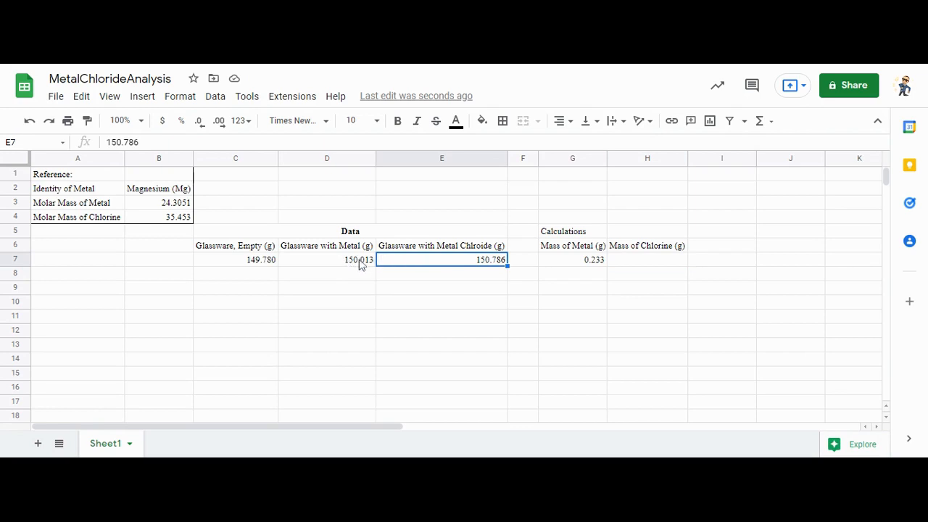
{"action": "mouse_move", "coordinate": [644, 251]}
{"action": "type", "text": "0.773"}
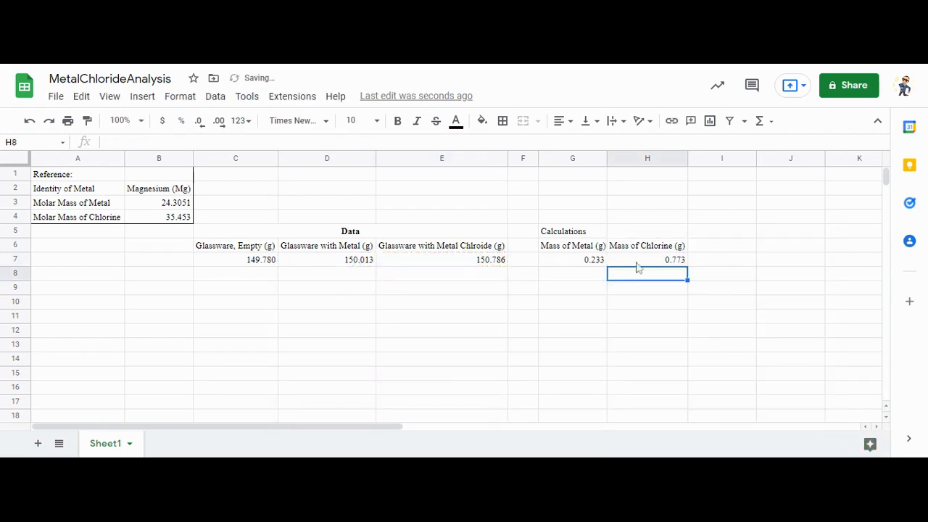
{"action": "left_click", "coordinate": [674, 259]}
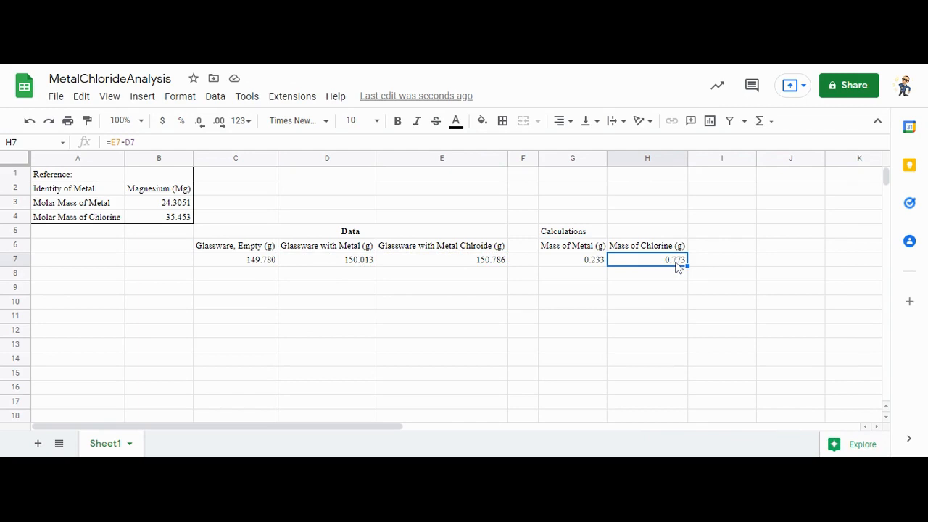
{"action": "left_click", "coordinate": [573, 259]}
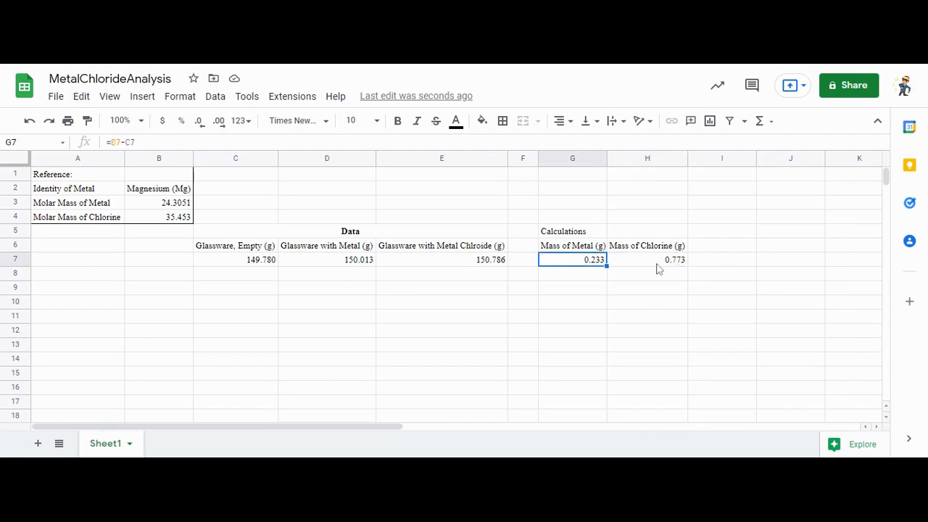
{"action": "mouse_move", "coordinate": [580, 265]}
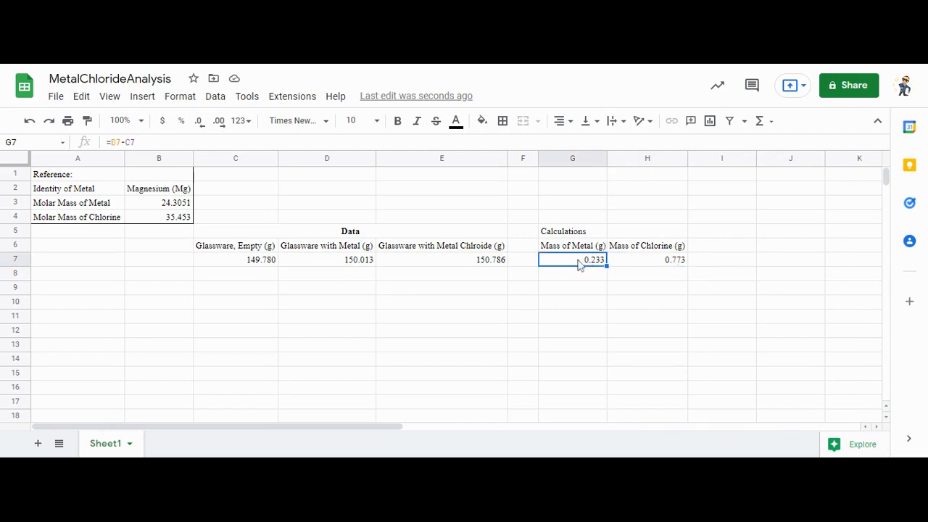
{"action": "mouse_move", "coordinate": [573, 260]}
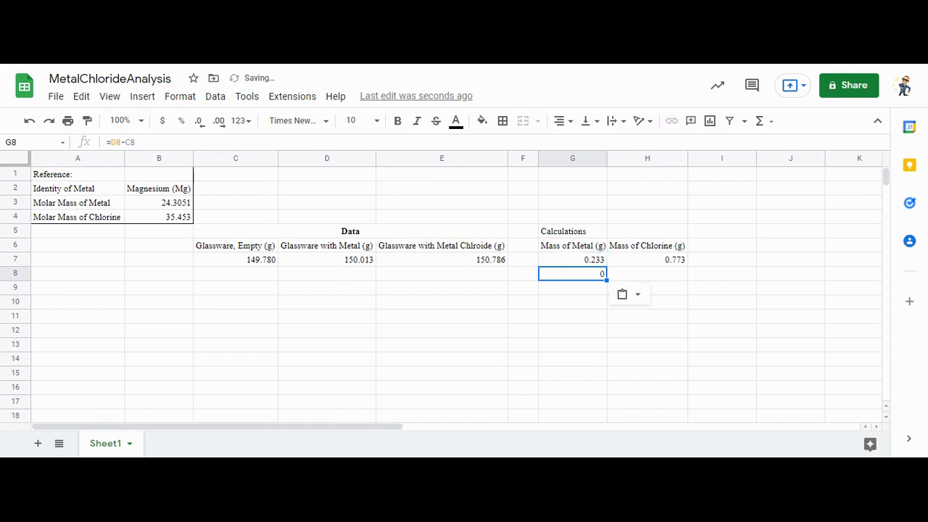
{"action": "left_click", "coordinate": [572, 259]}
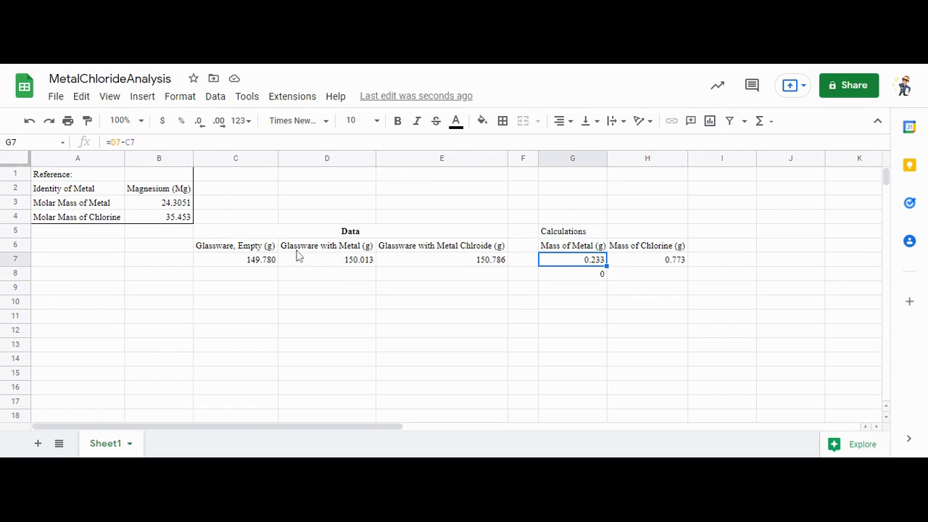
{"action": "mouse_move", "coordinate": [536, 275]}
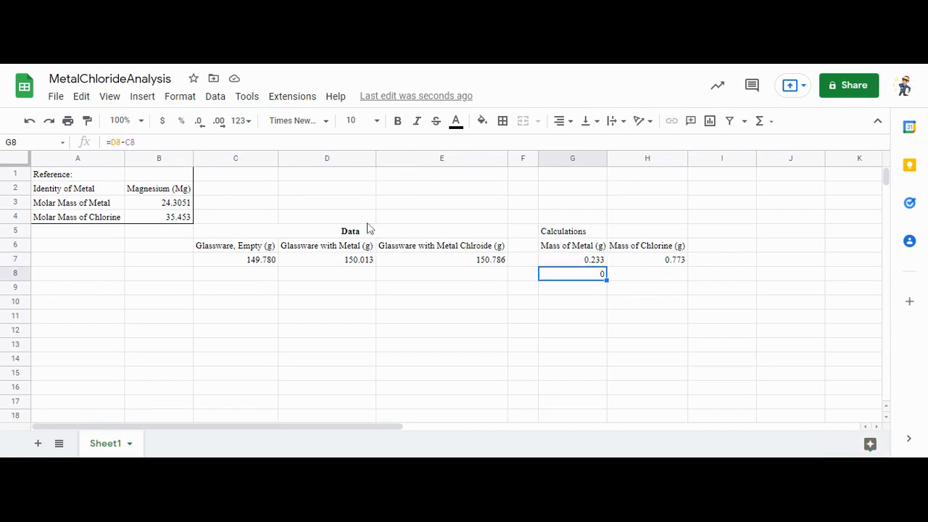
{"action": "mouse_move", "coordinate": [355, 280]}
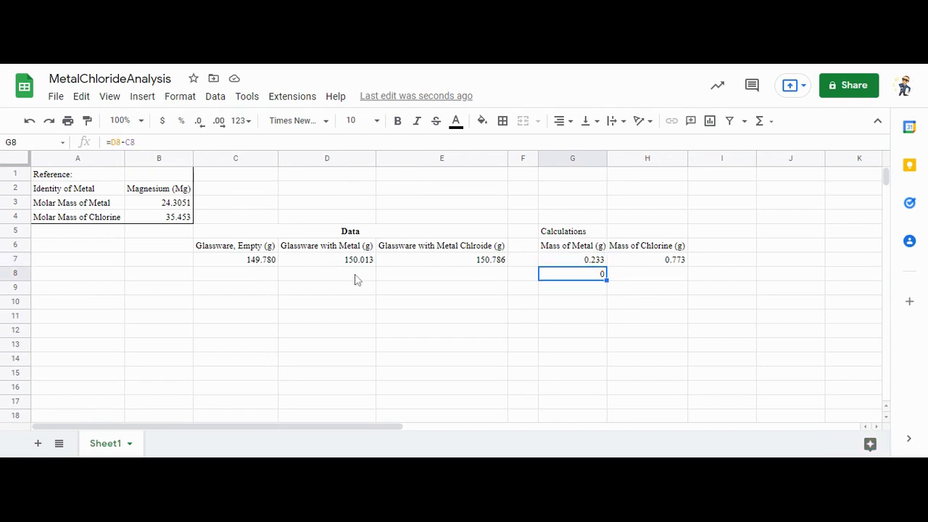
{"action": "mouse_move", "coordinate": [274, 278]}
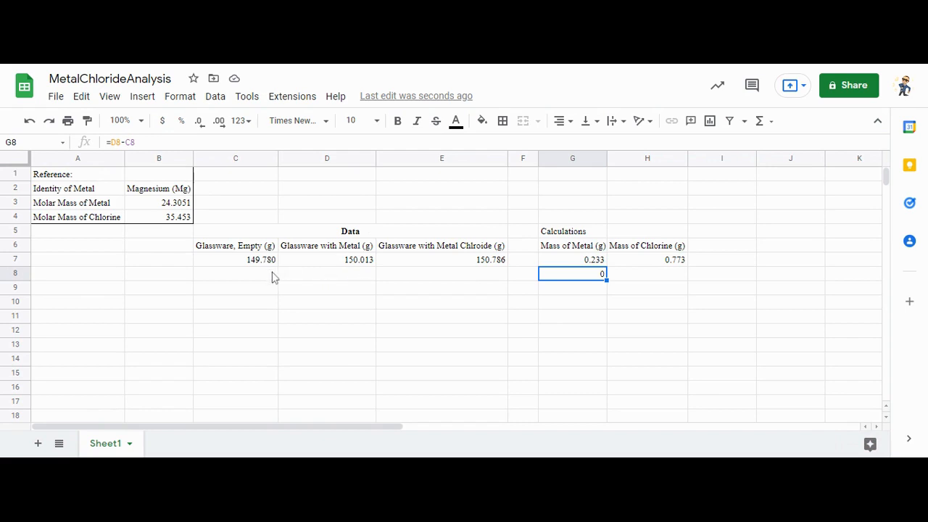
{"action": "mouse_move", "coordinate": [550, 263]}
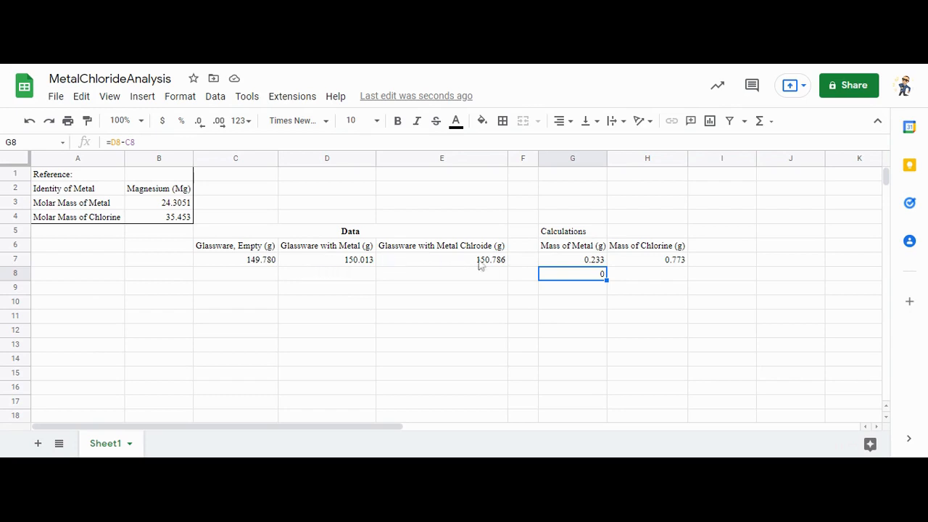
{"action": "mouse_move", "coordinate": [579, 278]}
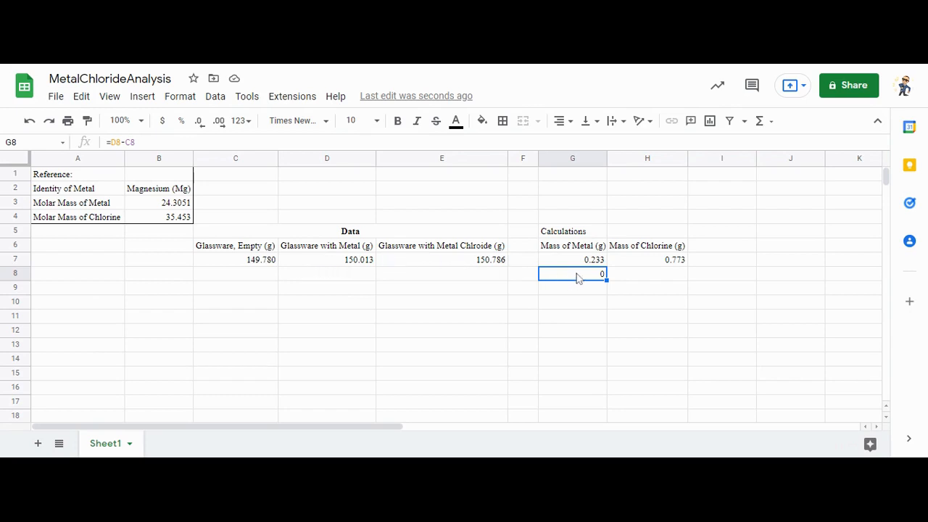
{"action": "mouse_move", "coordinate": [553, 278]}
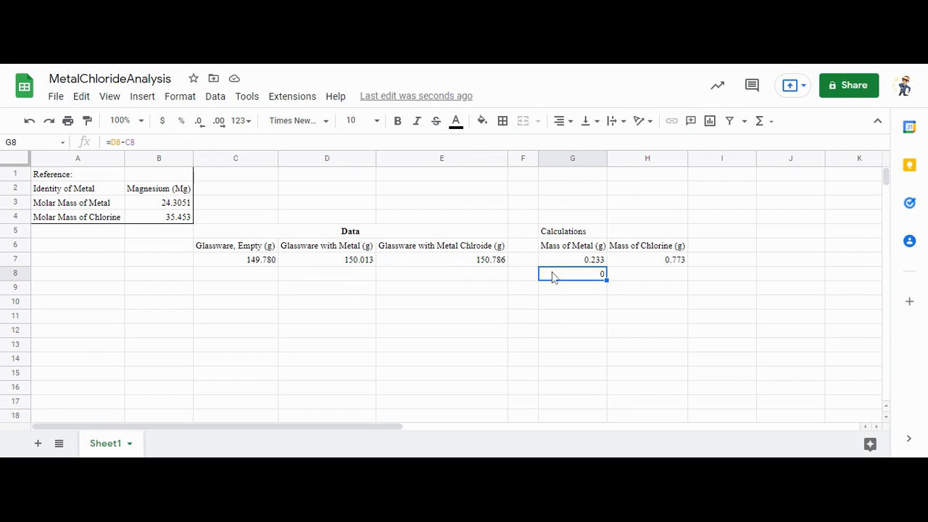
{"action": "mouse_move", "coordinate": [573, 263]}
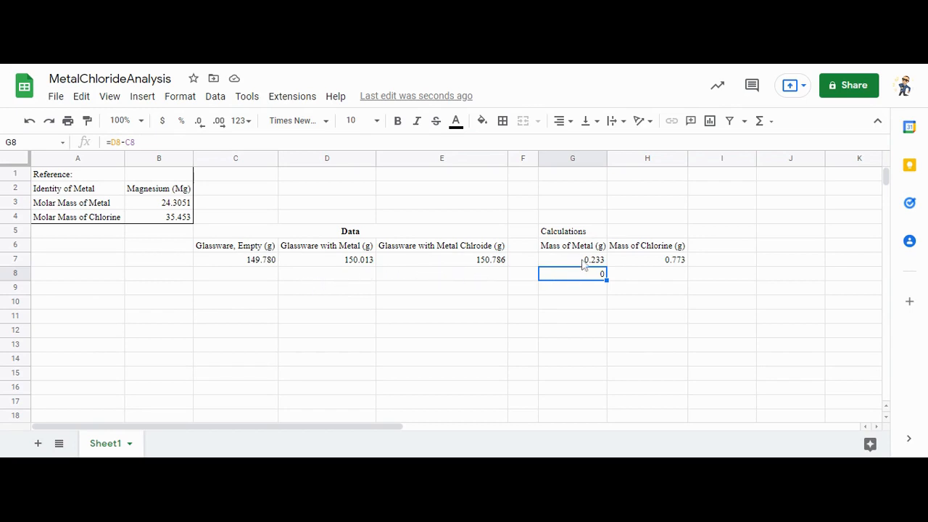
Copy the Mass of Metal and Mass of Chlorine formulas into row 8, showing 0.
{"action": "left_click", "coordinate": [573, 259]}
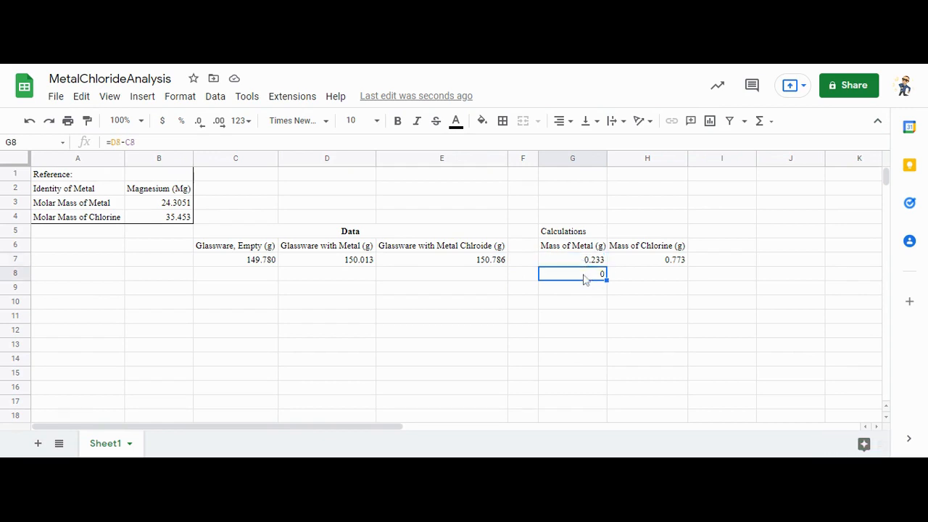
{"action": "key", "text": "enter"}
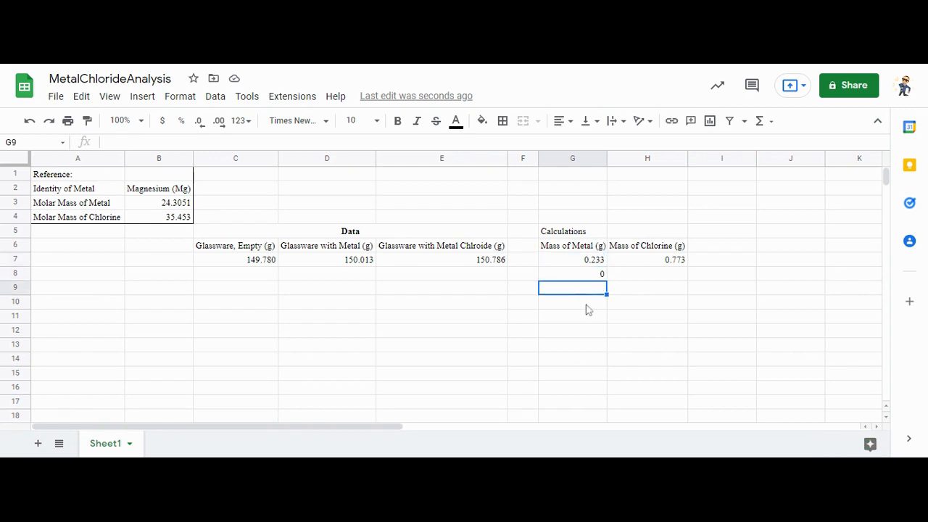
{"action": "left_click", "coordinate": [573, 315]}
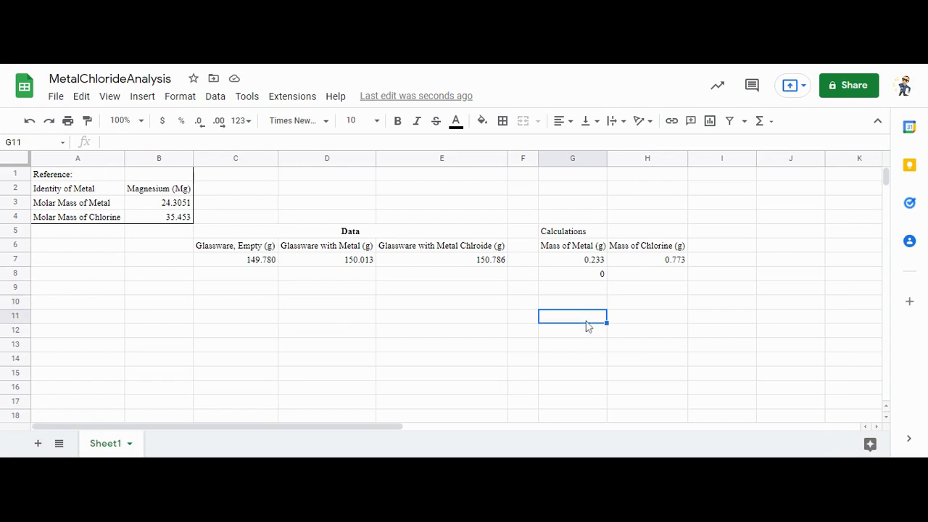
{"action": "mouse_move", "coordinate": [627, 280]}
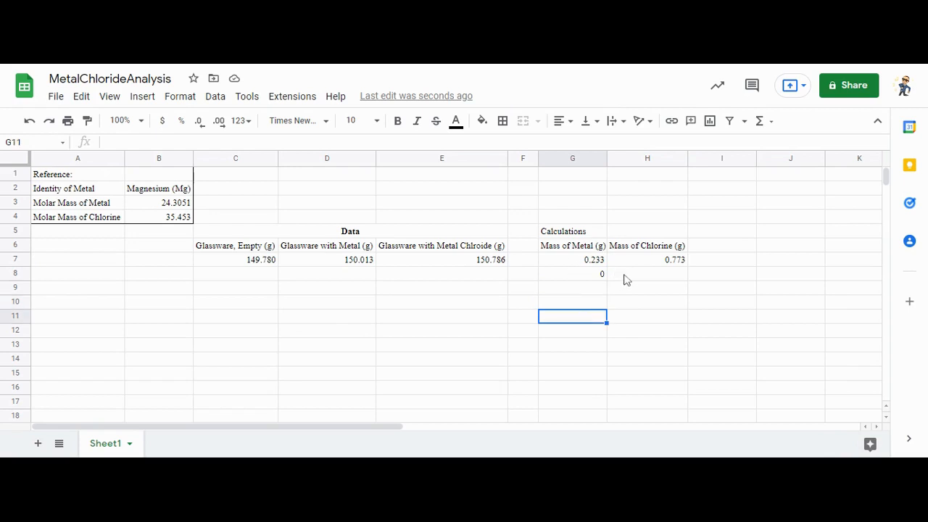
{"action": "left_click", "coordinate": [647, 259]}
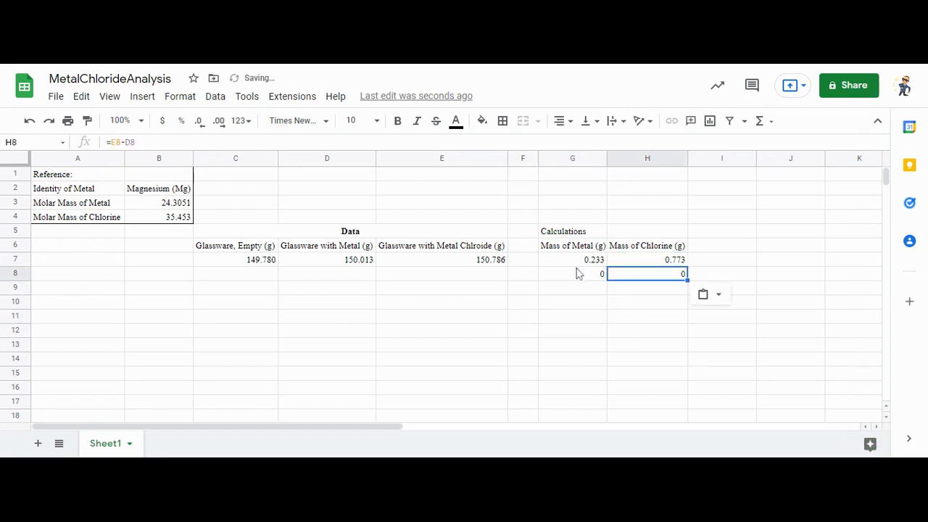
{"action": "left_click", "coordinate": [573, 287]}
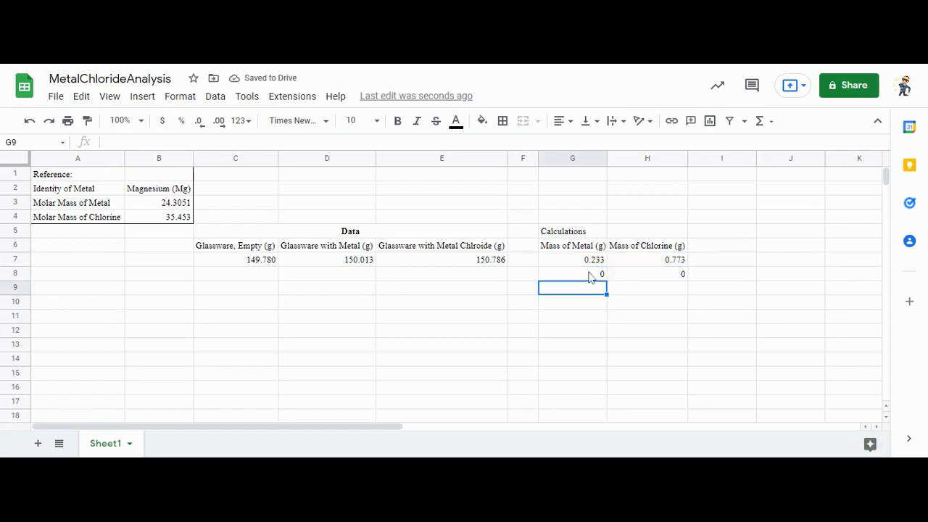
{"action": "left_click", "coordinate": [572, 372]}
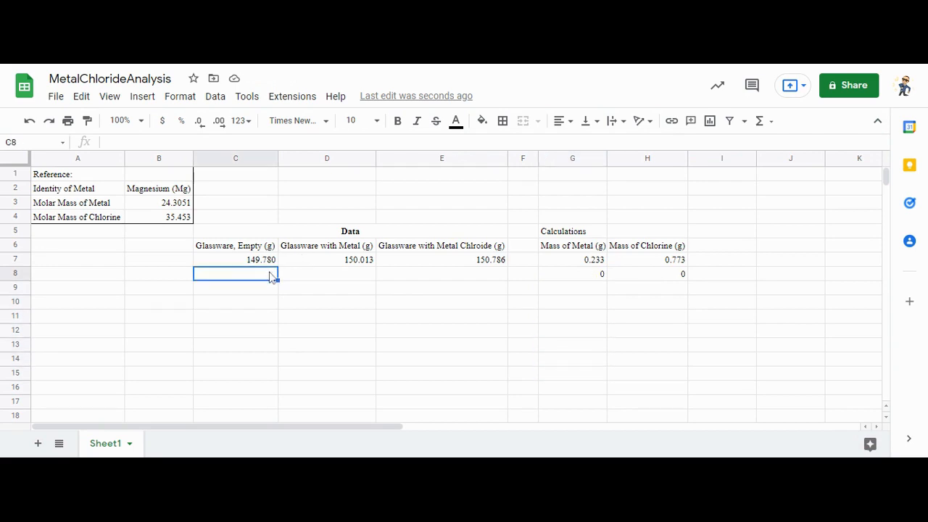
{"action": "mouse_move", "coordinate": [546, 270]}
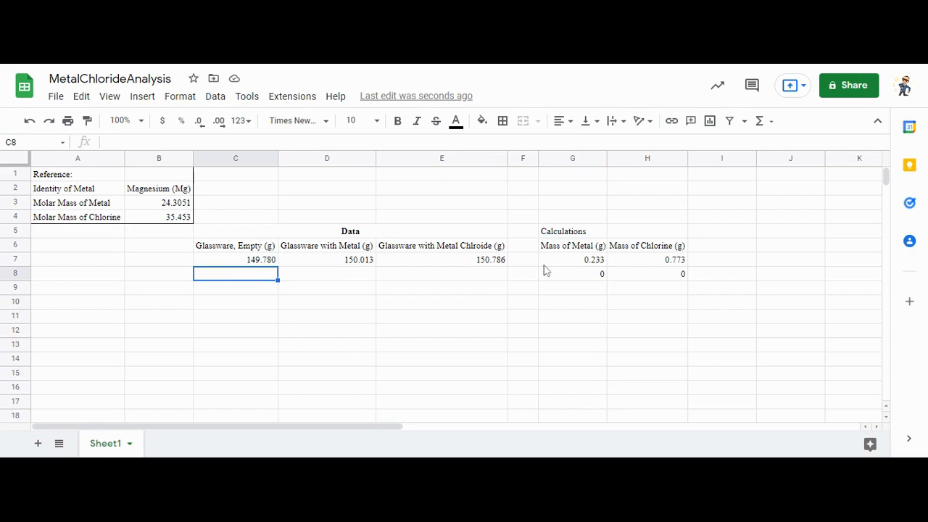
{"action": "left_click", "coordinate": [721, 244]}
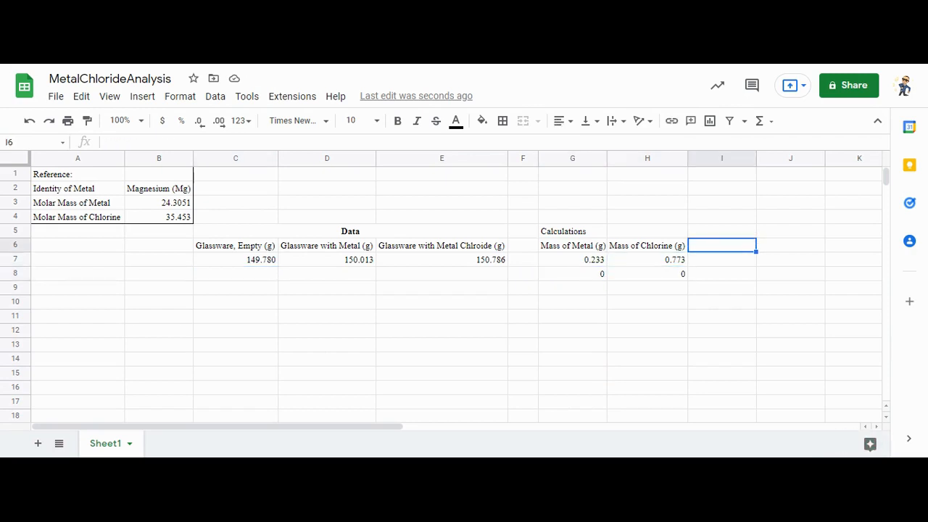
Add a Moles of Metal (mol) heading and enter =G7/$B$3 in I7, giving 0.009586.
{"action": "type", "text": "Moles of Metal (mol"}
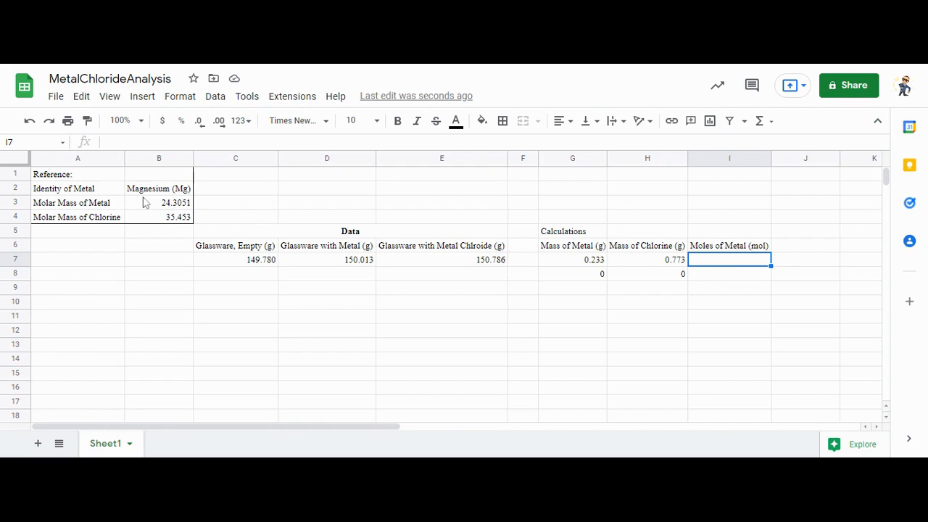
{"action": "mouse_move", "coordinate": [189, 203]}
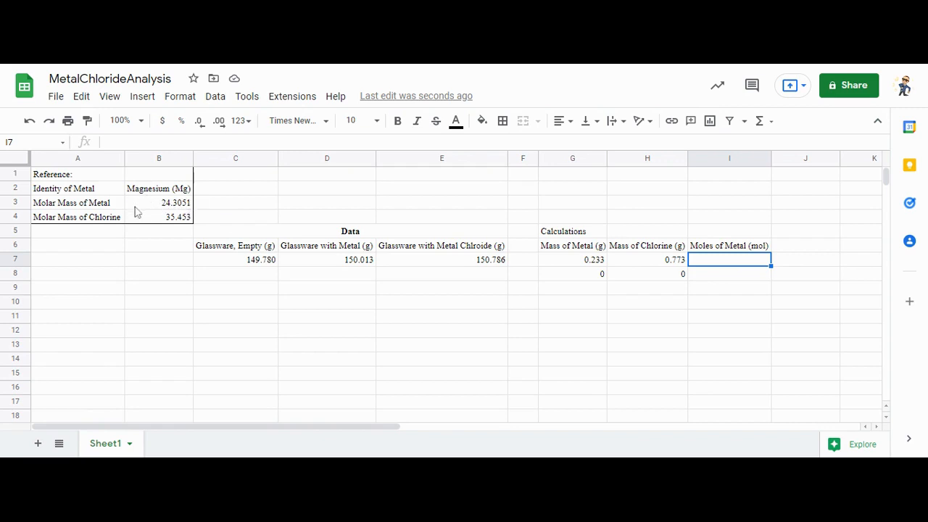
{"action": "mouse_move", "coordinate": [520, 253]}
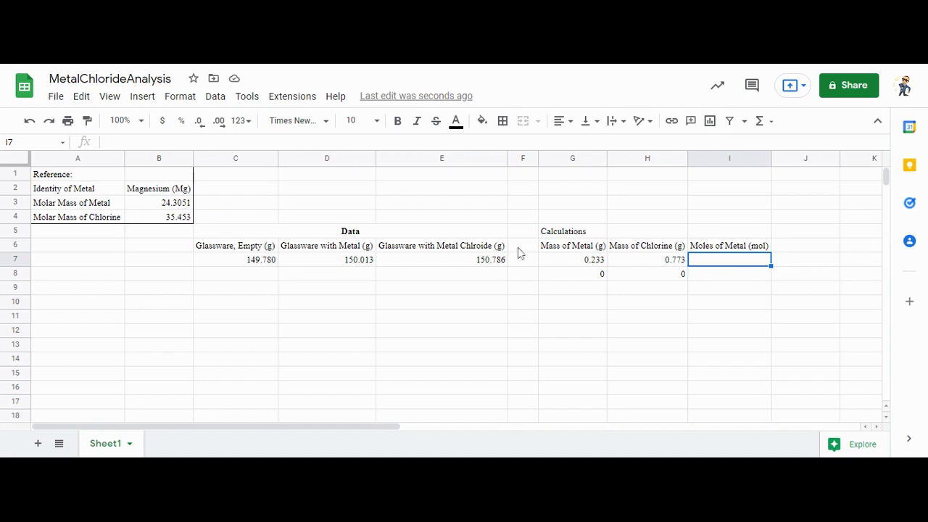
{"action": "left_click", "coordinate": [572, 259]}
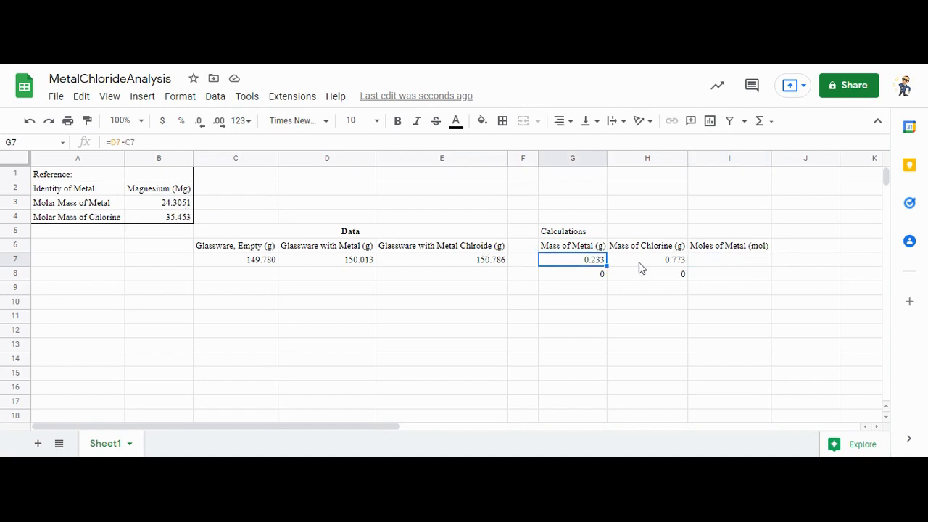
{"action": "left_click", "coordinate": [729, 259]}
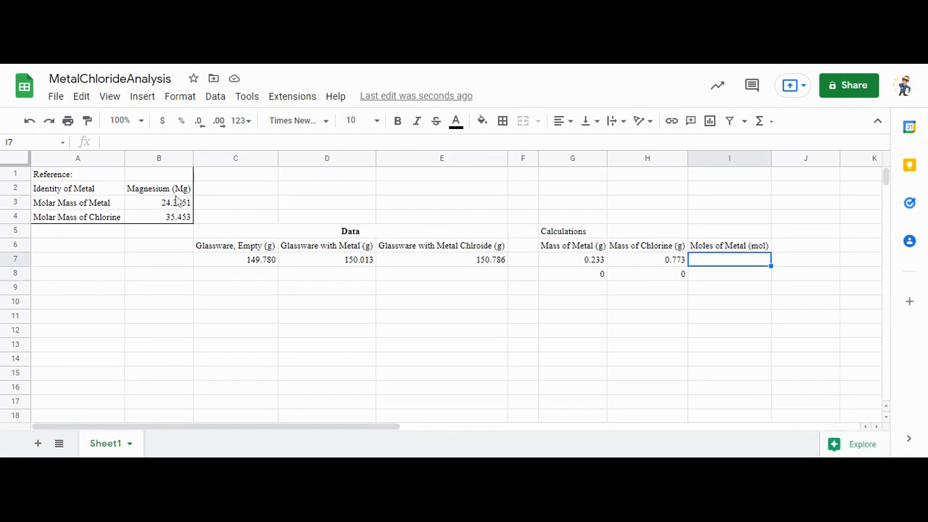
{"action": "type", "text": "="}
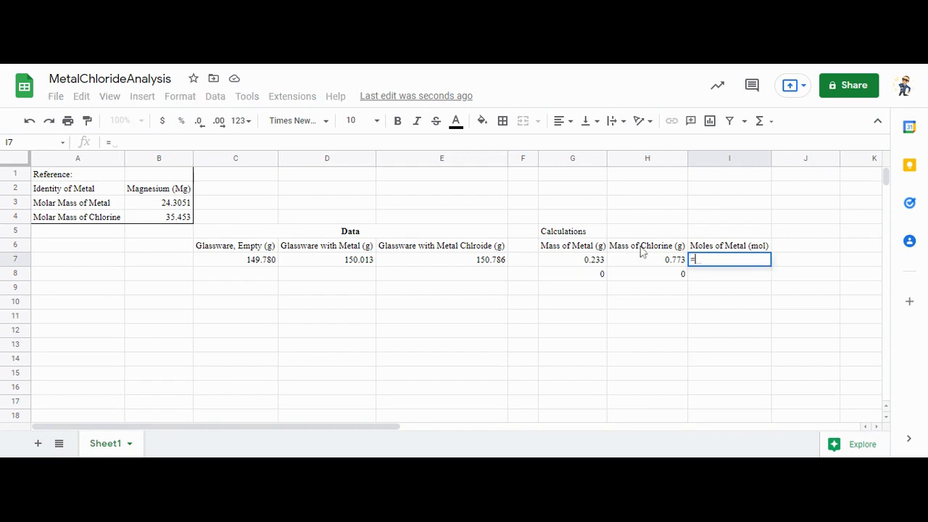
{"action": "mouse_move", "coordinate": [590, 266]}
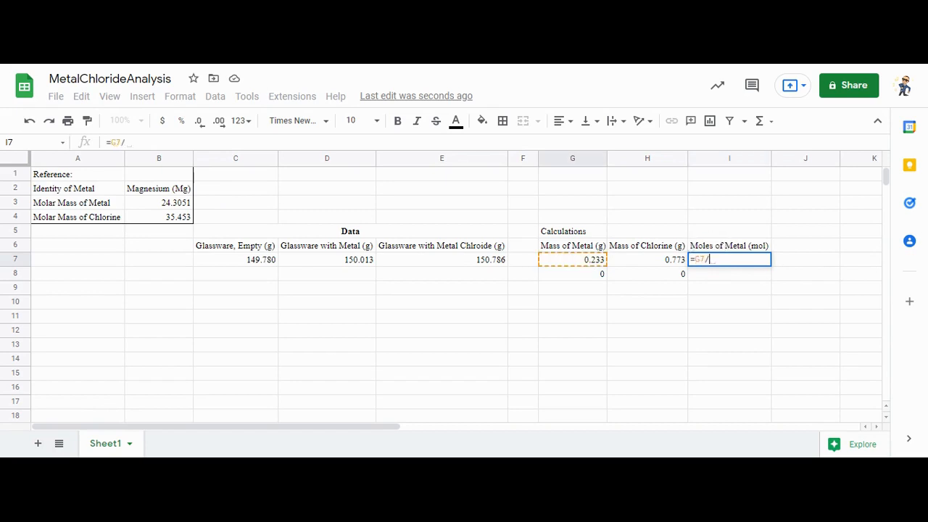
{"action": "mouse_move", "coordinate": [417, 230]}
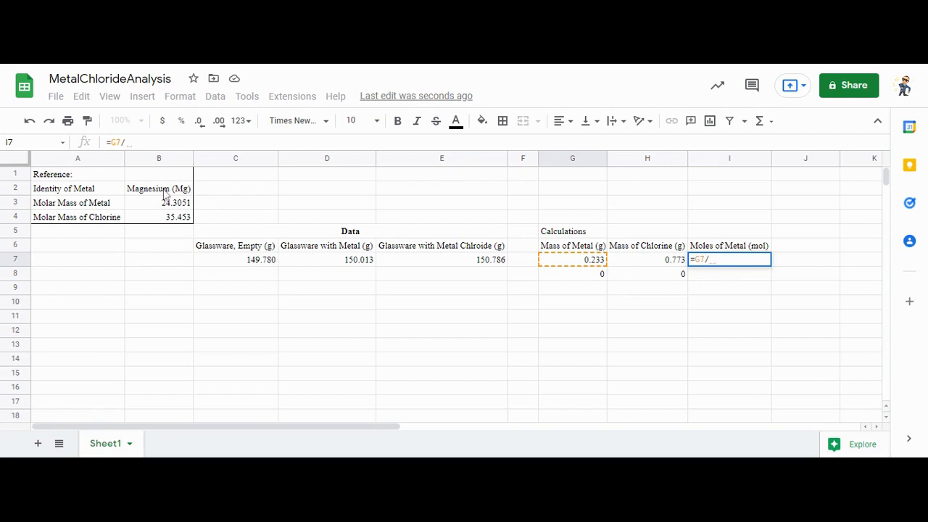
{"action": "mouse_move", "coordinate": [187, 211]}
{"action": "type", "text": "$B$3"}
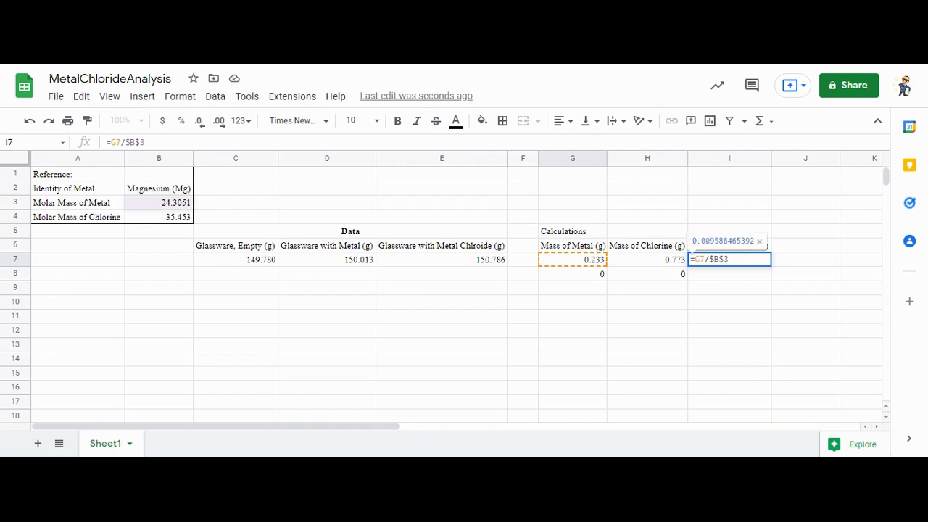
{"action": "key", "text": "Return"}
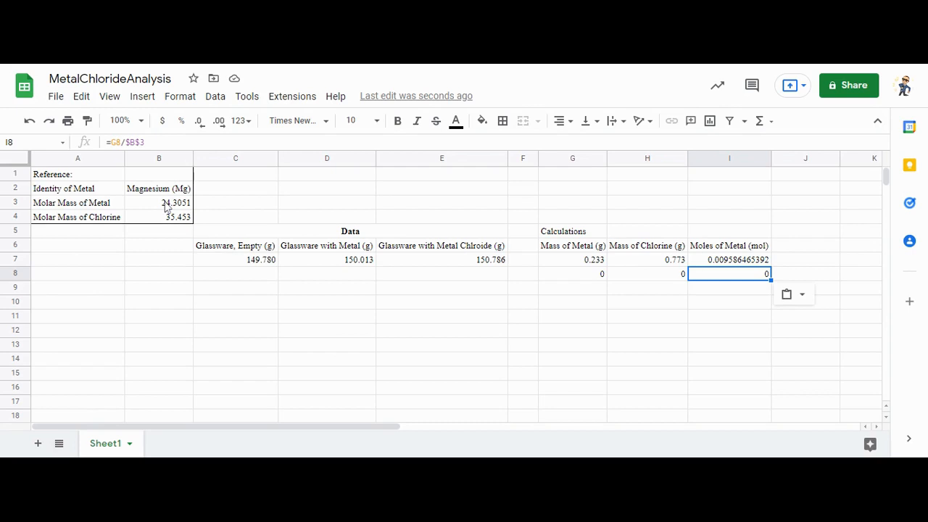
{"action": "mouse_move", "coordinate": [386, 267]}
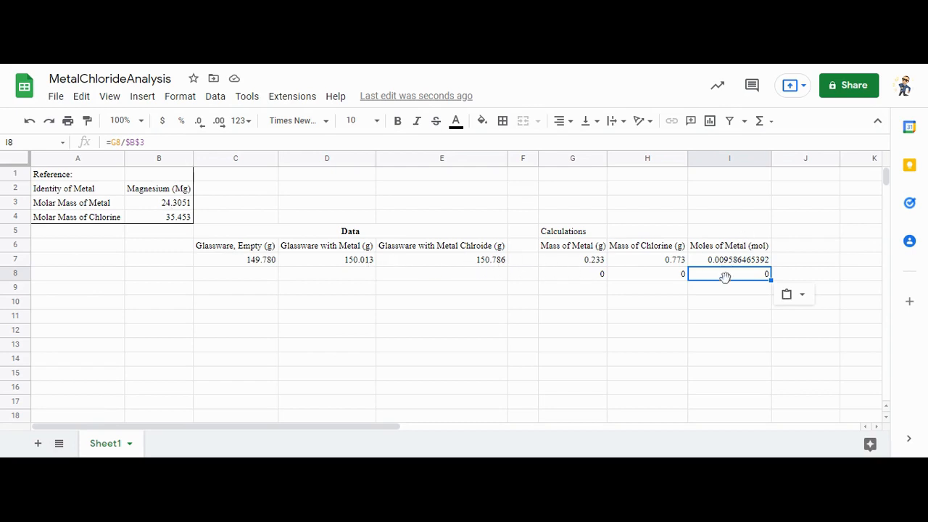
Reduce the decimals of the moles of metal result in I7 to show 0.00959.
{"action": "left_click", "coordinate": [729, 259]}
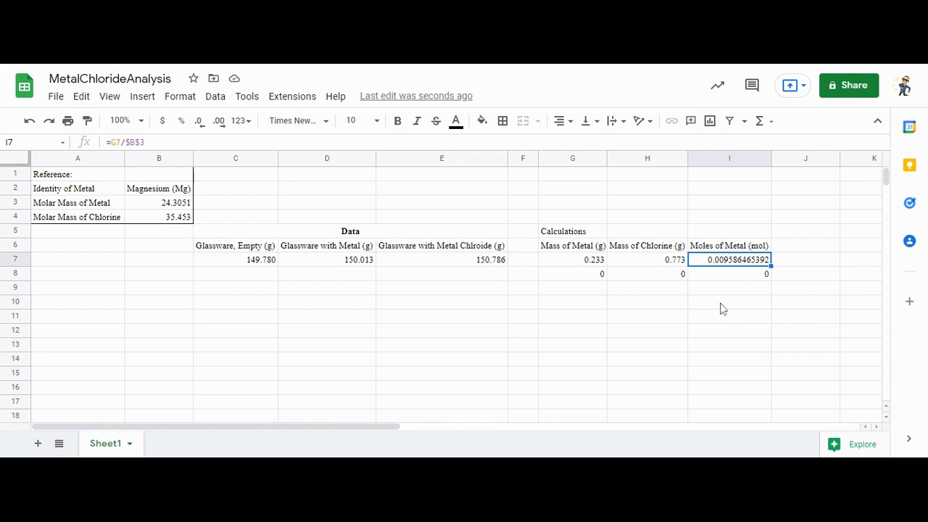
{"action": "mouse_move", "coordinate": [199, 121]}
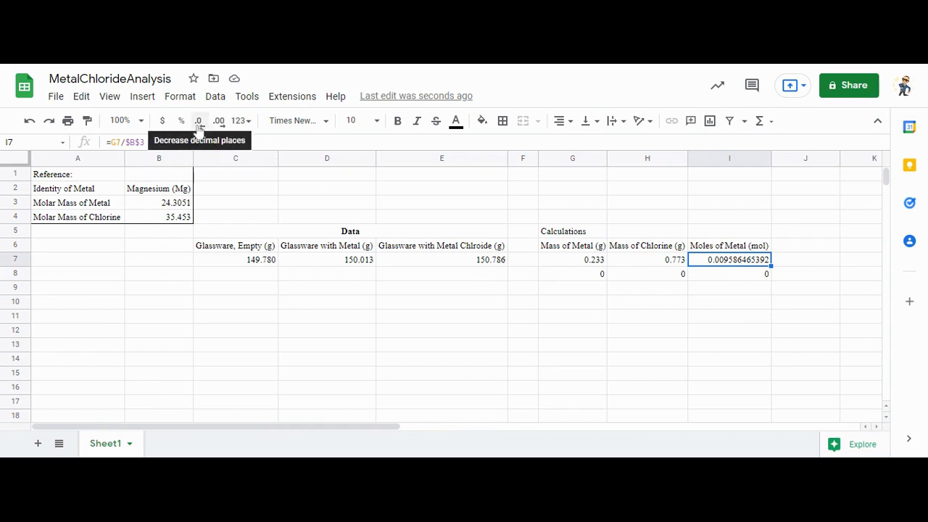
{"action": "mouse_move", "coordinate": [596, 261]}
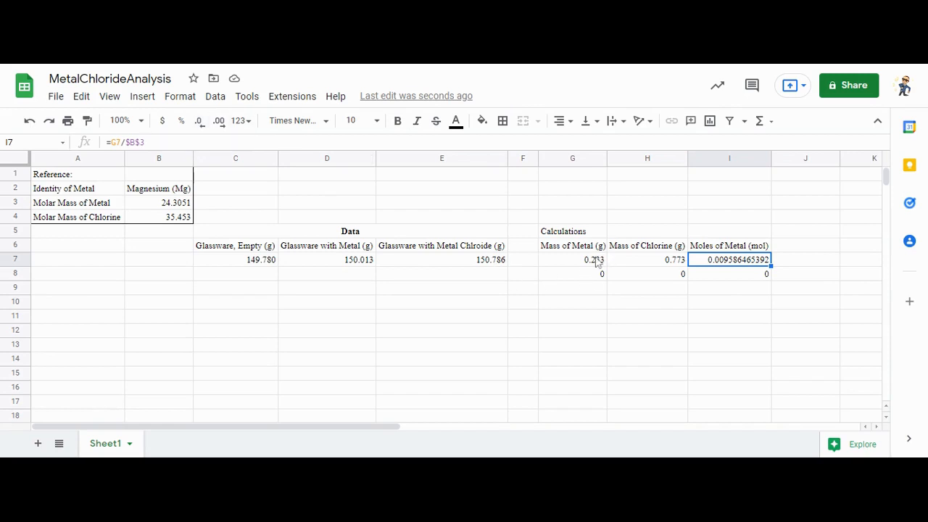
{"action": "left_click", "coordinate": [200, 121]}
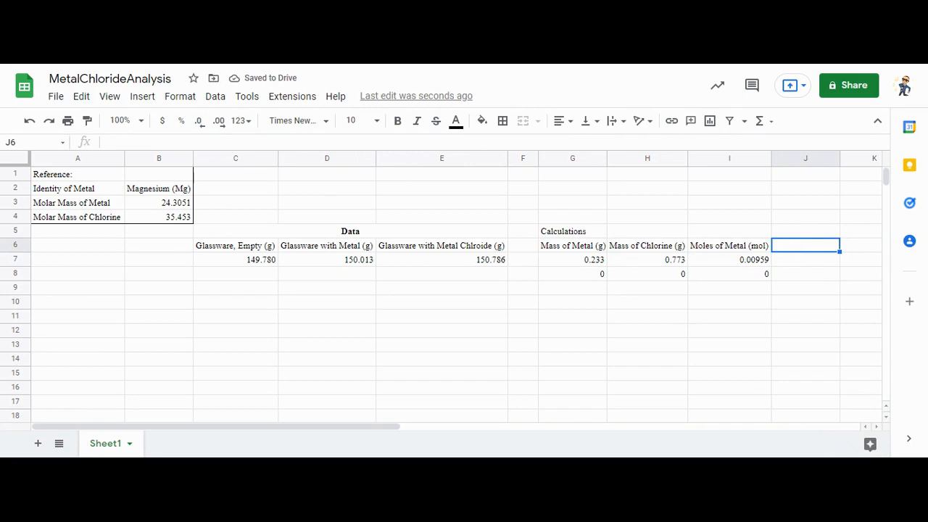
Add a Moles of Chlorine heading with =I7/$B$4, shown to four decimals as 0.0218.
{"action": "type", "text": "Moles of Chlorine (mol"}
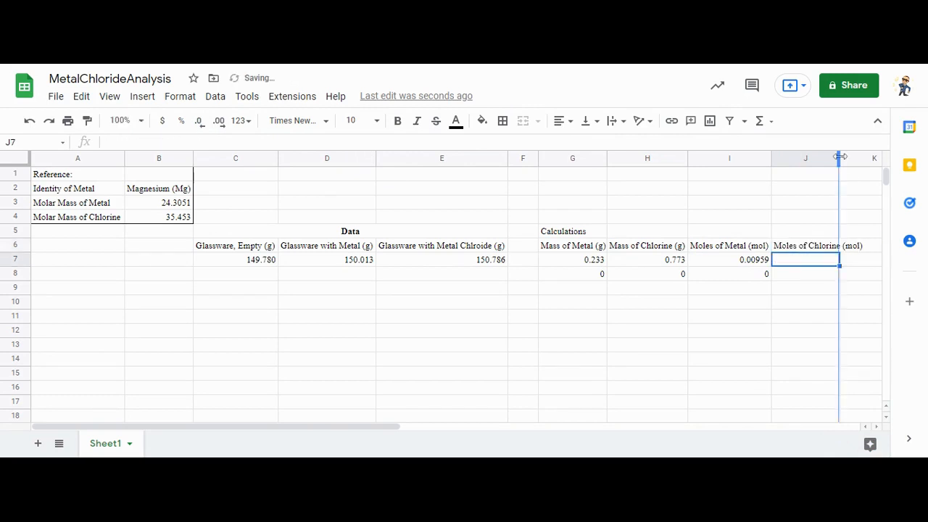
{"action": "left_click_drag", "start_coordinate": [839, 158], "coordinate": [862, 157]}
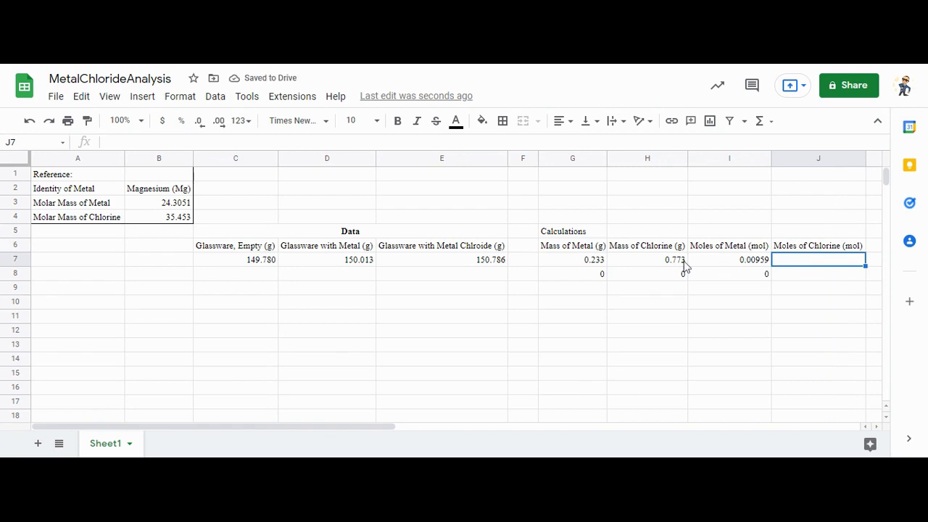
{"action": "mouse_move", "coordinate": [670, 269]}
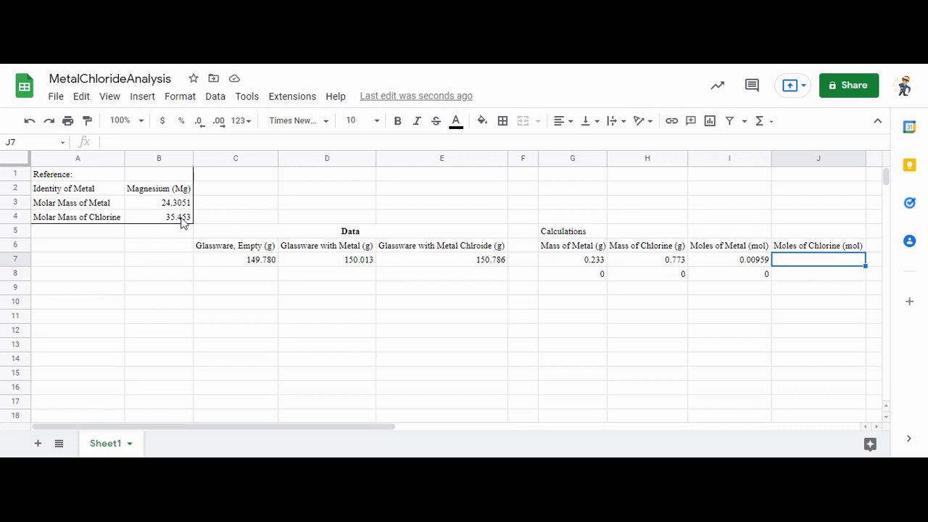
{"action": "mouse_move", "coordinate": [276, 304]}
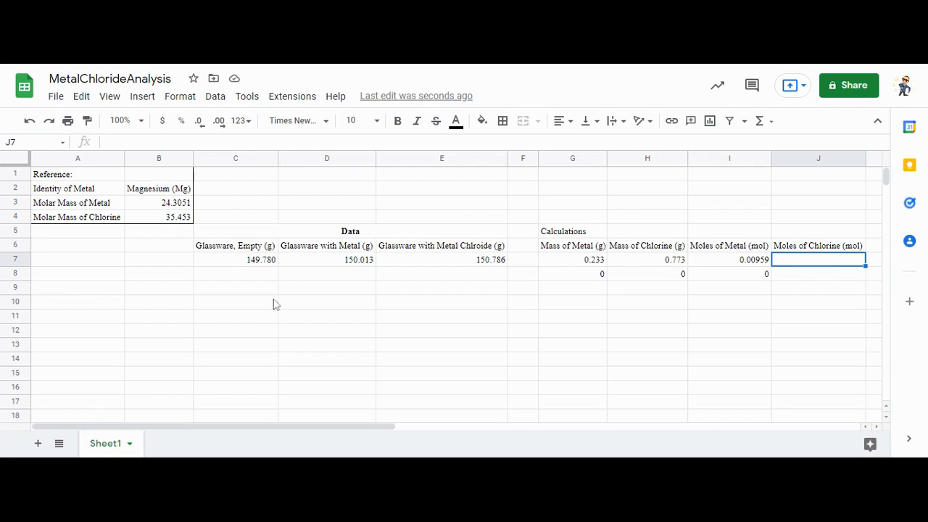
{"action": "type", "text": "=I7"}
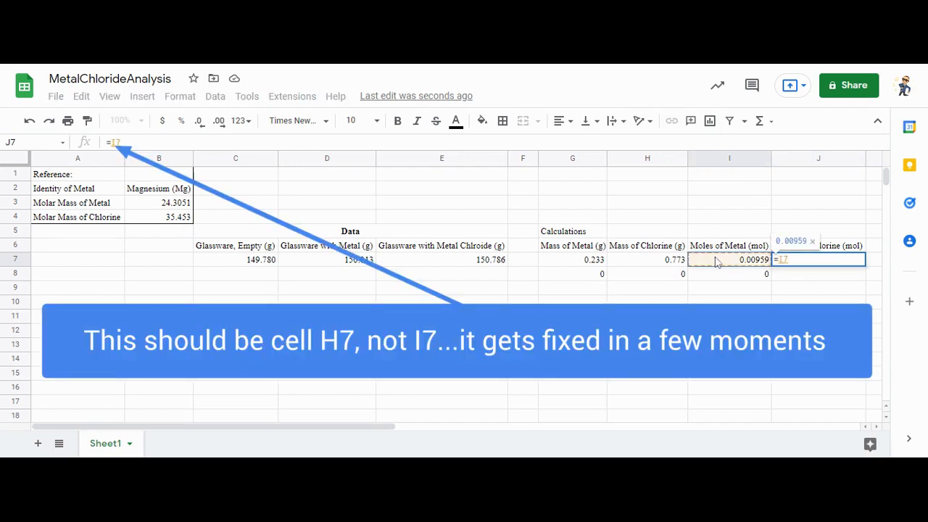
{"action": "type", "text": "/"}
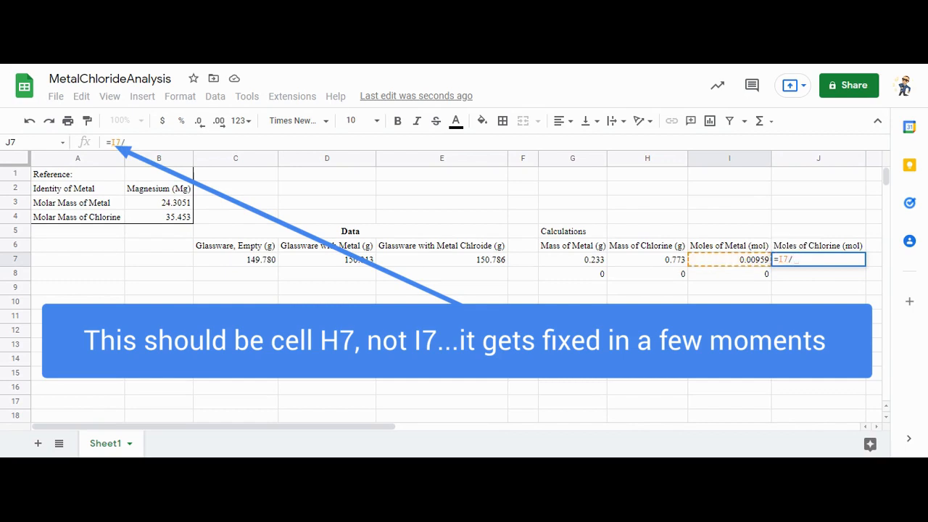
{"action": "type", "text": "$b$"}
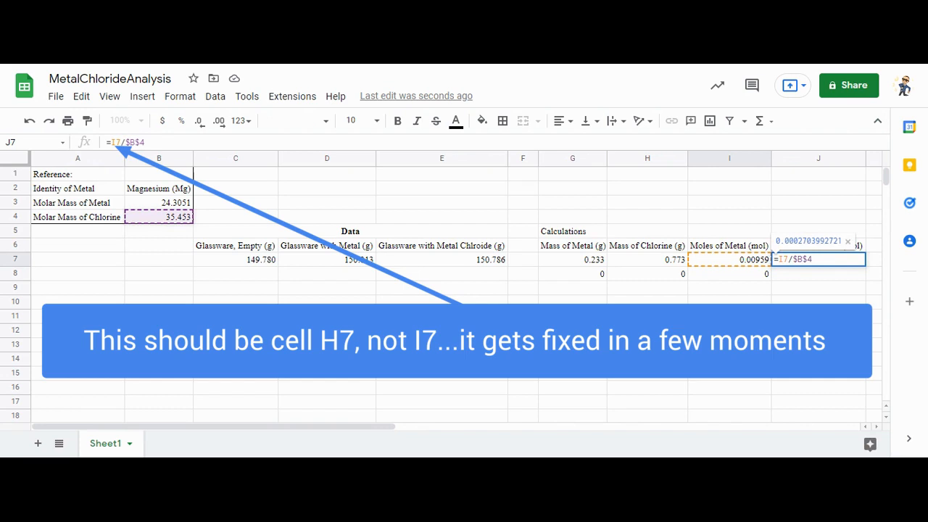
{"action": "key", "text": "Return"}
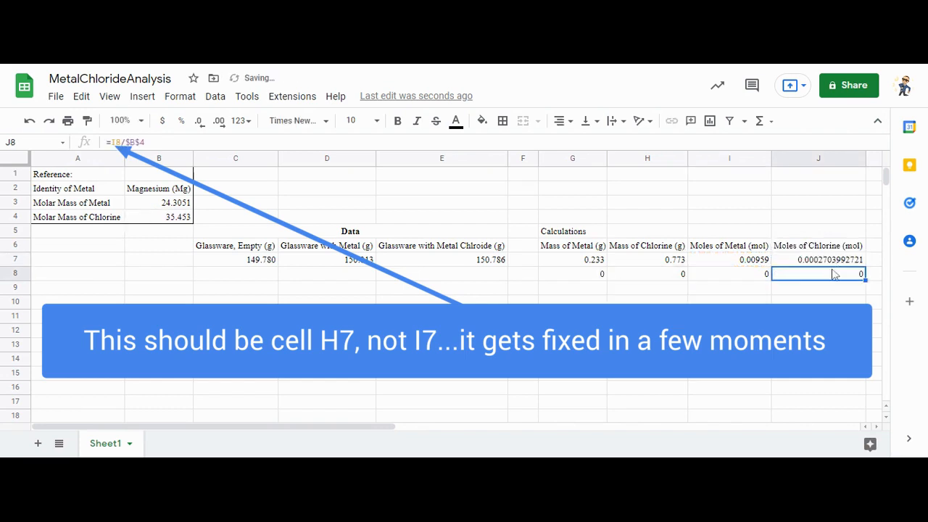
{"action": "left_click", "coordinate": [818, 258]}
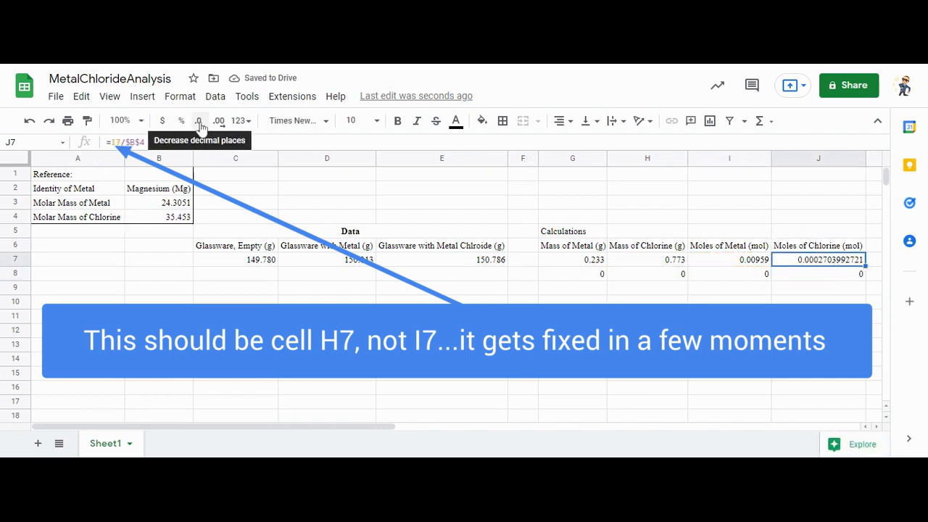
{"action": "left_click", "coordinate": [198, 120]}
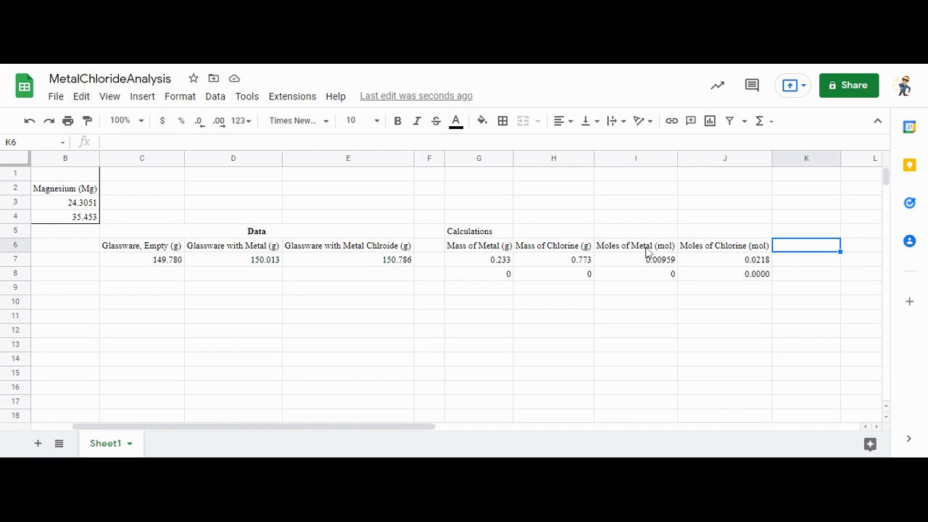
Add the Moles of Cl:Moles of Metal column with =J7/I7, rounded to 2.27.
{"action": "type", "text": "Moles of Cl:Moles of Metal"}
{"action": "left_click", "coordinate": [806, 259]}
{"action": "type", "text": "=J7/I7"}
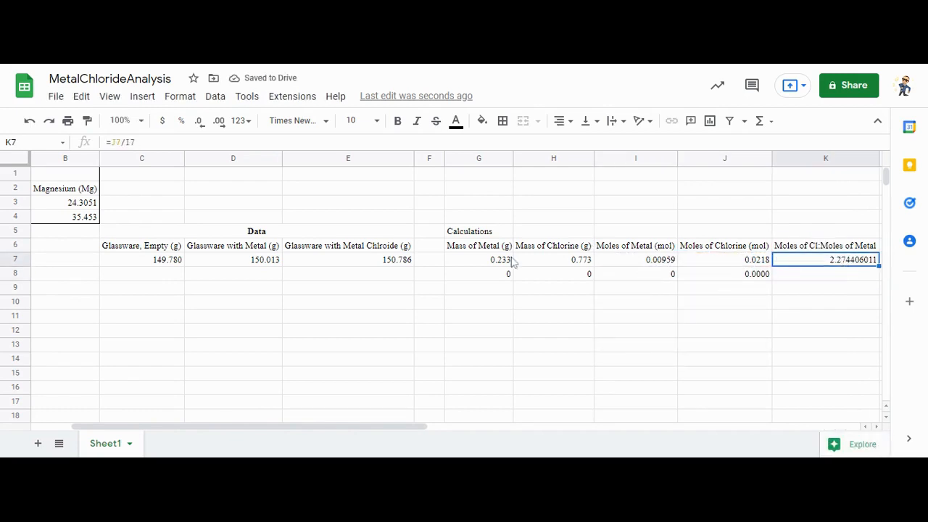
{"action": "left_click", "coordinate": [199, 121]}
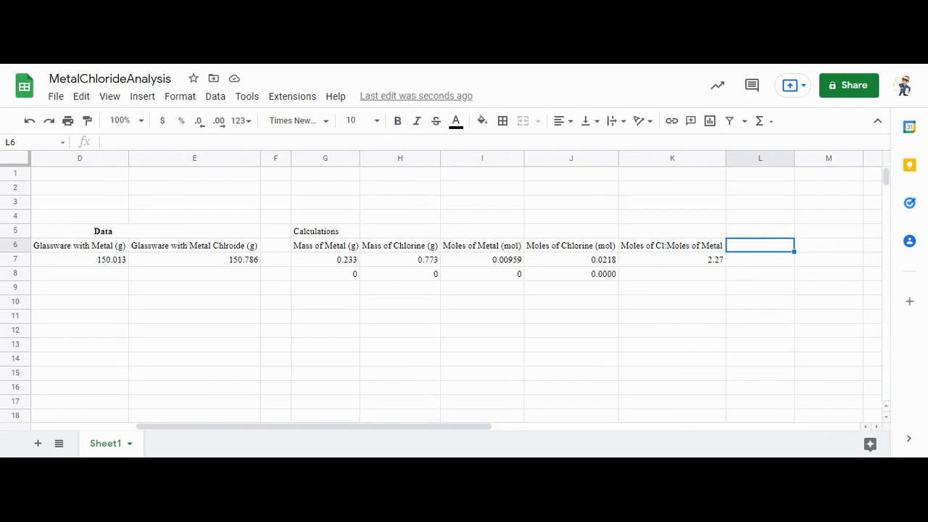
{"action": "mouse_move", "coordinate": [689, 263]}
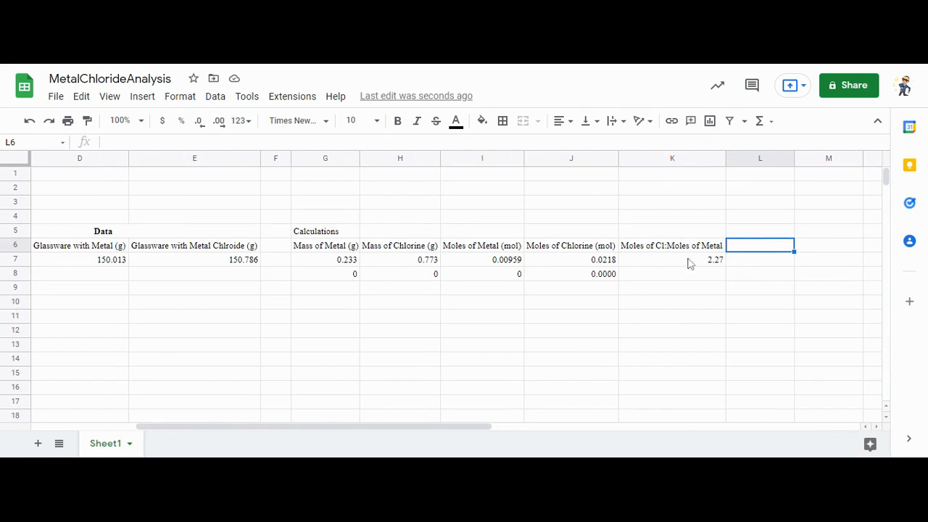
{"action": "mouse_move", "coordinate": [721, 266]}
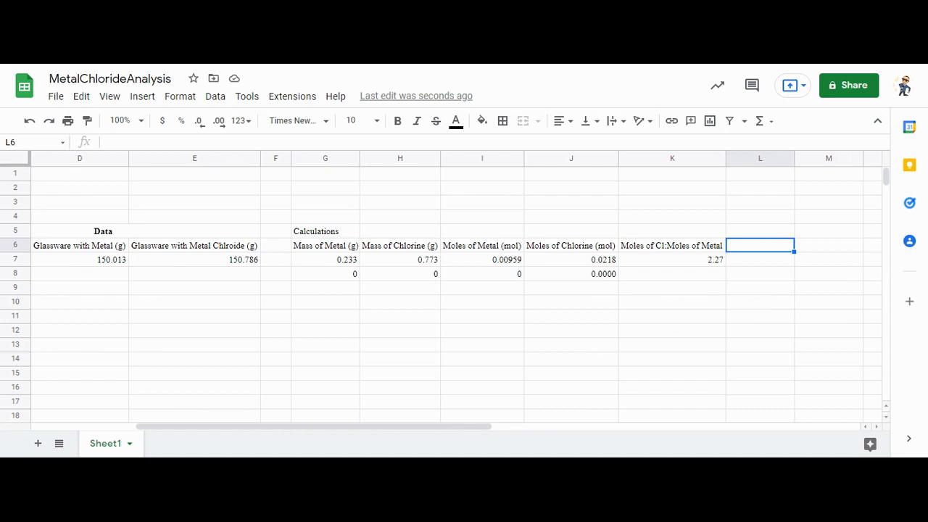
{"action": "scroll", "scroll_direction": "left", "scroll_amount": 3}
{"action": "type", "text": "2"}
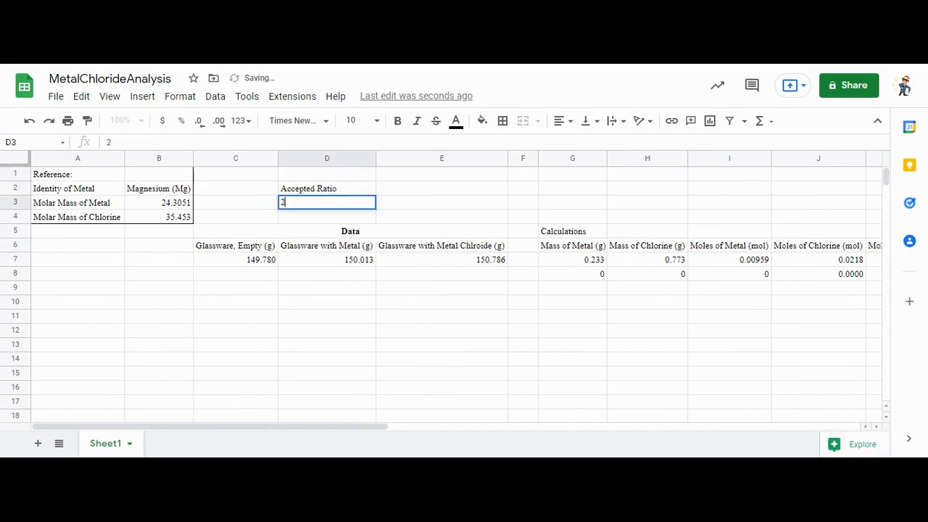
Extend the outer border to include the Accepted Ratio of 2 in column D.
{"action": "left_click", "coordinate": [502, 120]}
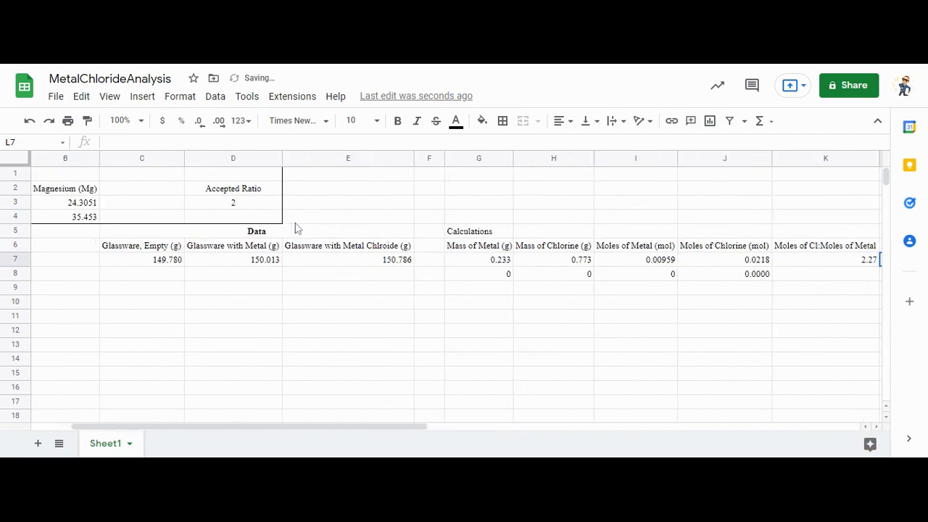
{"action": "mouse_move", "coordinate": [262, 208]}
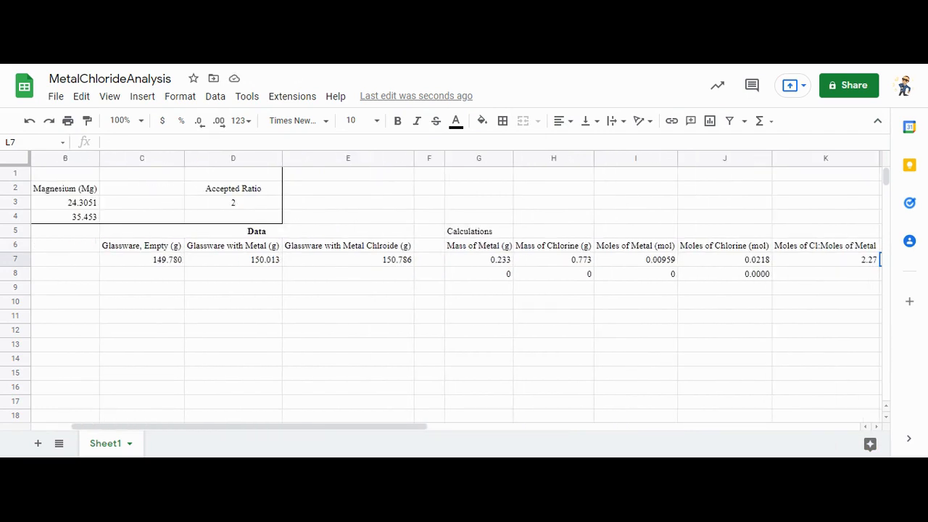
{"action": "scroll", "scroll_direction": "right", "scroll_amount": 3}
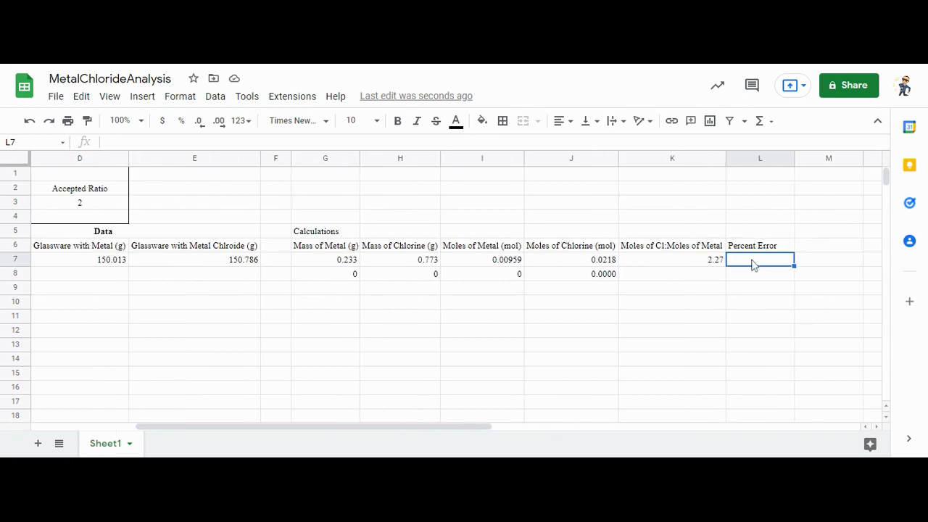
Enter =((K7-$D$3)/$D$3)*100 in L7 to compute percent error against the accepted ratio.
{"action": "type", "text": "="}
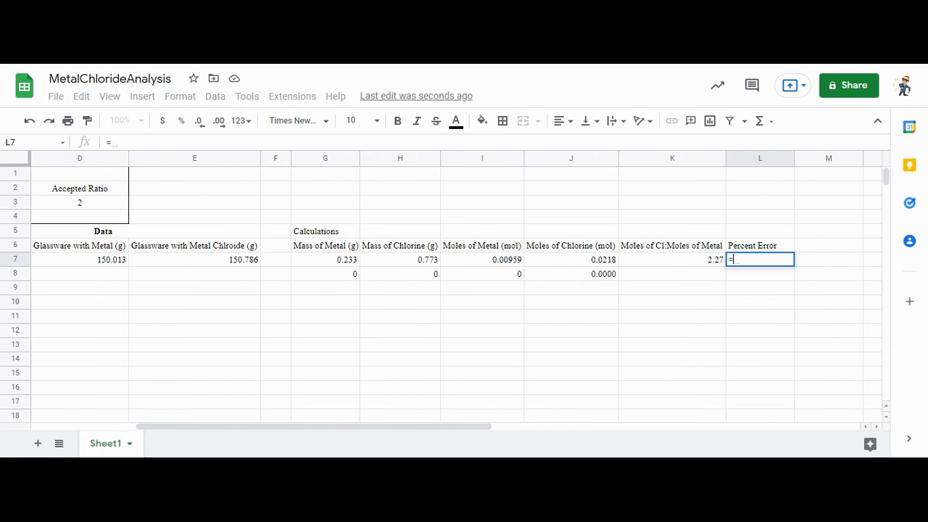
{"action": "mouse_move", "coordinate": [710, 262]}
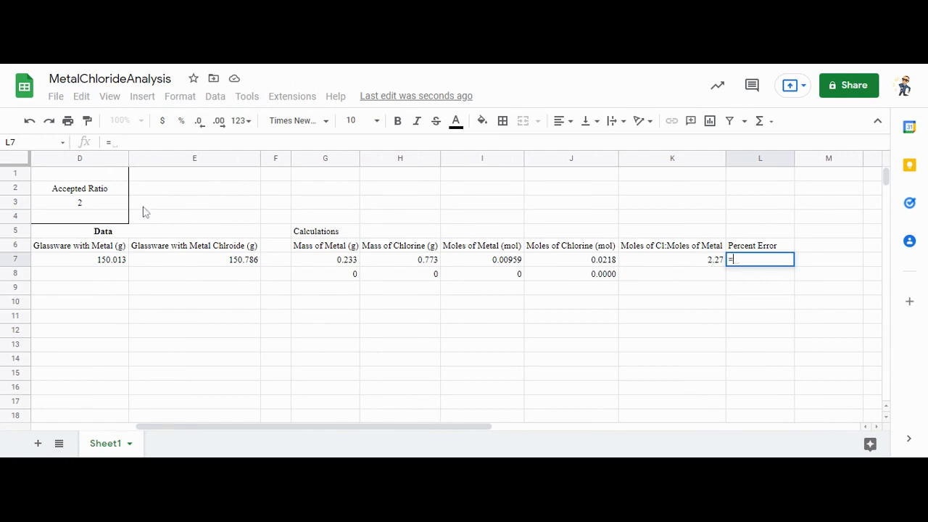
{"action": "mouse_move", "coordinate": [114, 206]}
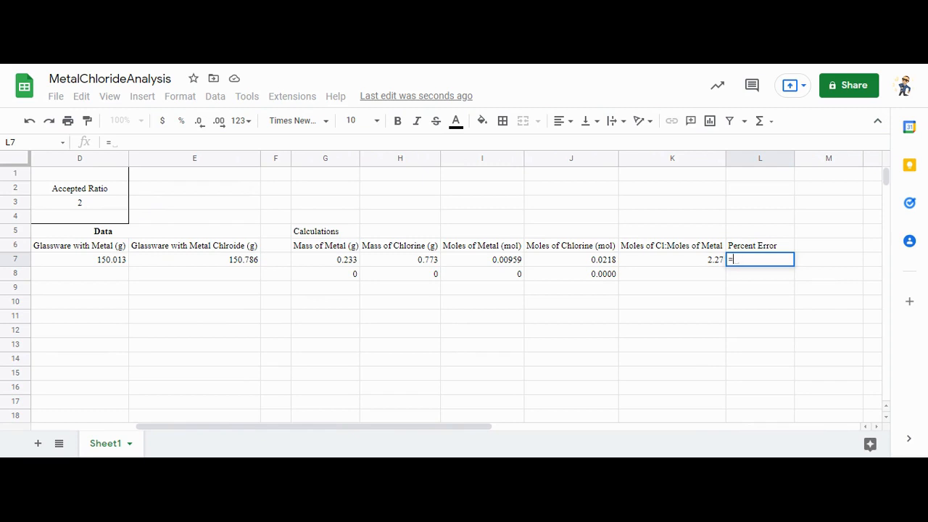
{"action": "type", "text": "("}
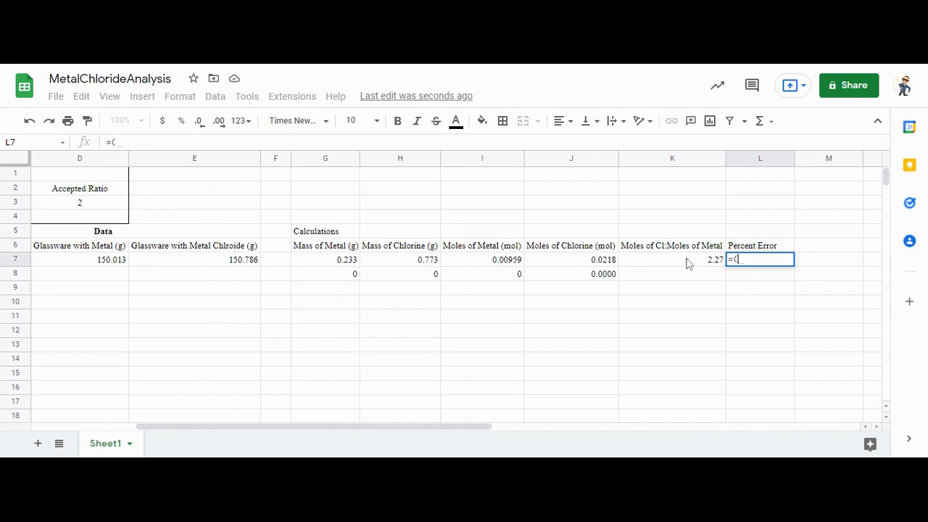
{"action": "mouse_move", "coordinate": [123, 208]}
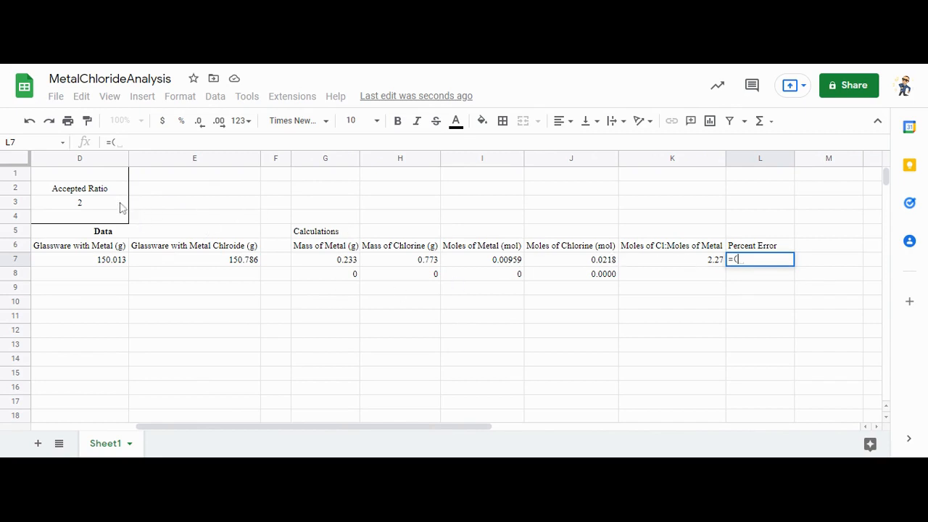
{"action": "left_click", "coordinate": [671, 258]}
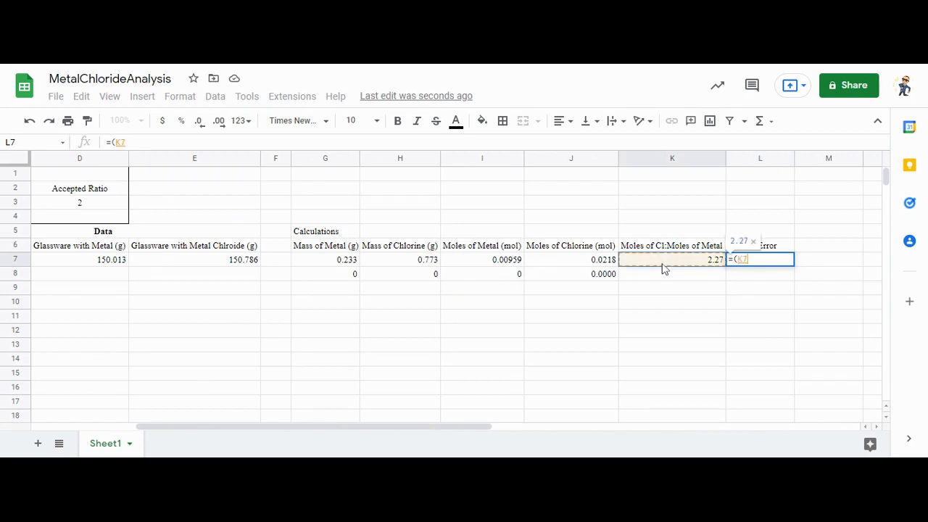
{"action": "type", "text": "-$D$3"}
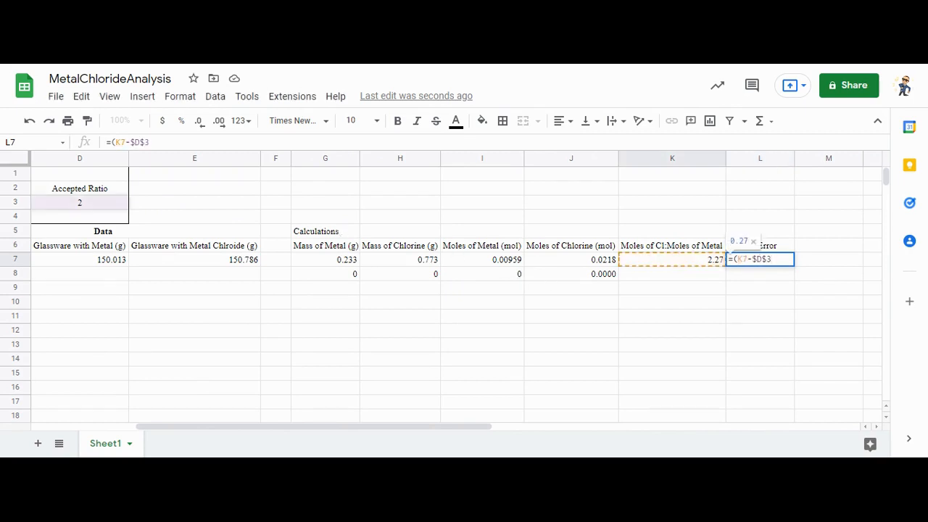
{"action": "left_click", "coordinate": [80, 203]}
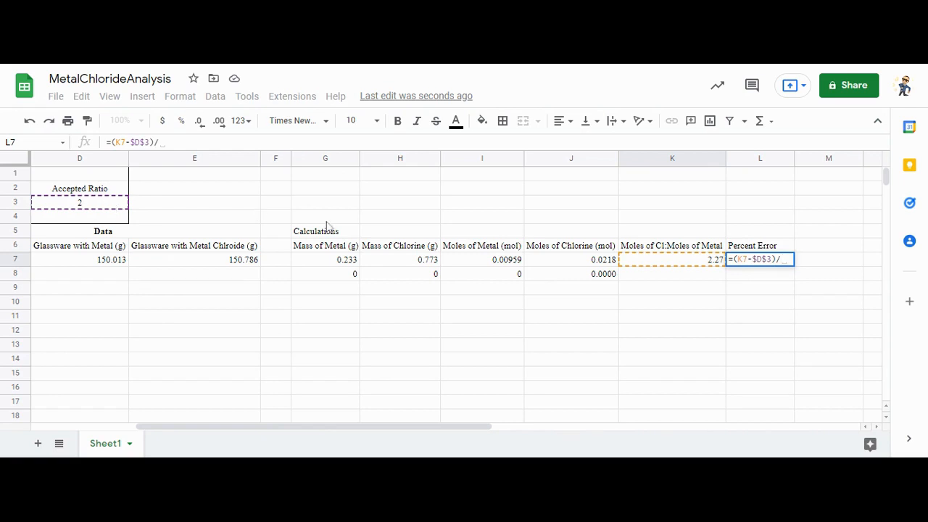
{"action": "type", "text": "$D$3"}
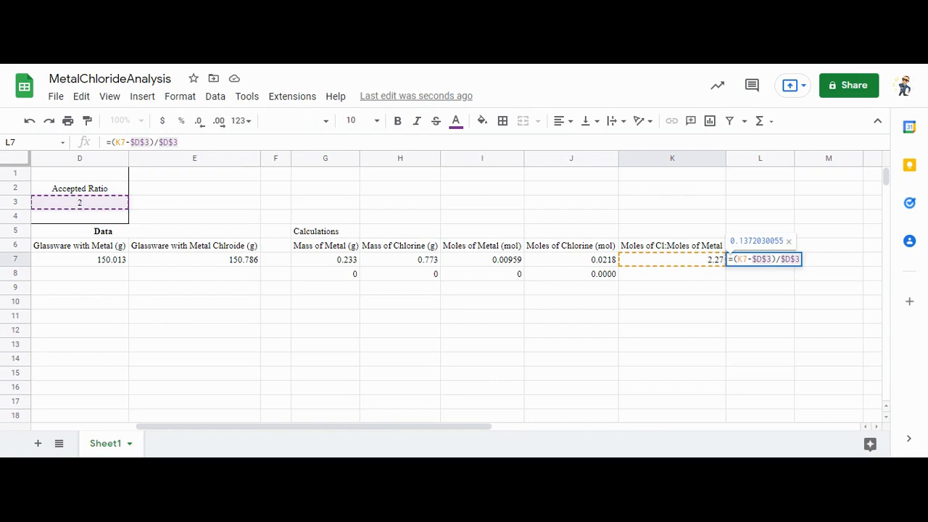
{"action": "type", "text": "*"}
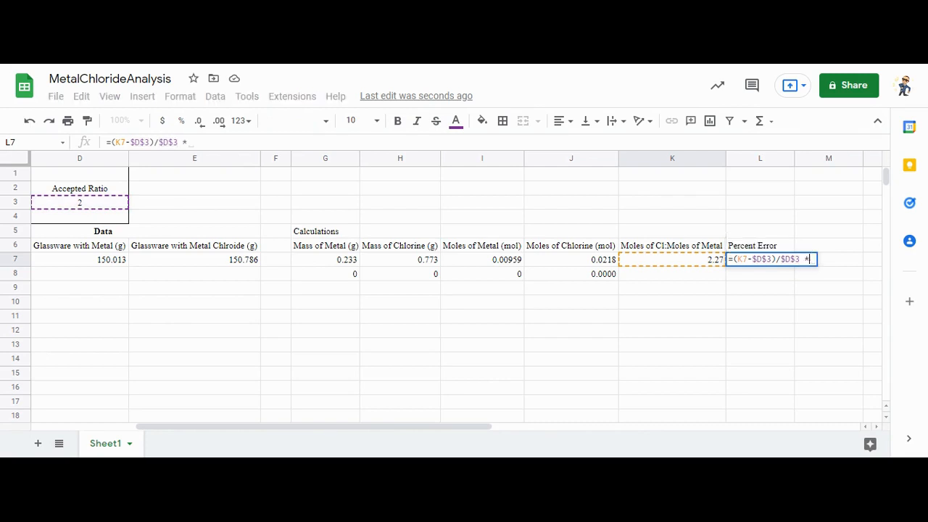
{"action": "type", "text": "100"}
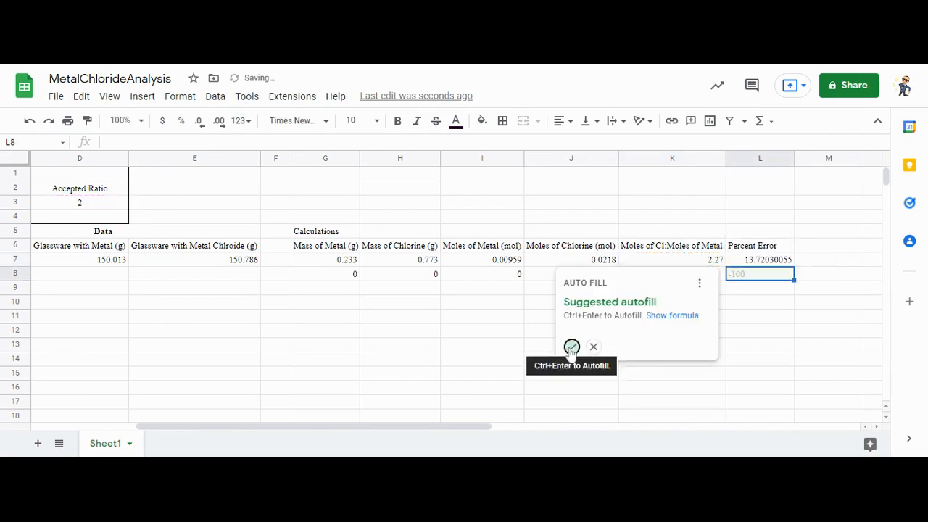
Fill the percent error formula down to L8 and round it to a whole number.
{"action": "left_click", "coordinate": [572, 347]}
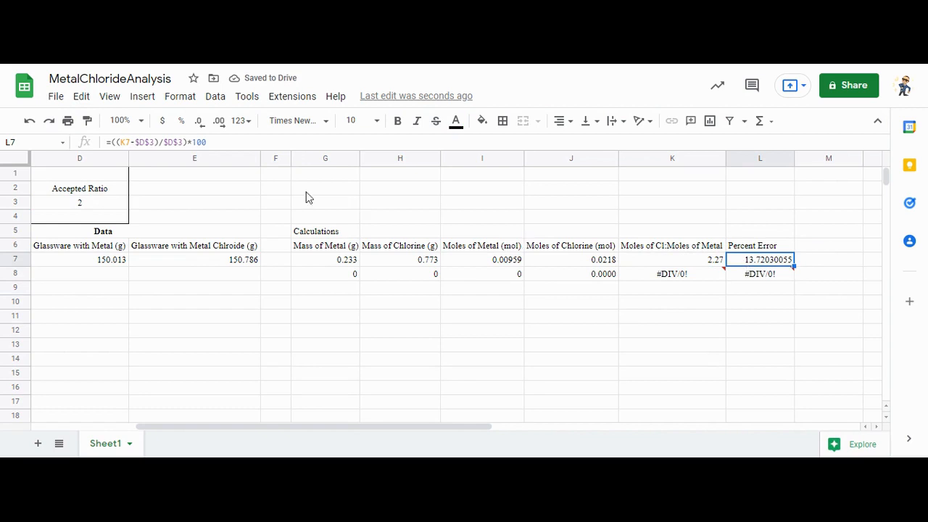
{"action": "mouse_move", "coordinate": [524, 157]}
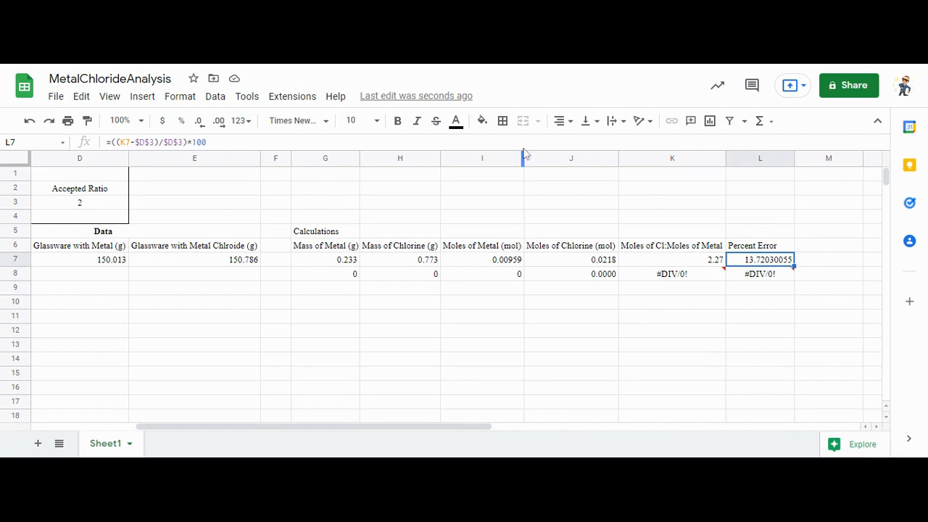
{"action": "left_click", "coordinate": [760, 216]}
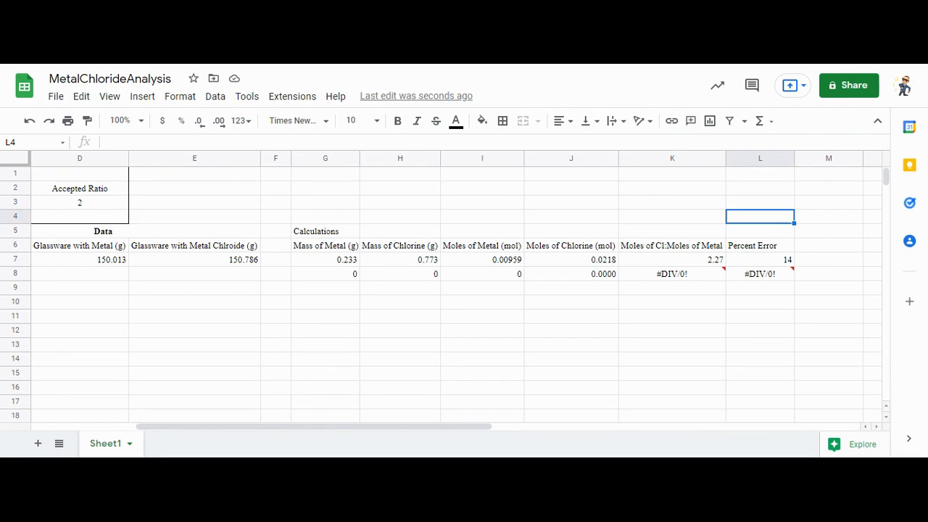
{"action": "mouse_move", "coordinate": [766, 261]}
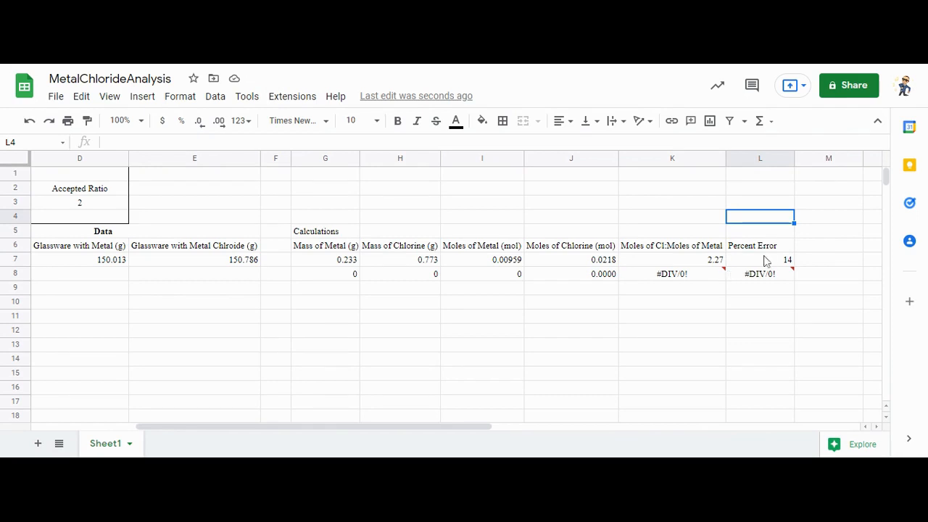
{"action": "left_click", "coordinate": [759, 259]}
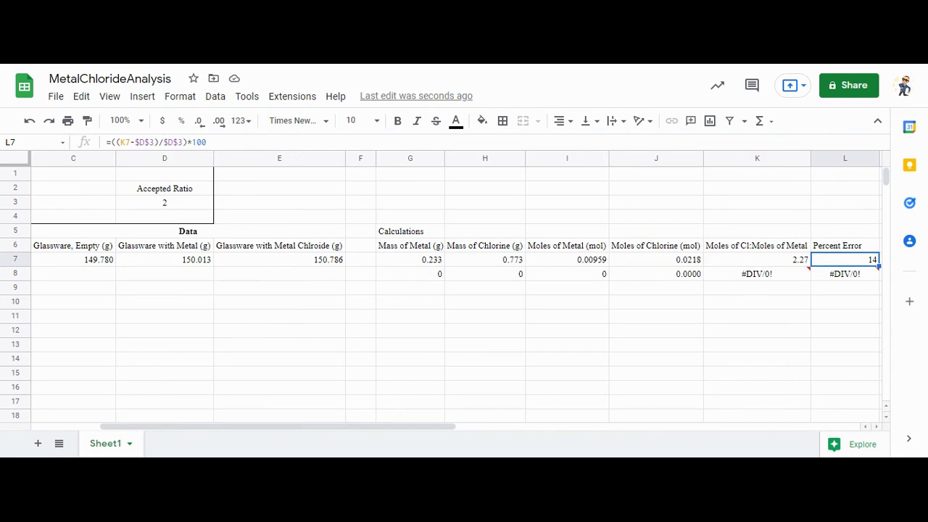
{"action": "left_click", "coordinate": [757, 259]}
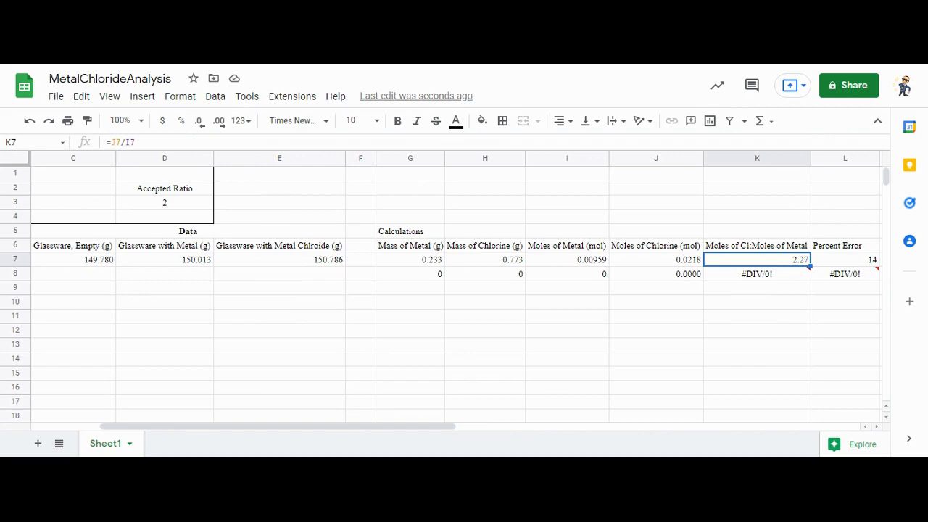
{"action": "left_click", "coordinate": [656, 259]}
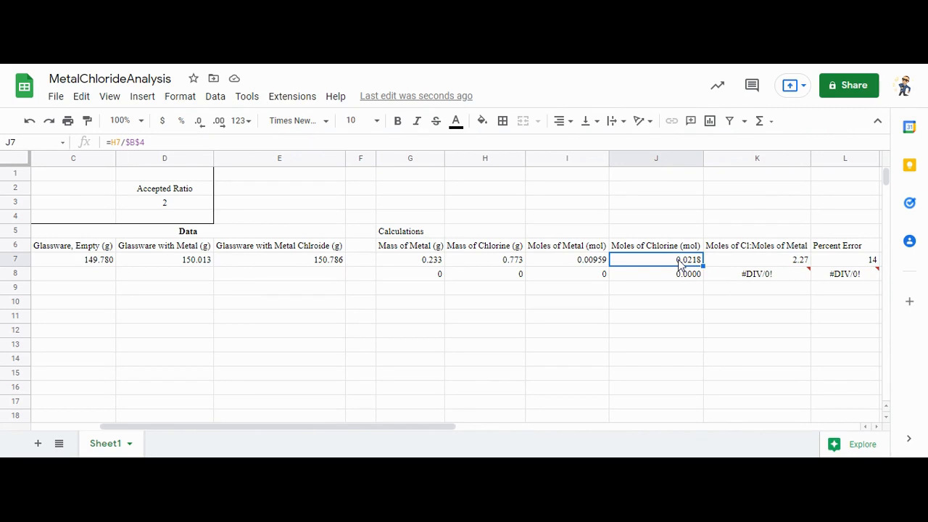
{"action": "left_click", "coordinate": [485, 260]}
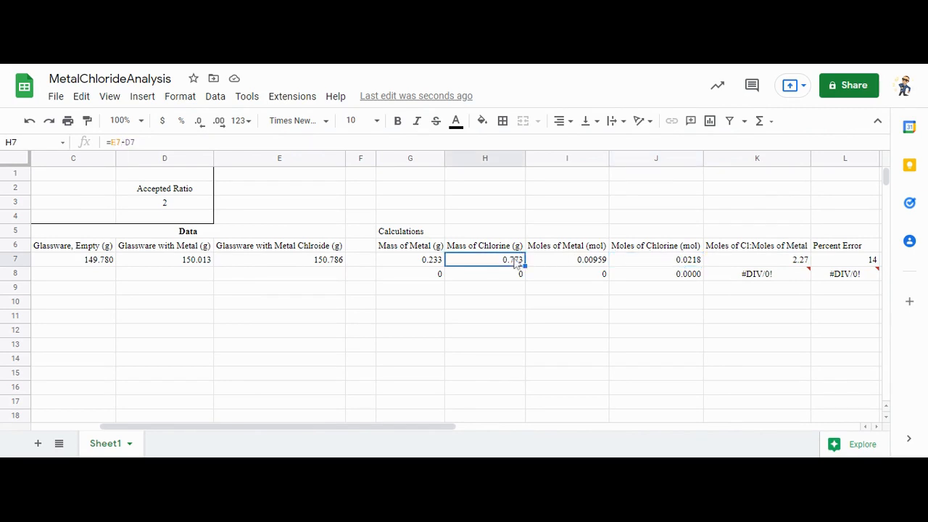
{"action": "scroll", "scroll_direction": "left", "scroll_amount": 3}
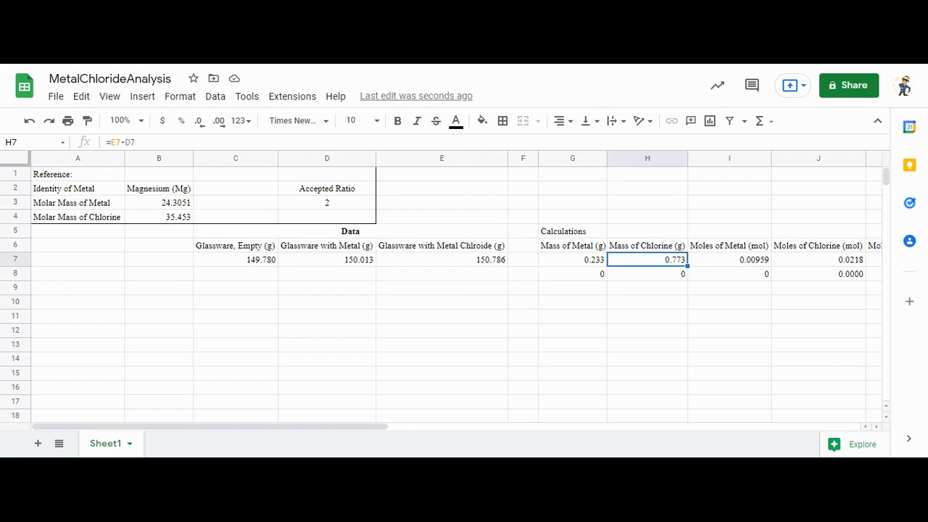
{"action": "left_click", "coordinate": [729, 259]}
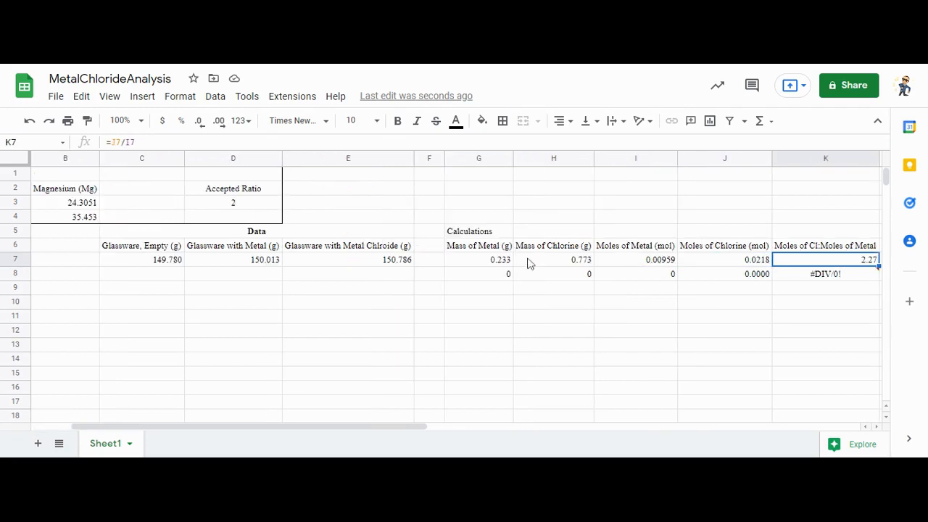
{"action": "left_click", "coordinate": [553, 259]}
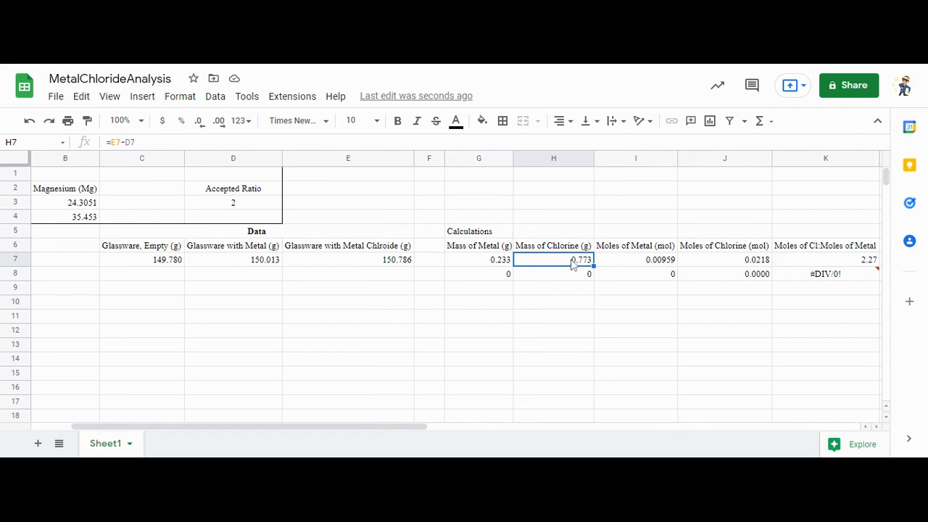
{"action": "left_click", "coordinate": [724, 258]}
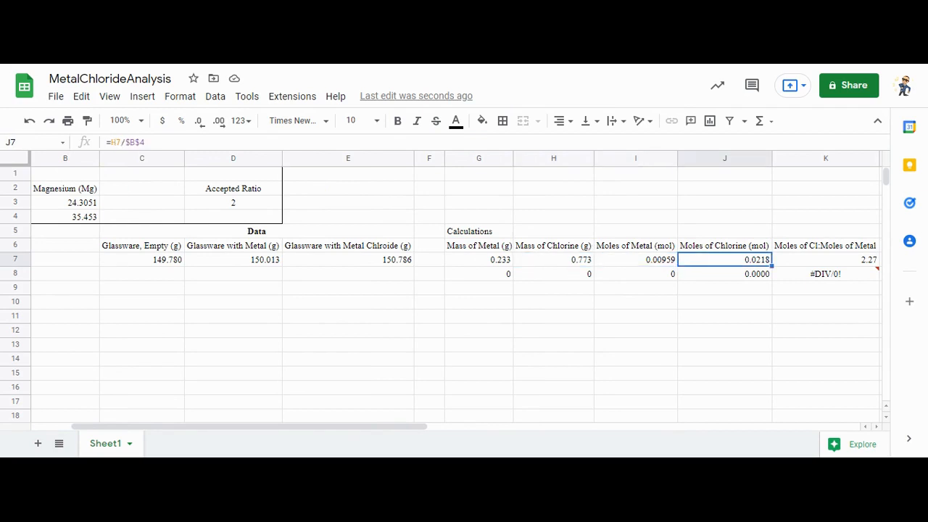
{"action": "left_click", "coordinate": [824, 259]}
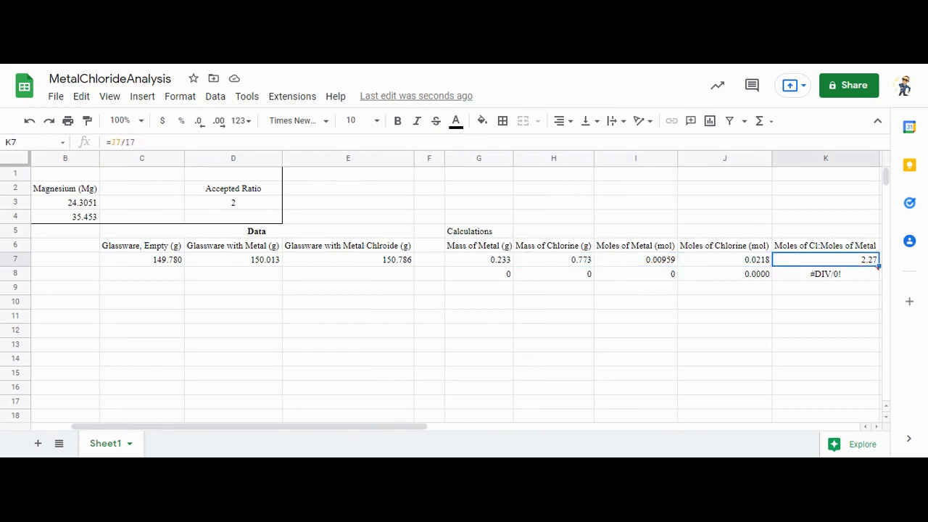
{"action": "left_click", "coordinate": [479, 258]}
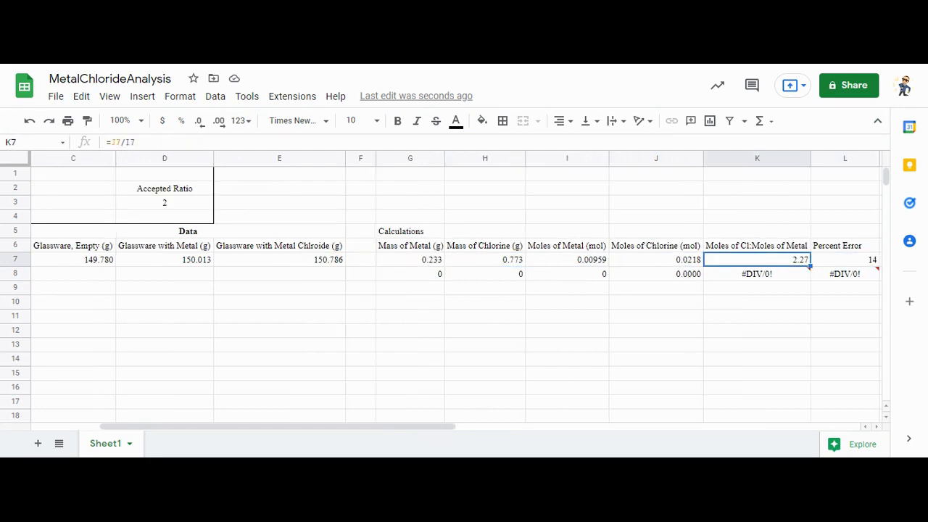
{"action": "mouse_move", "coordinate": [477, 266]}
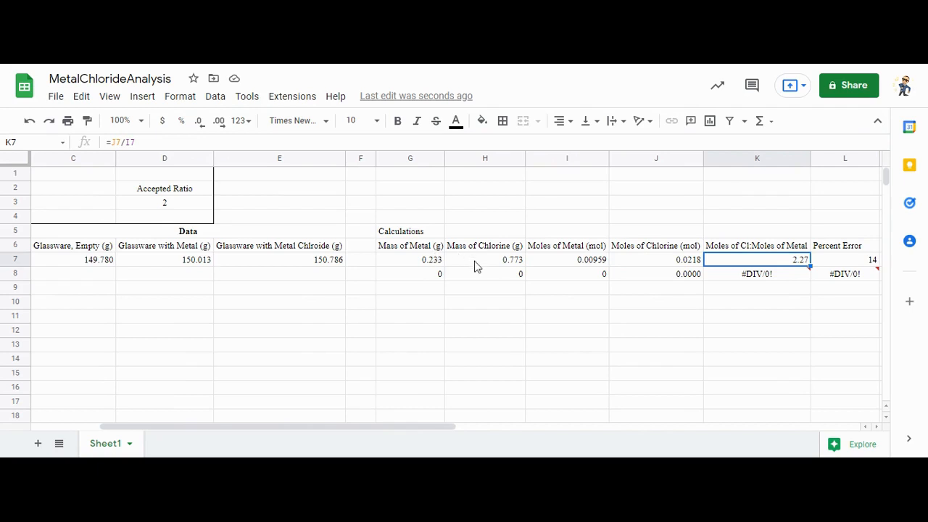
{"action": "mouse_move", "coordinate": [415, 264]}
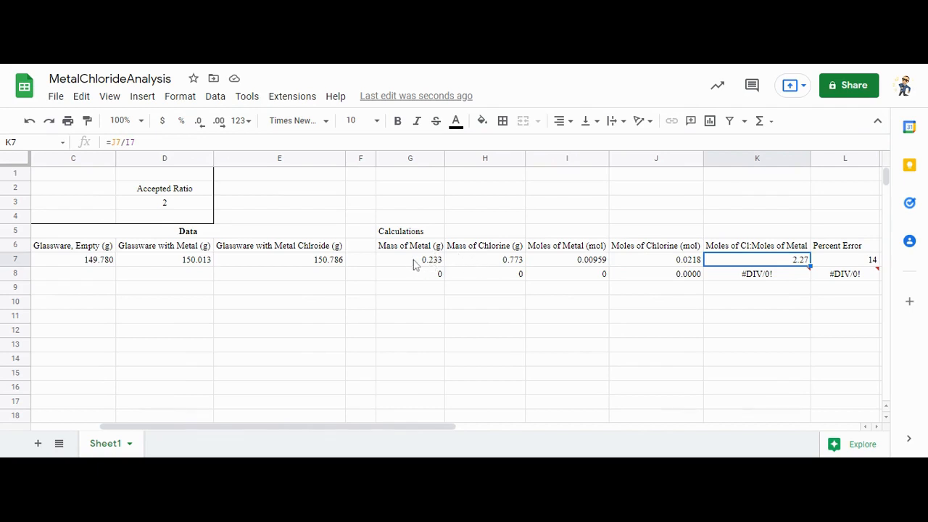
{"action": "mouse_move", "coordinate": [415, 264]}
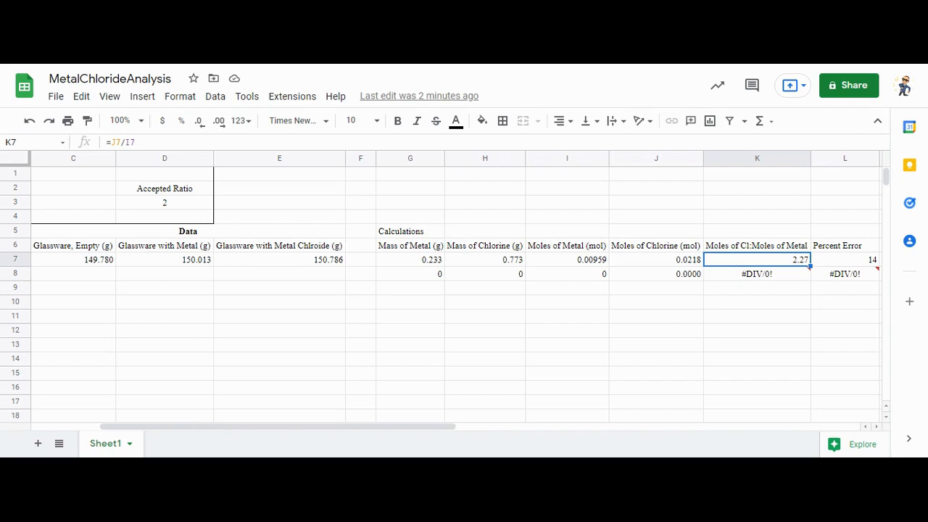
{"action": "mouse_move", "coordinate": [286, 322]}
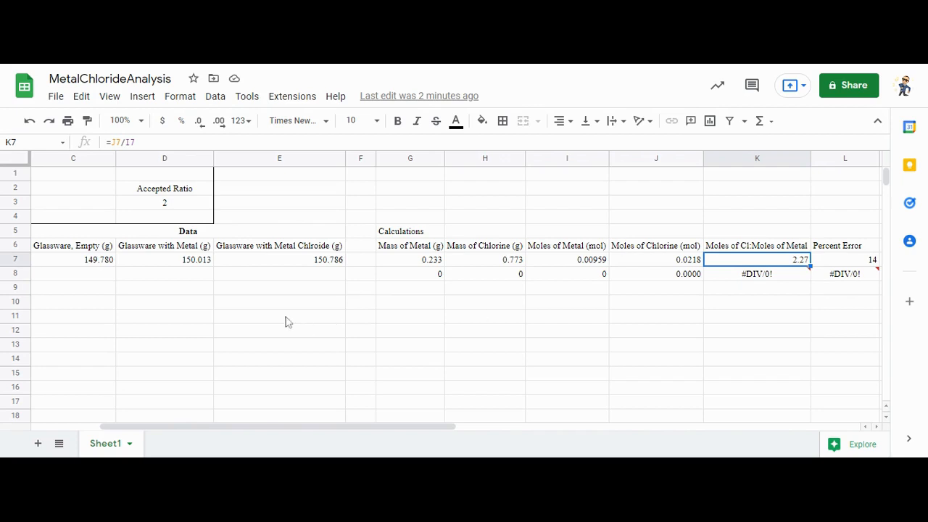
{"action": "scroll", "scroll_direction": "left", "scroll_amount": 3}
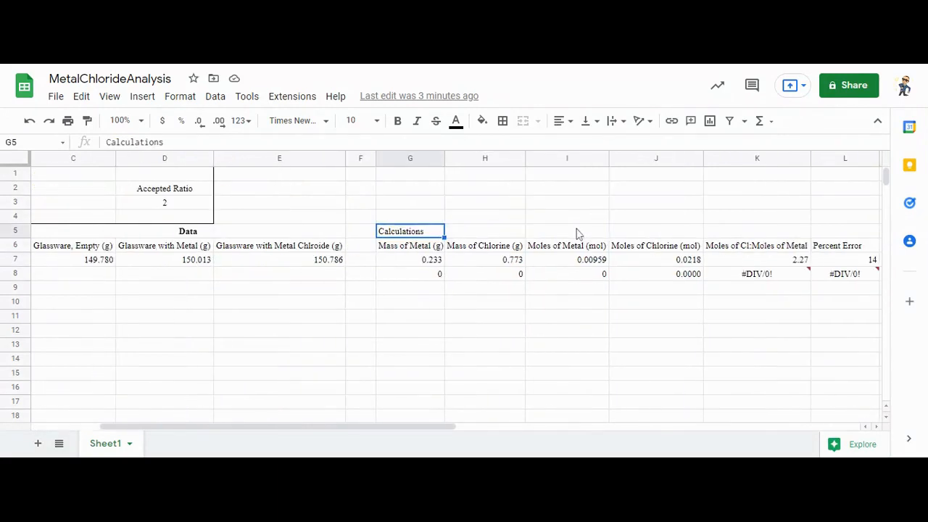
Merge G5:L5, centre the Calculations heading and make it bold.
{"action": "scroll", "scroll_direction": "right", "scroll_amount": 3}
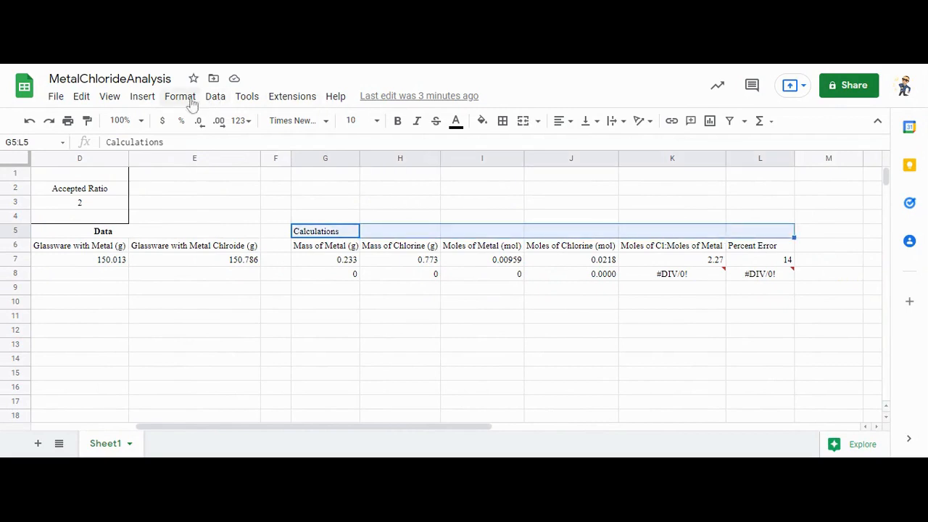
{"action": "left_click", "coordinate": [558, 120]}
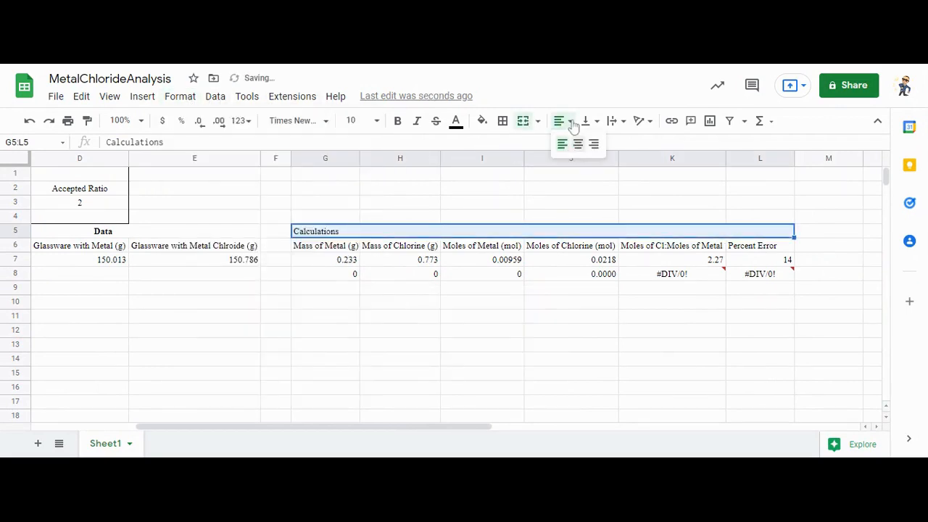
{"action": "left_click", "coordinate": [578, 144]}
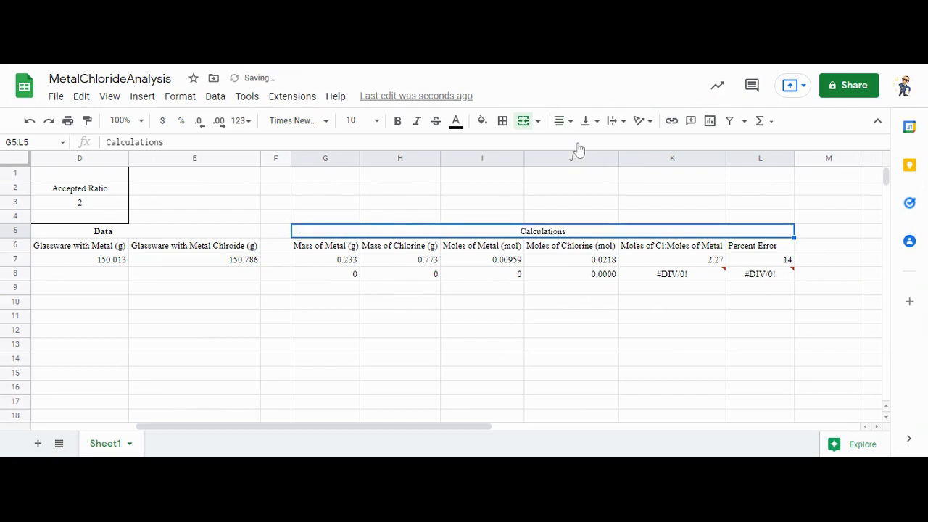
{"action": "left_click", "coordinate": [398, 121]}
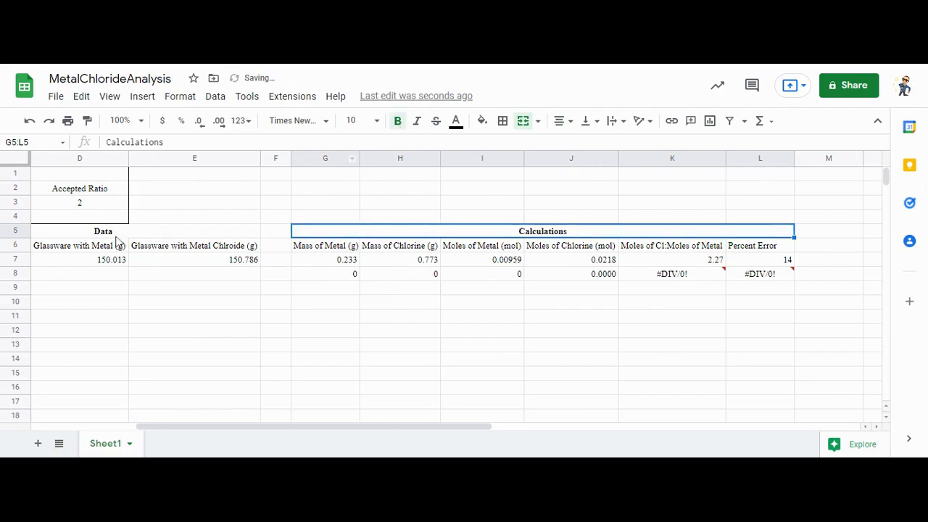
{"action": "left_click", "coordinate": [502, 121]}
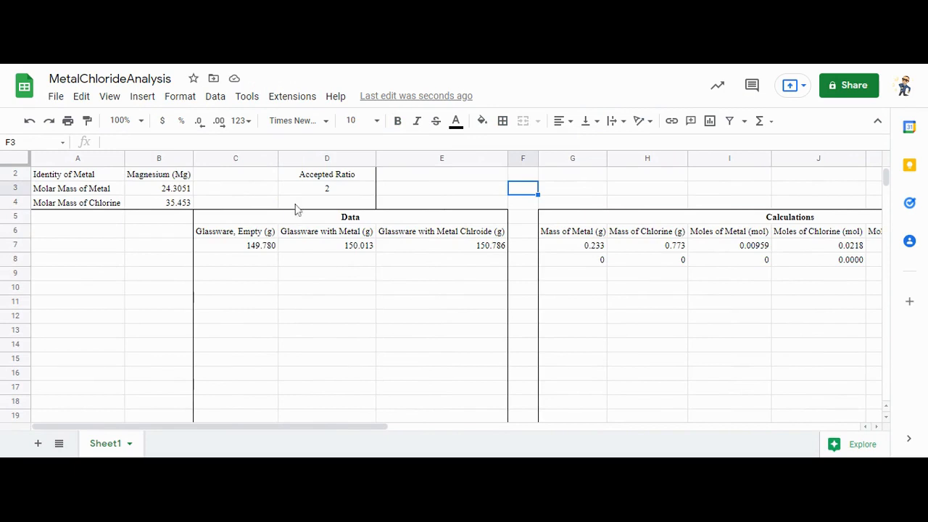
Scroll around to check the bordered Data and Calculations blocks.
{"action": "scroll", "scroll_direction": "down", "scroll_amount": 3}
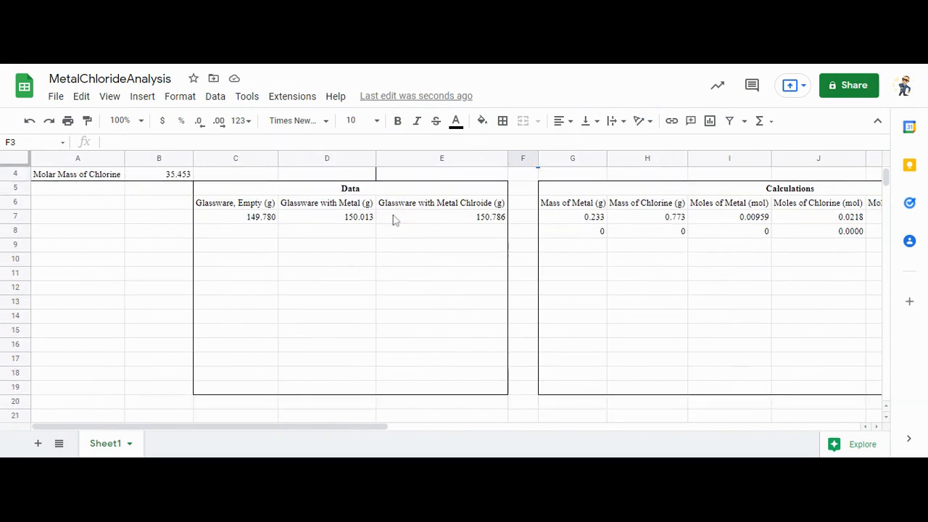
{"action": "mouse_move", "coordinate": [257, 230]}
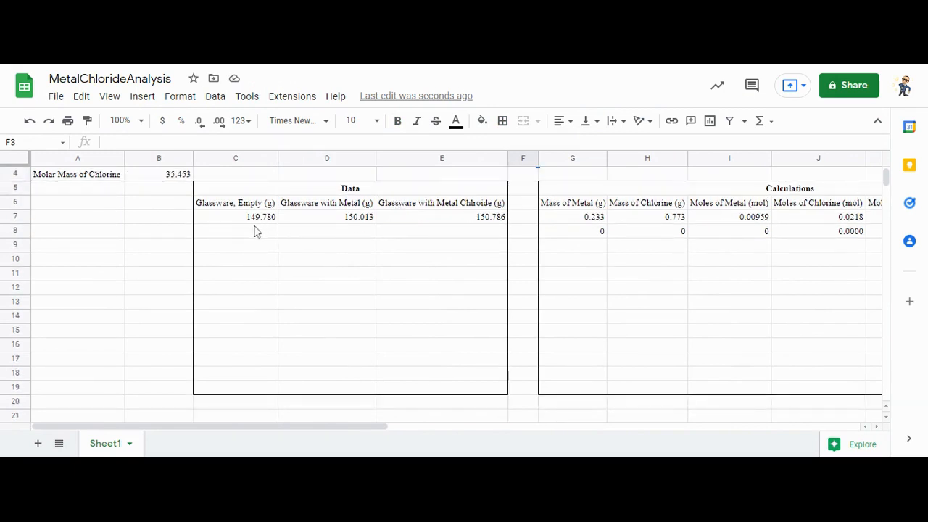
{"action": "mouse_move", "coordinate": [256, 230]}
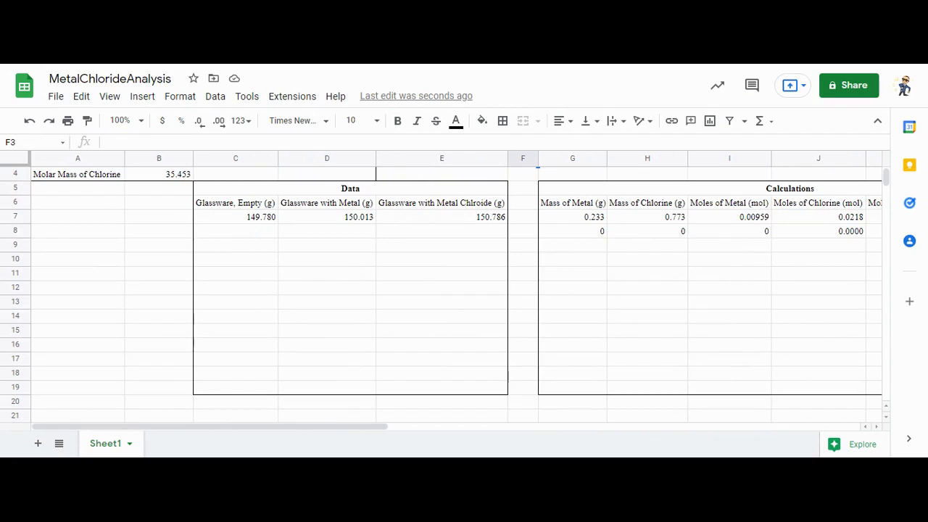
{"action": "scroll", "scroll_direction": "right", "scroll_amount": 3}
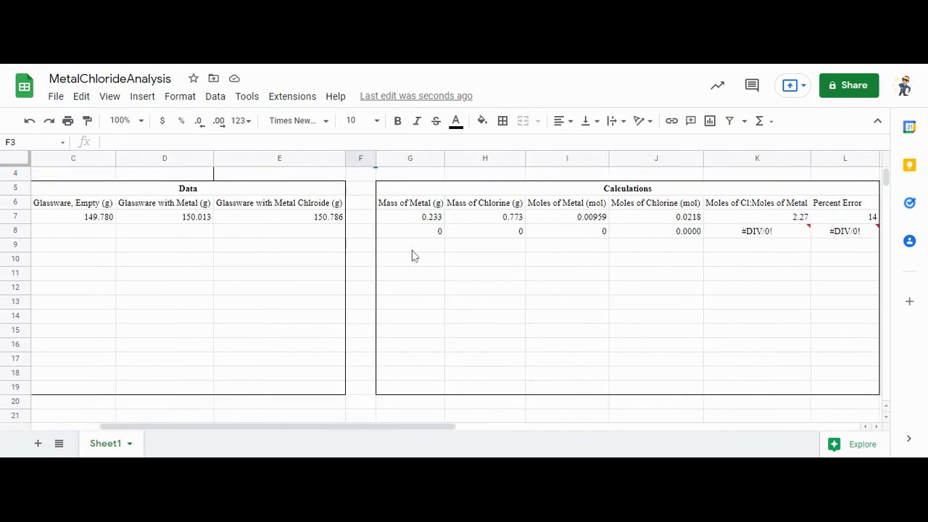
{"action": "scroll", "scroll_direction": "left", "scroll_amount": 3}
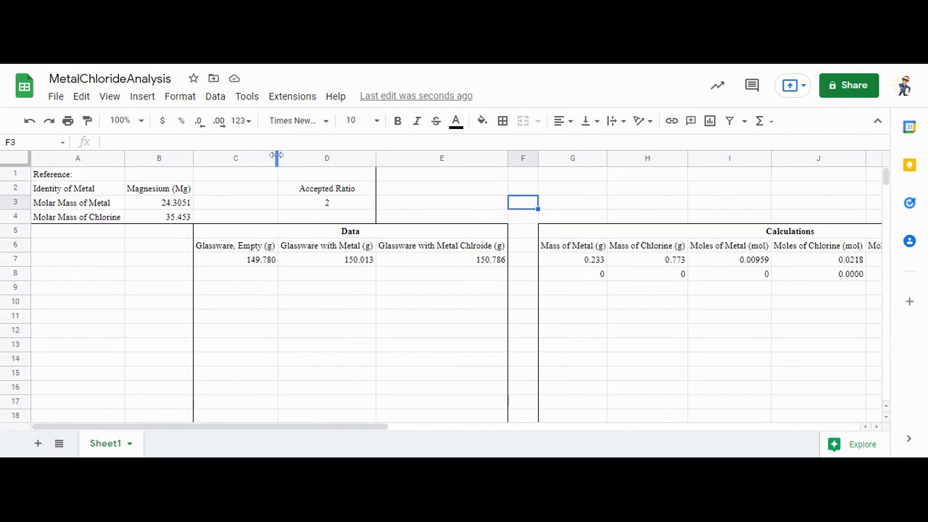
{"action": "mouse_move", "coordinate": [531, 190]}
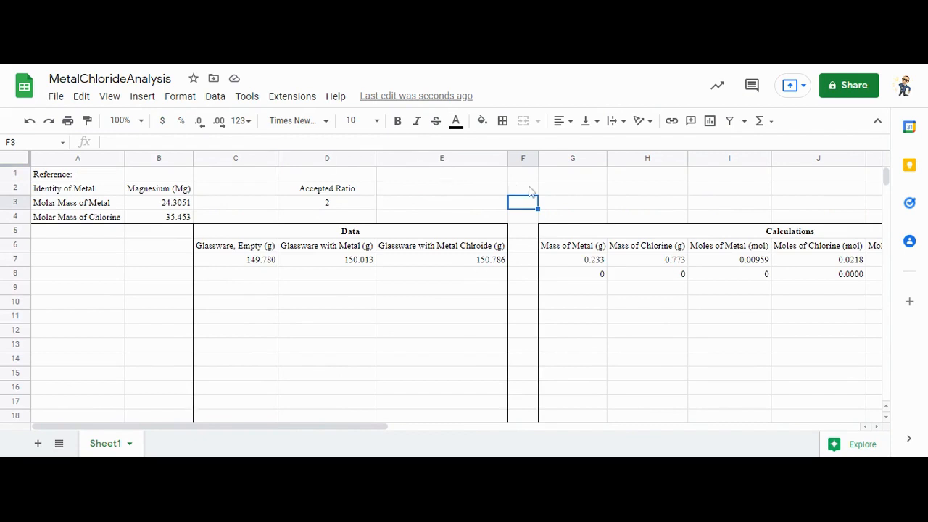